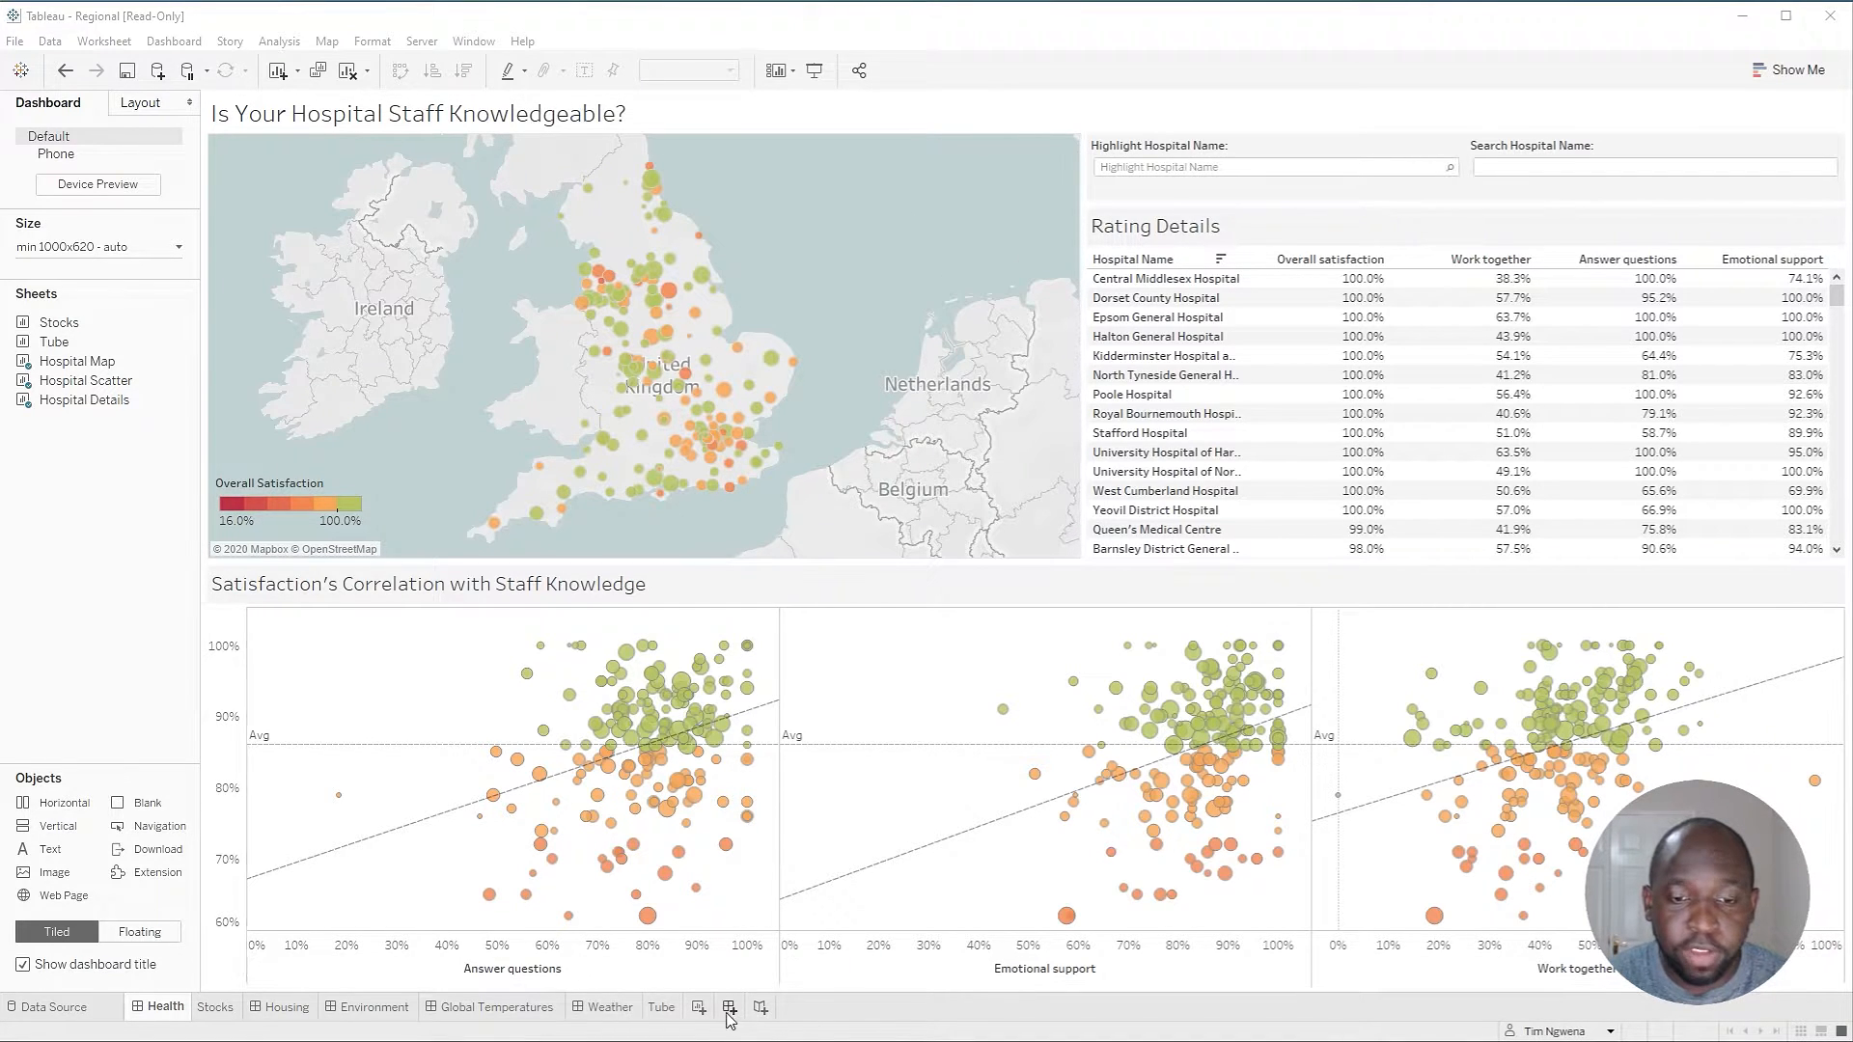
- Add a new blank worksheet, Sheet 16, to the Regional workbook
{"action": "left_click", "coordinate": [760, 1008]}
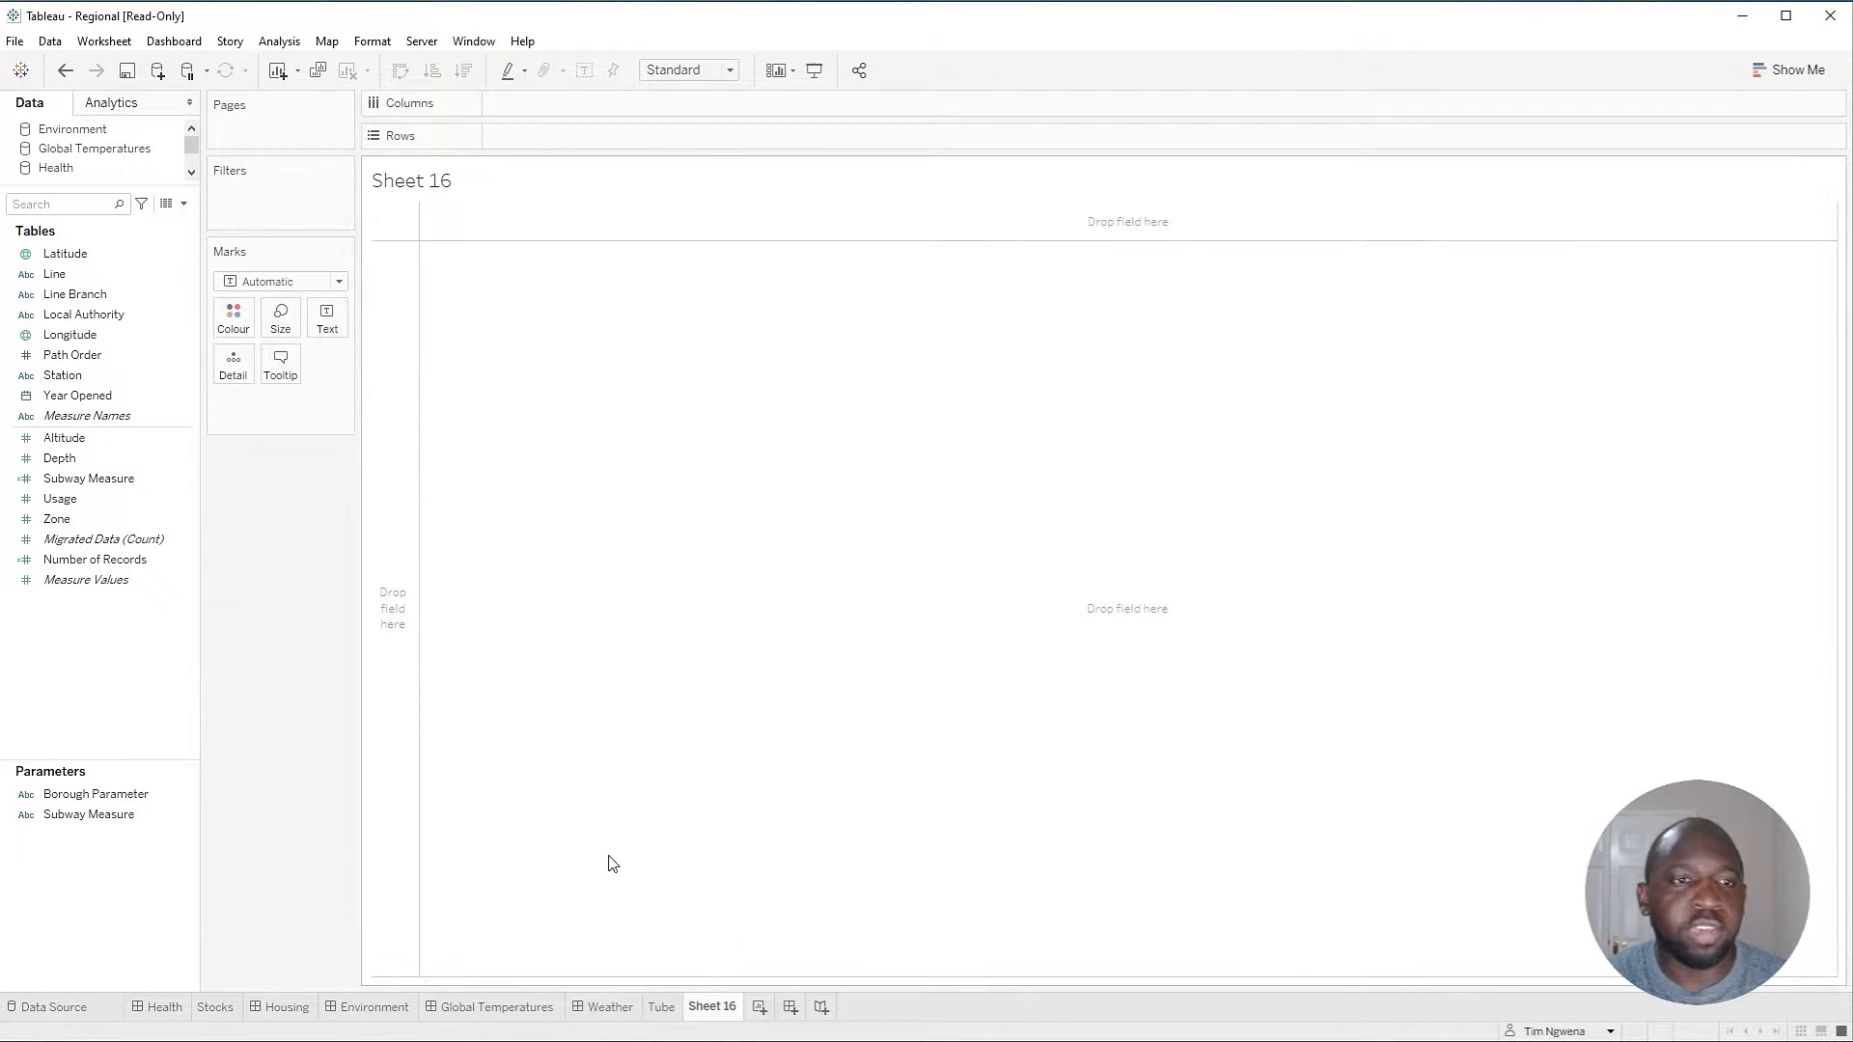
{"action": "mouse_move", "coordinate": [102, 650]}
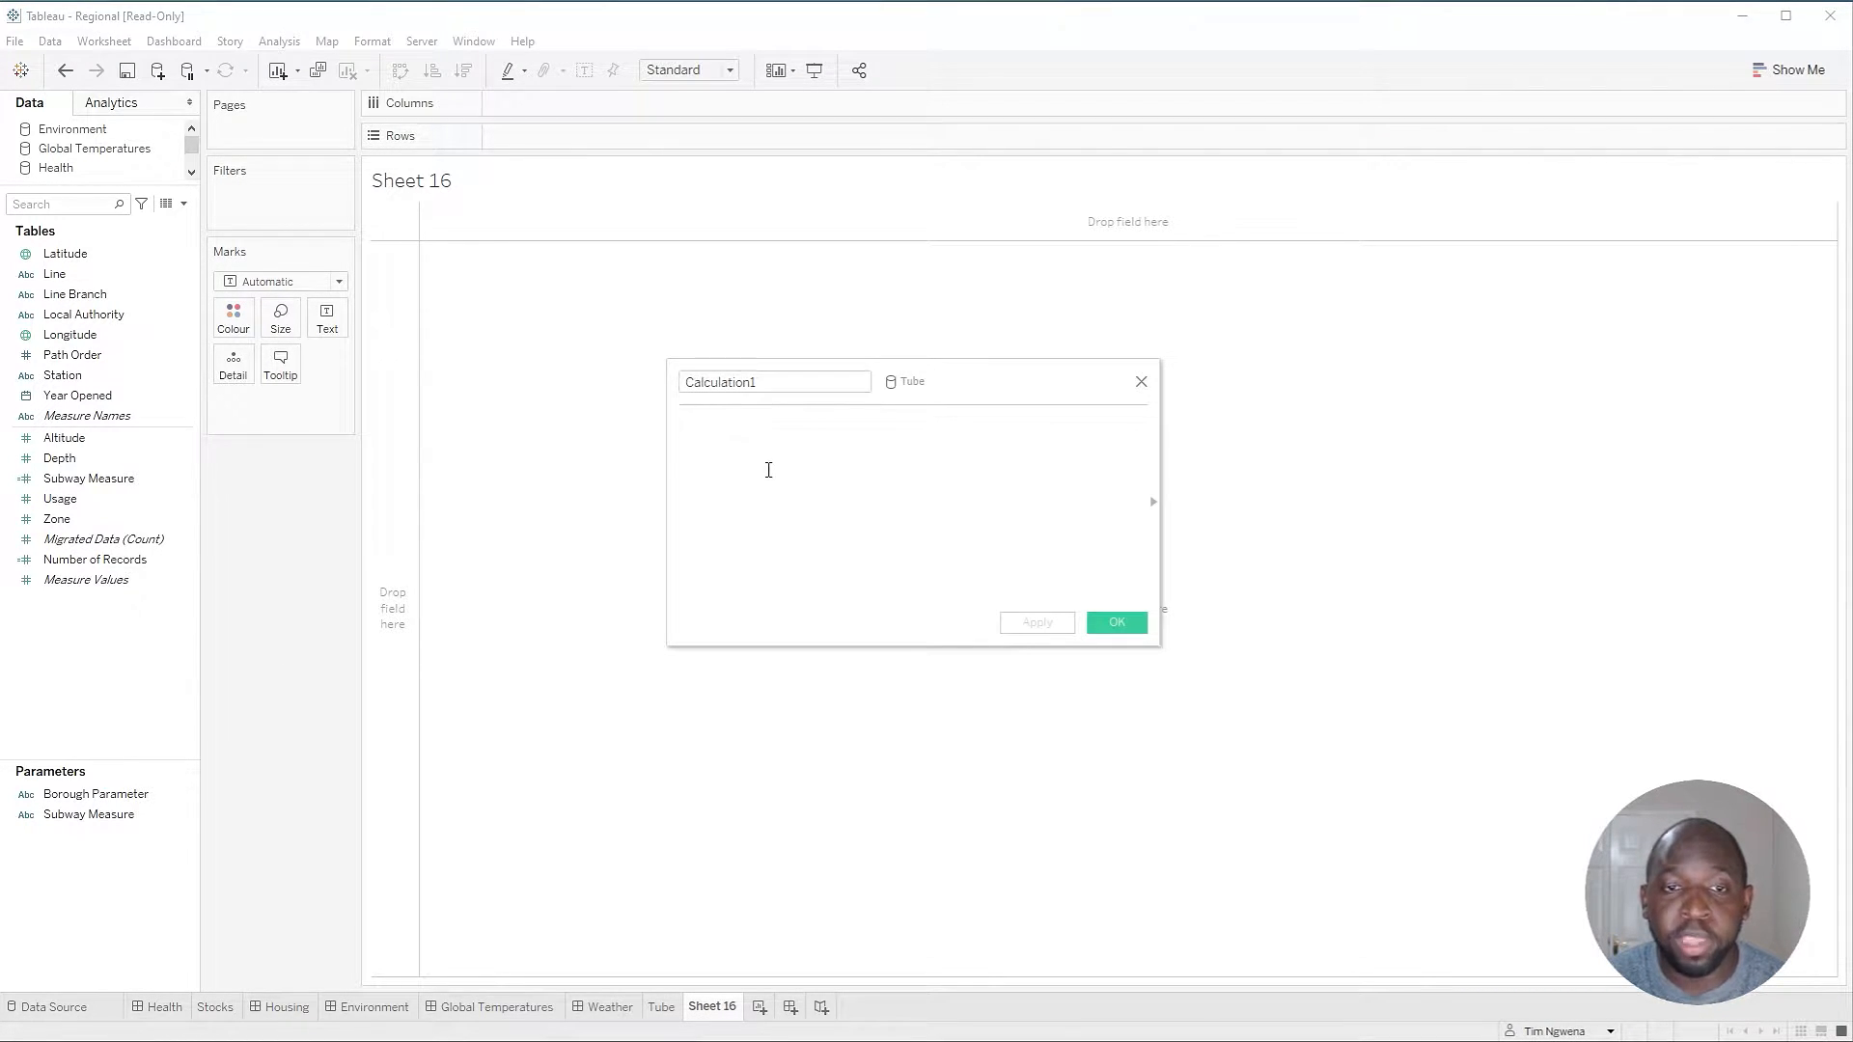
- Create a calculated field named 'Date time now' that returns NOW()
{"action": "type", "text": "n"}
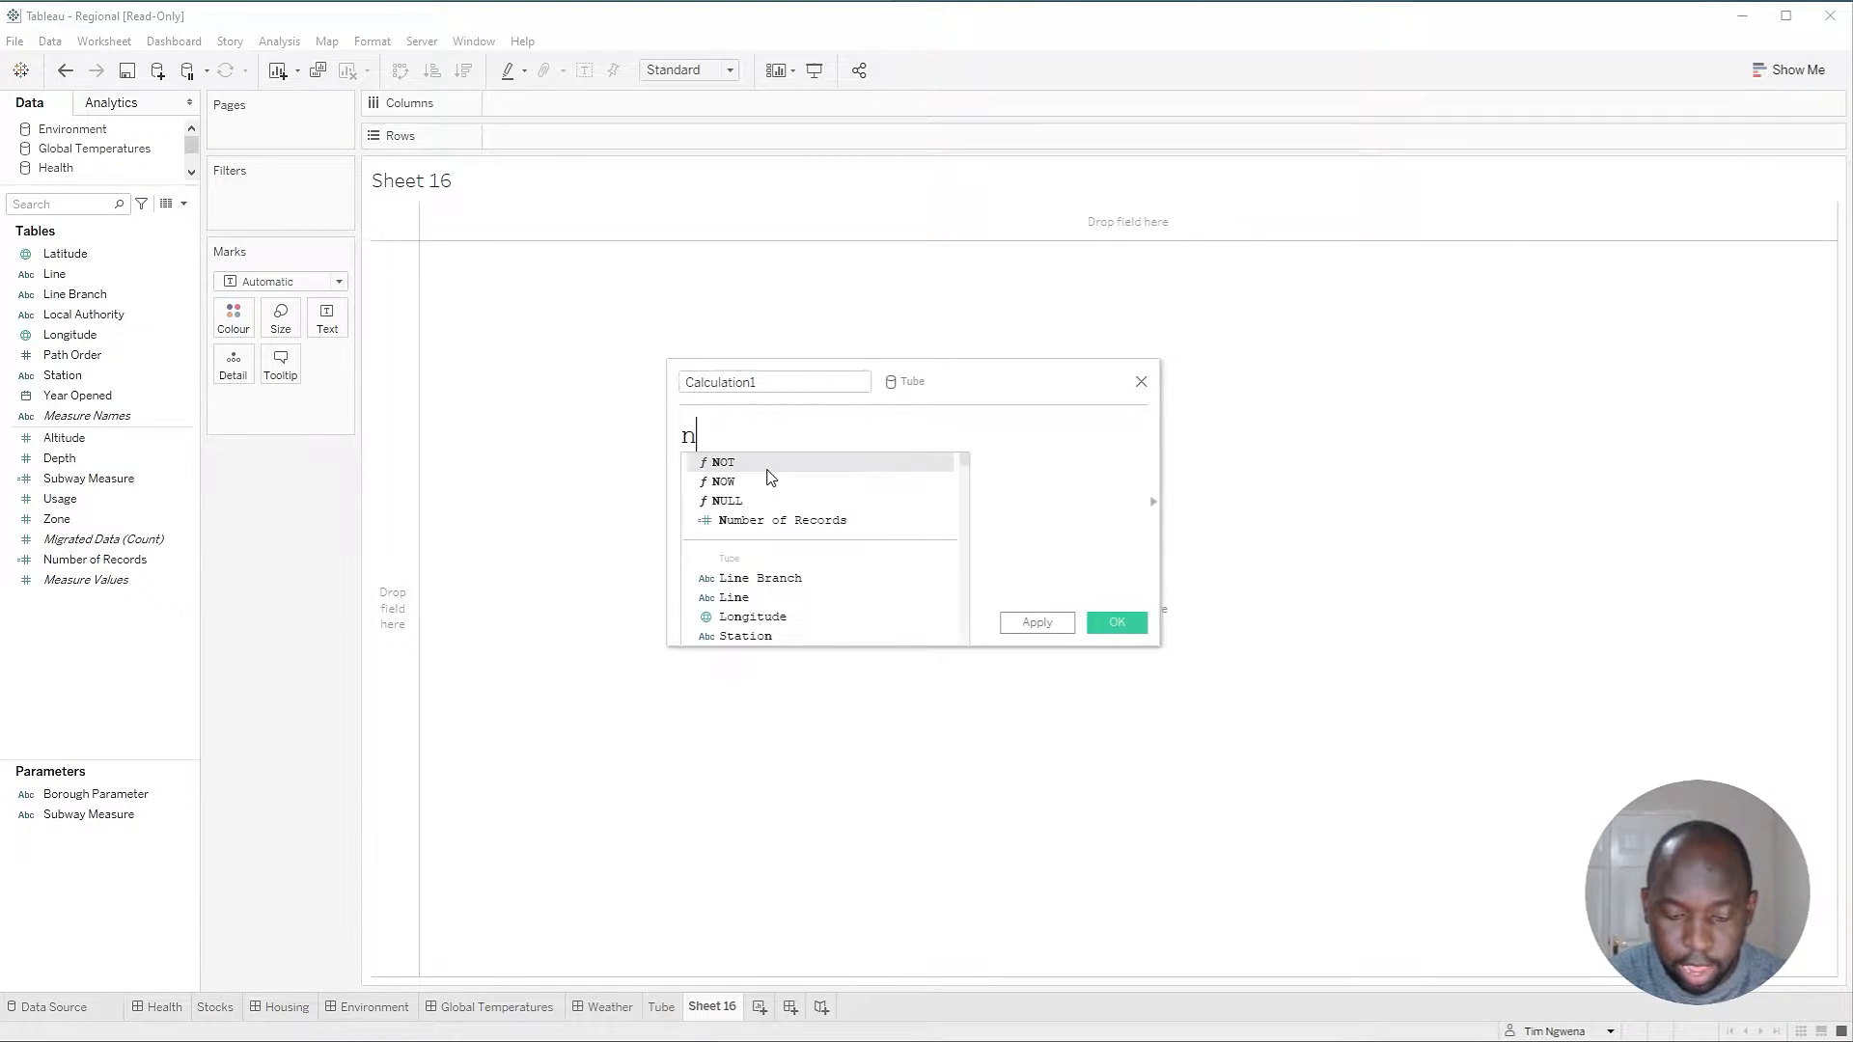
{"action": "type", "text": "ow"}
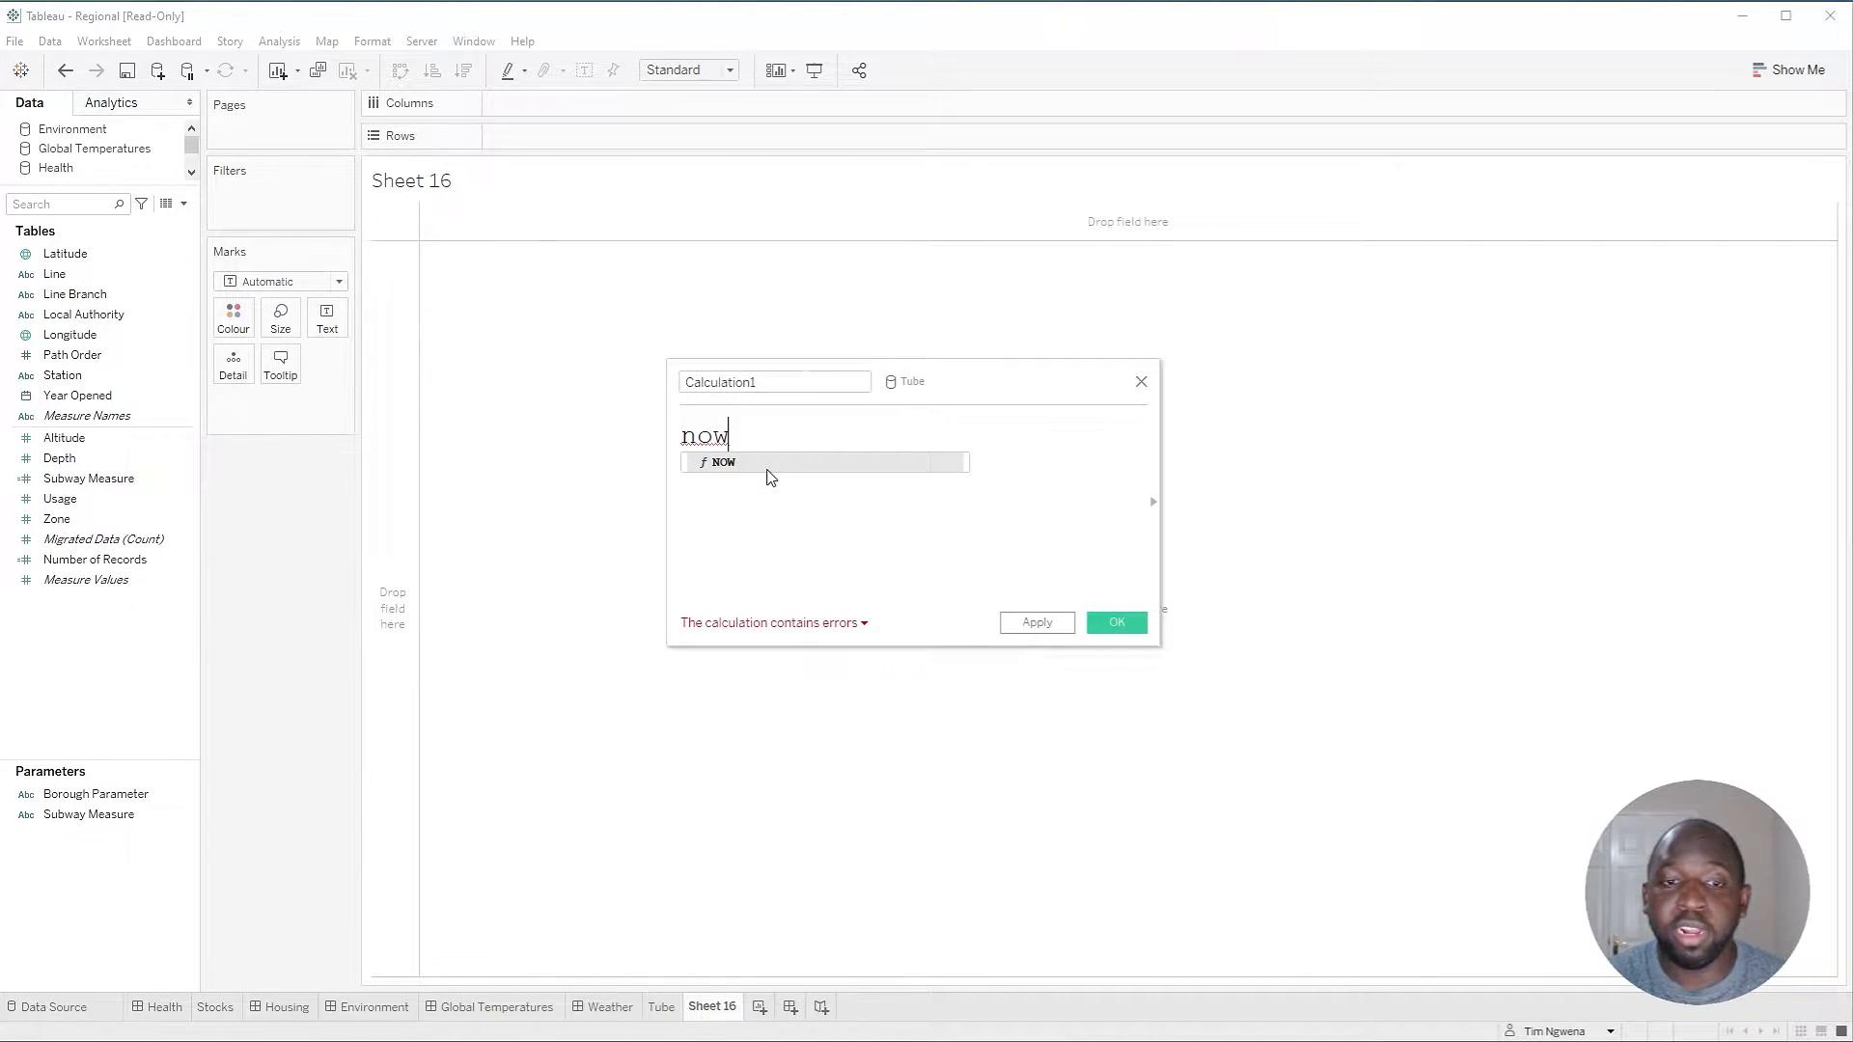
{"action": "left_click", "coordinate": [718, 461]}
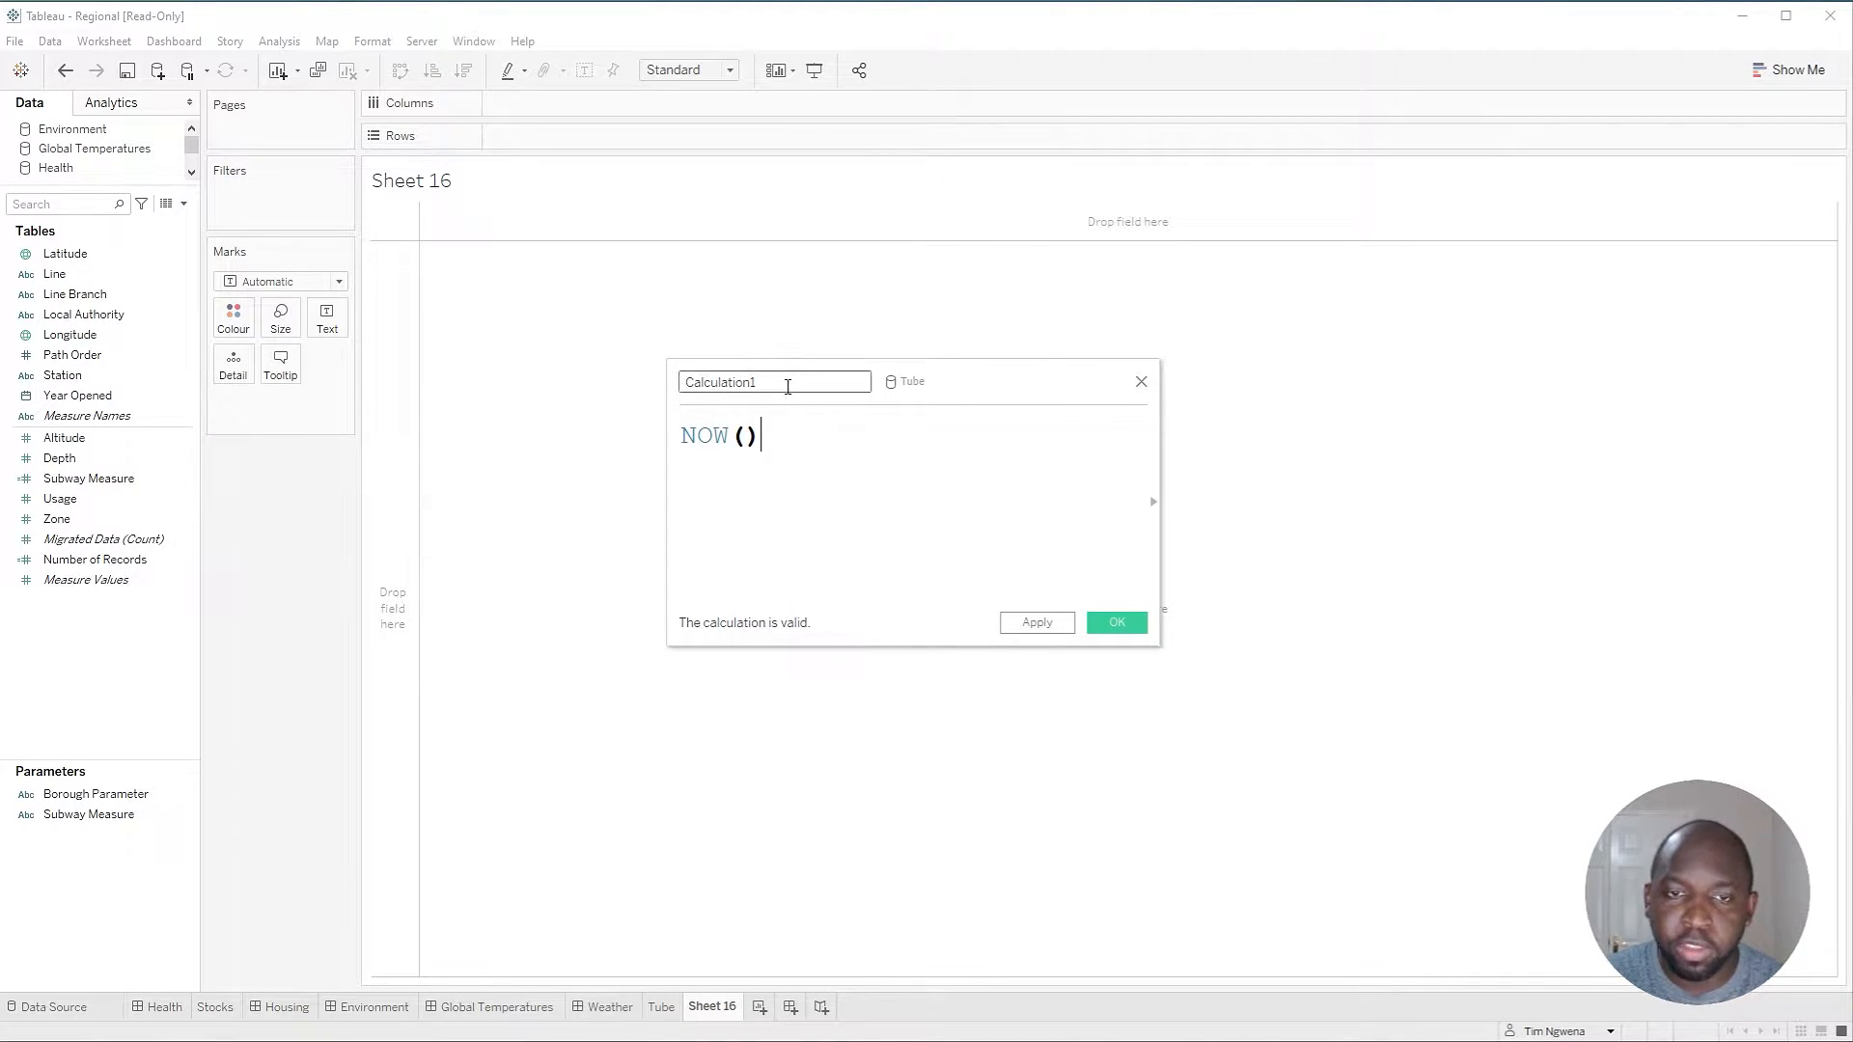
{"action": "type", "text": "Date time now"}
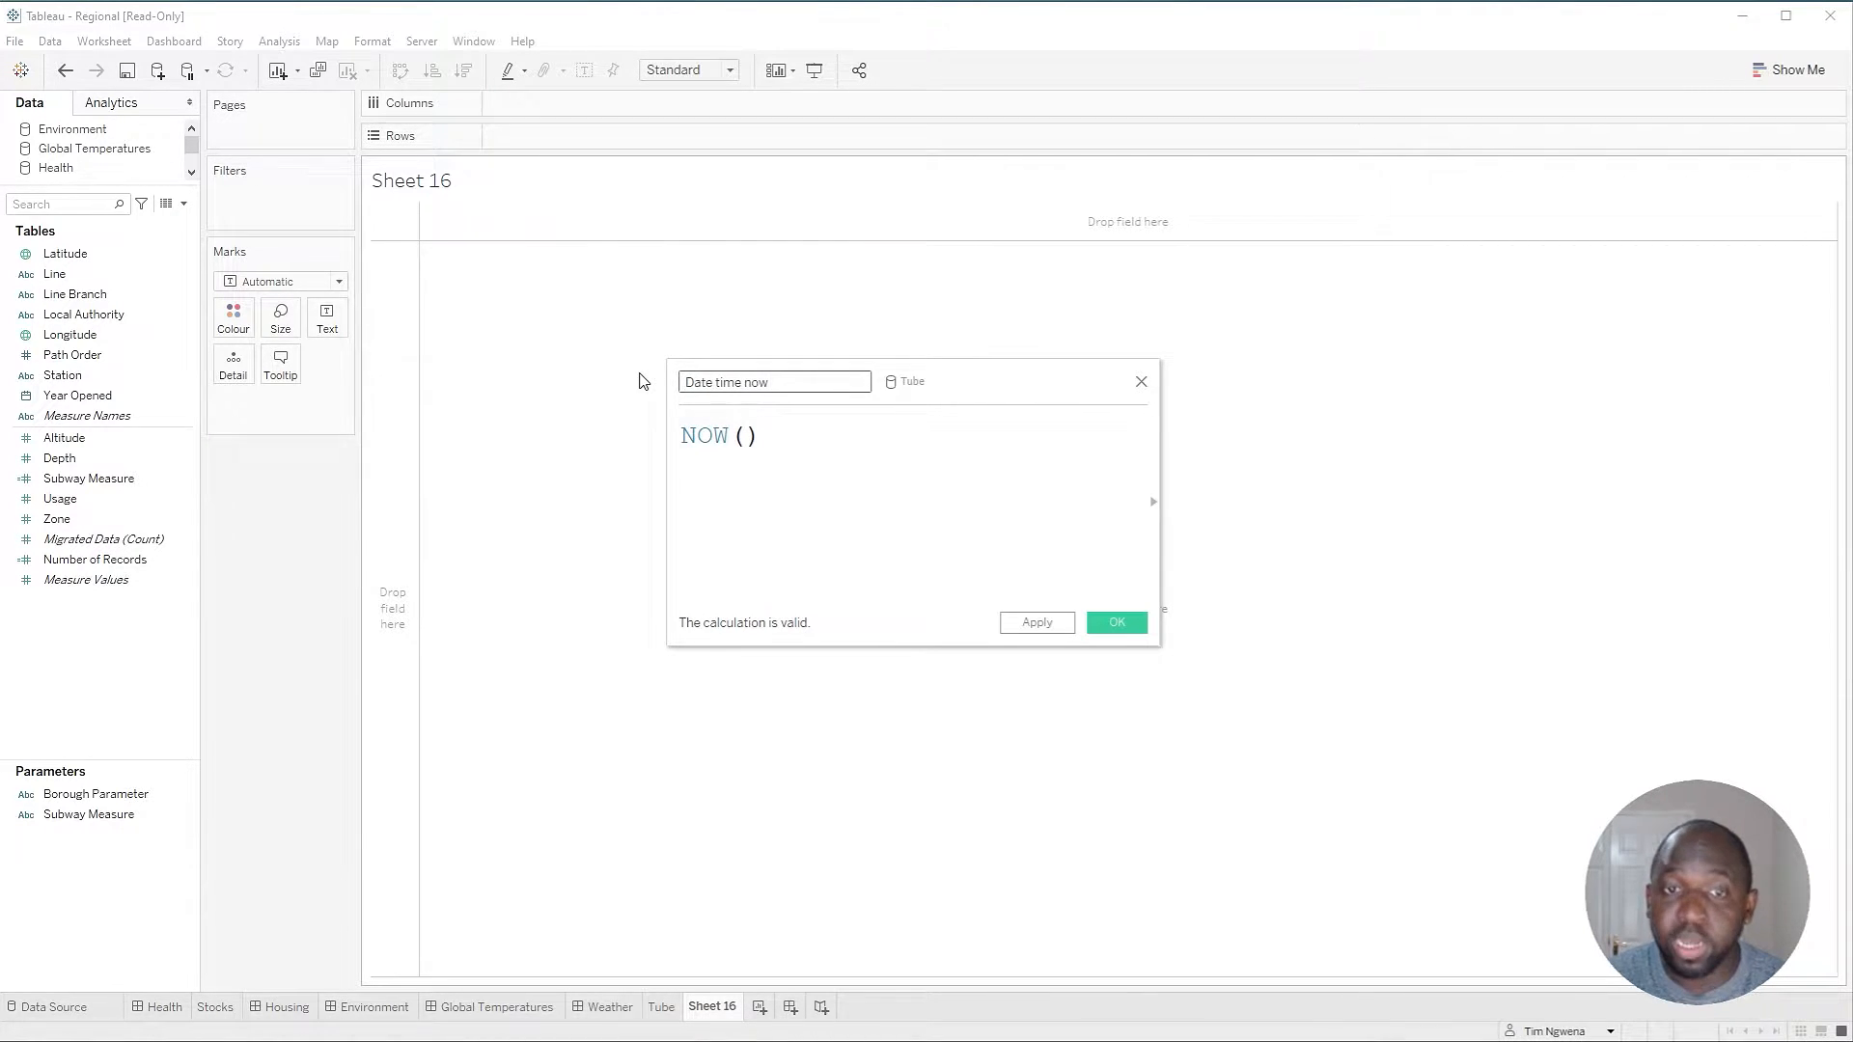
{"action": "left_click", "coordinate": [1114, 624]}
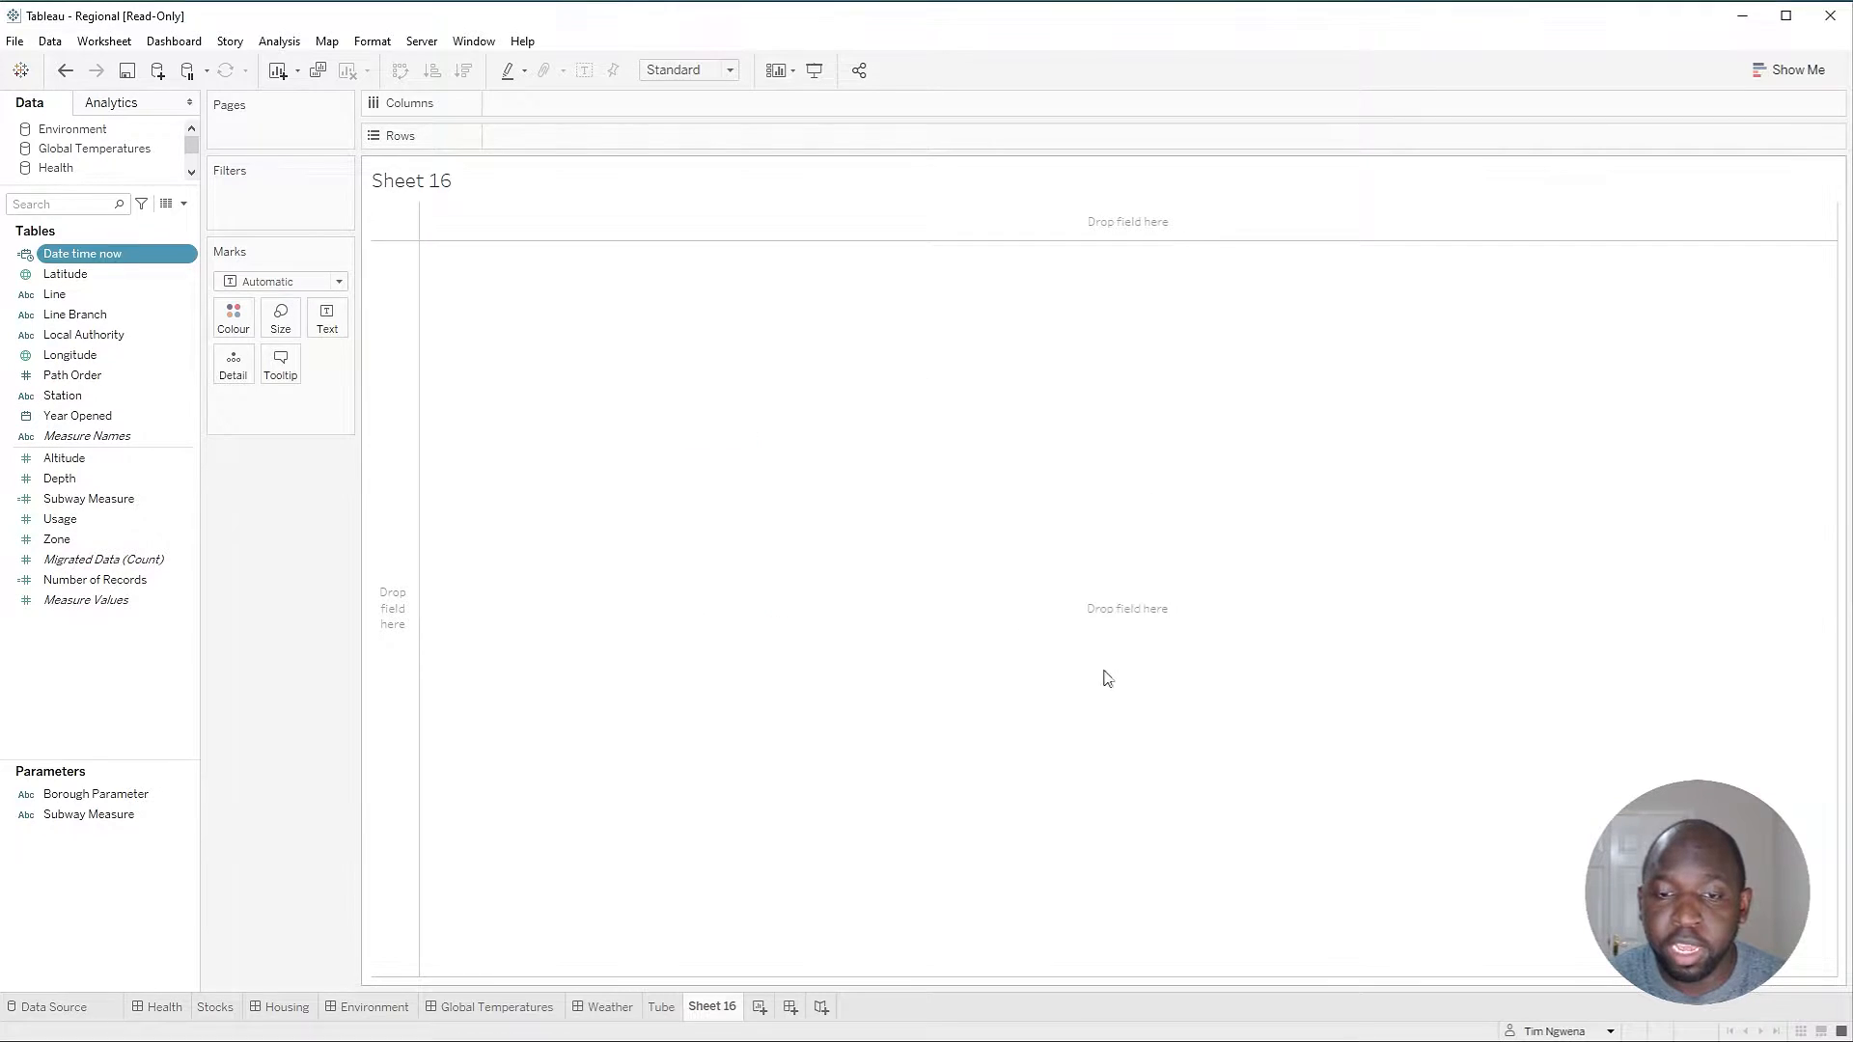
- Rename the new sheet to 'Date time now' from its tab menu
{"action": "right_click", "coordinate": [710, 1008]}
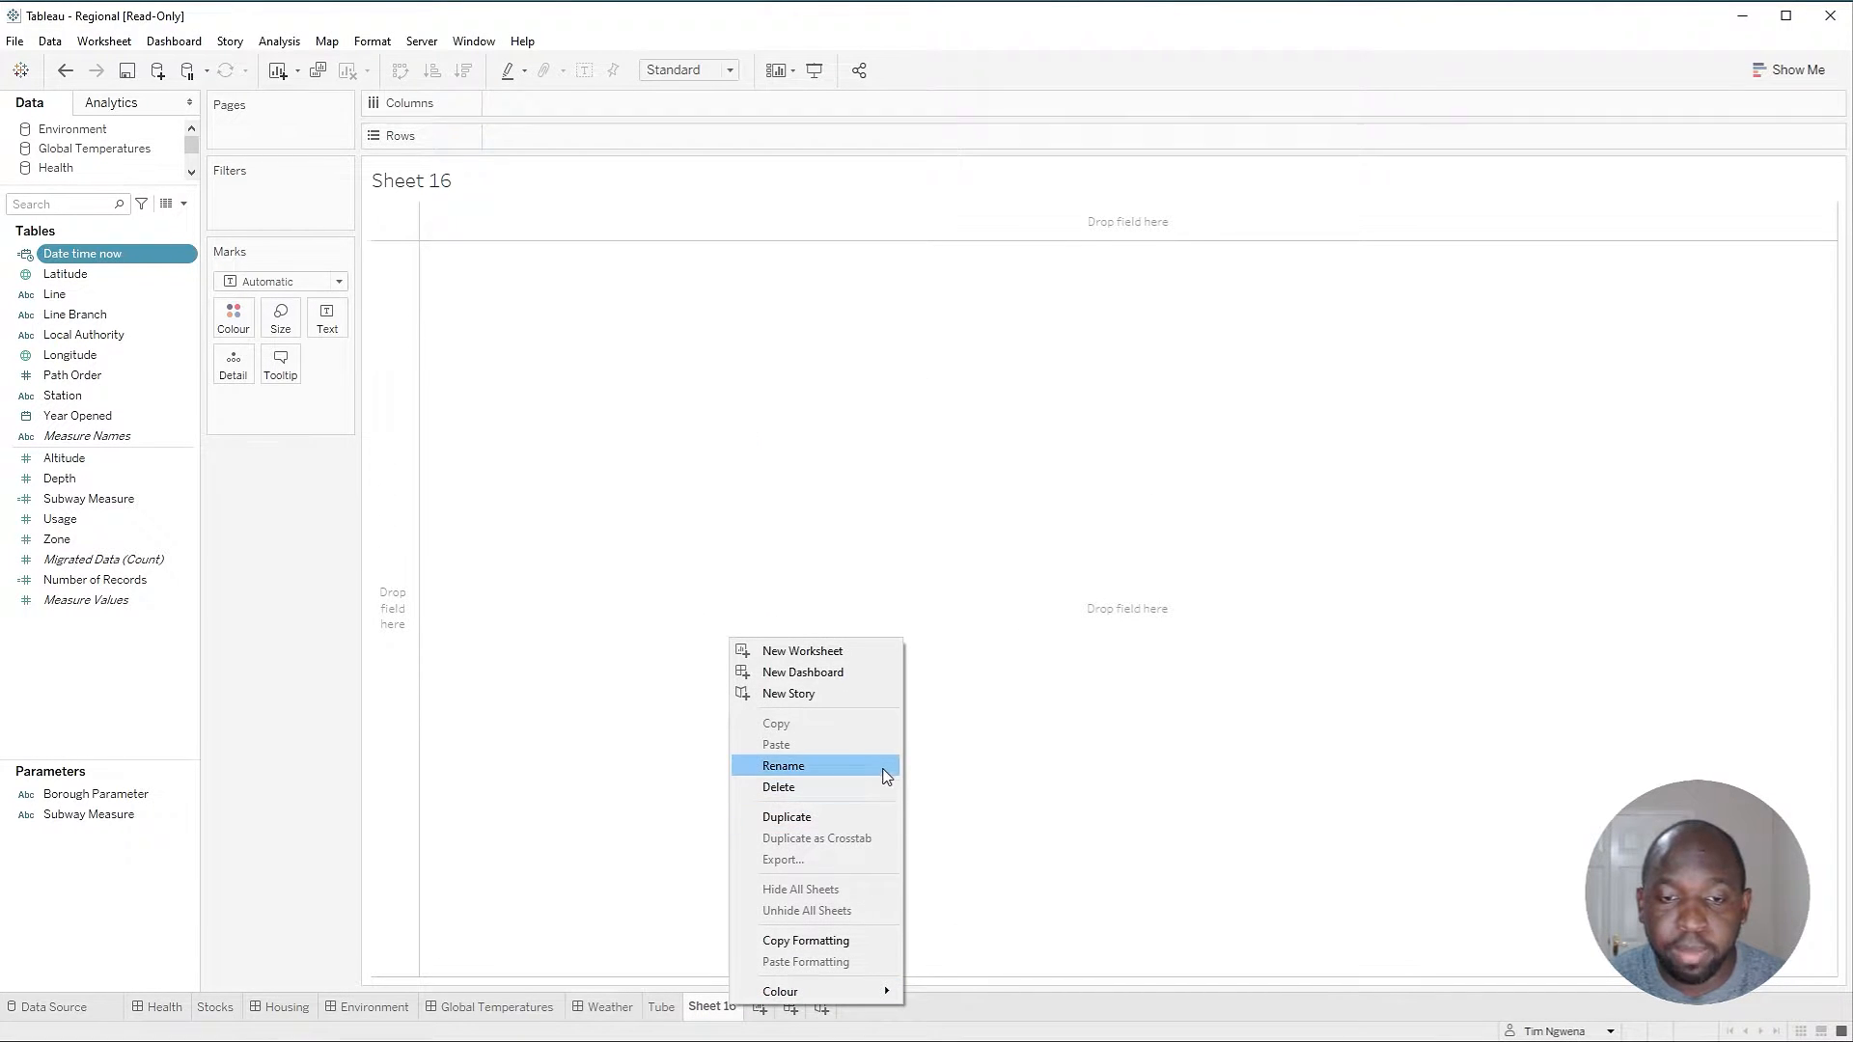
{"action": "left_click", "coordinate": [781, 764]}
{"action": "type", "text": "Date time now"}
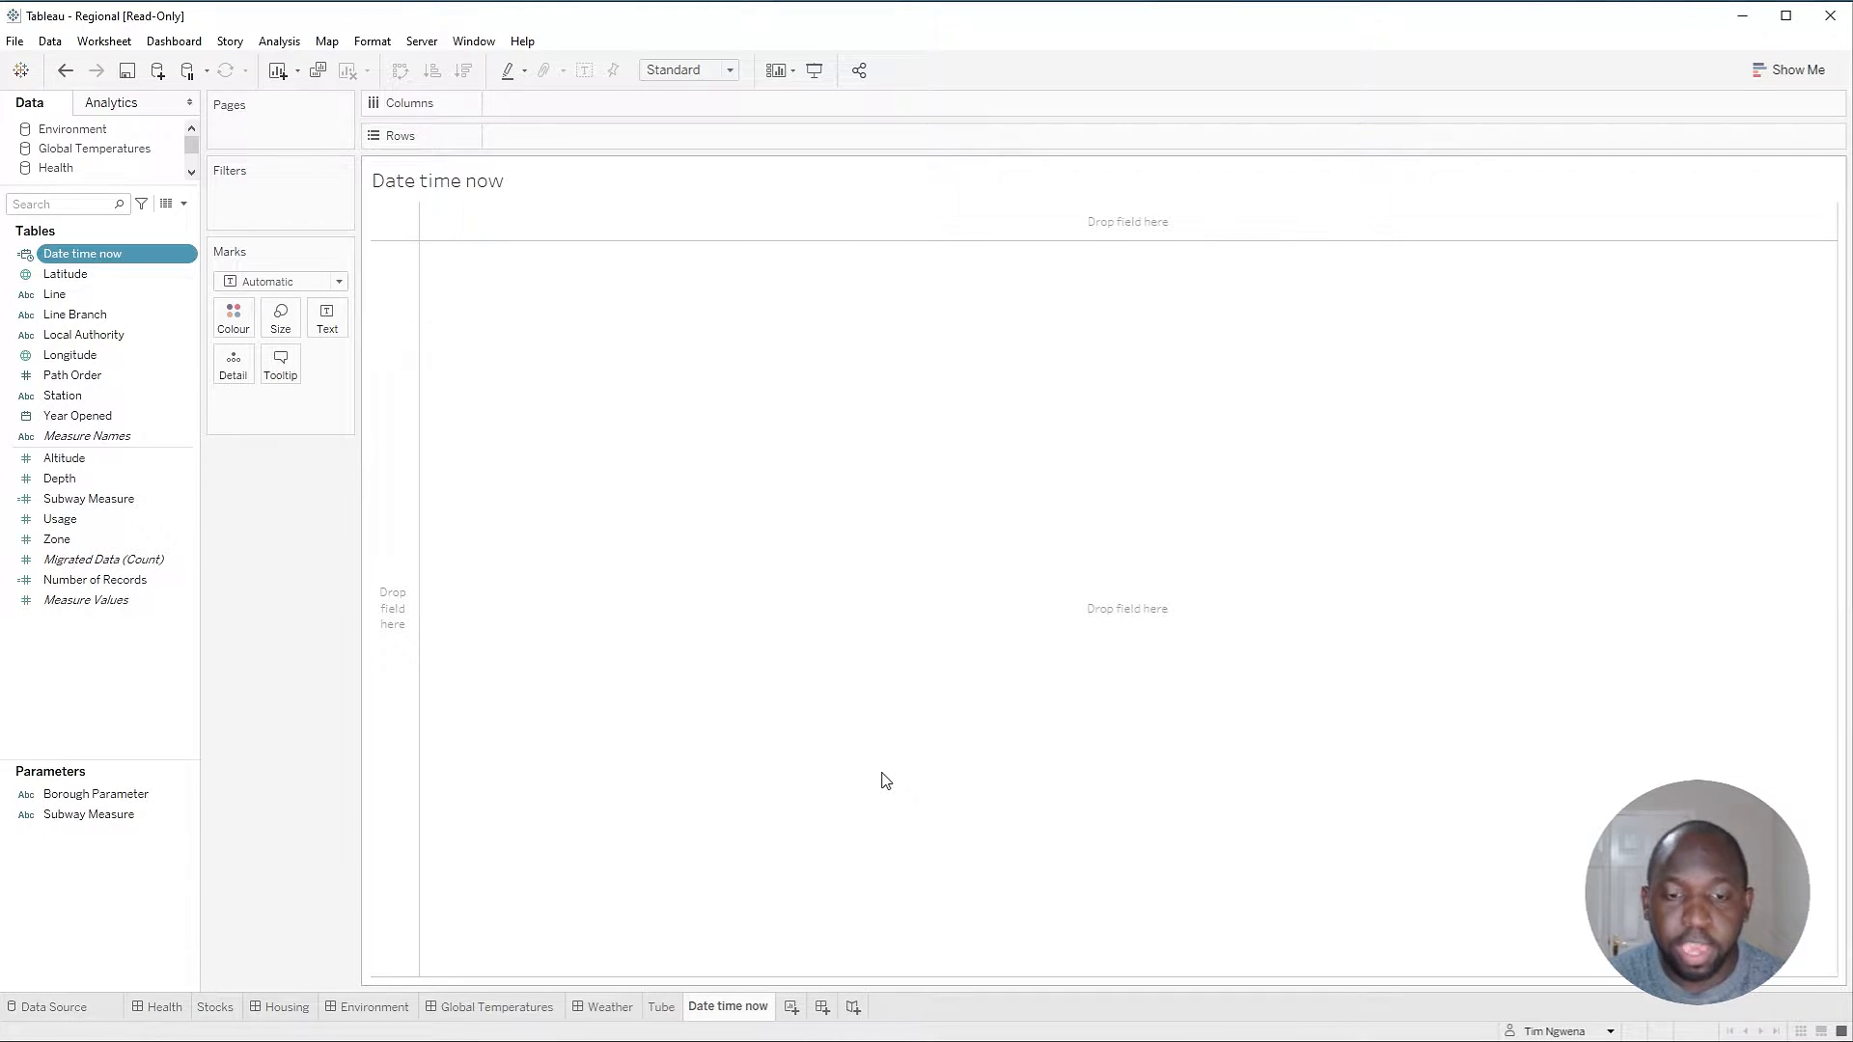
- Show Date time now as text on the sheet, formatted as Exact Date (04/08/2020 23:42:55)
{"action": "left_click", "coordinate": [83, 252]}
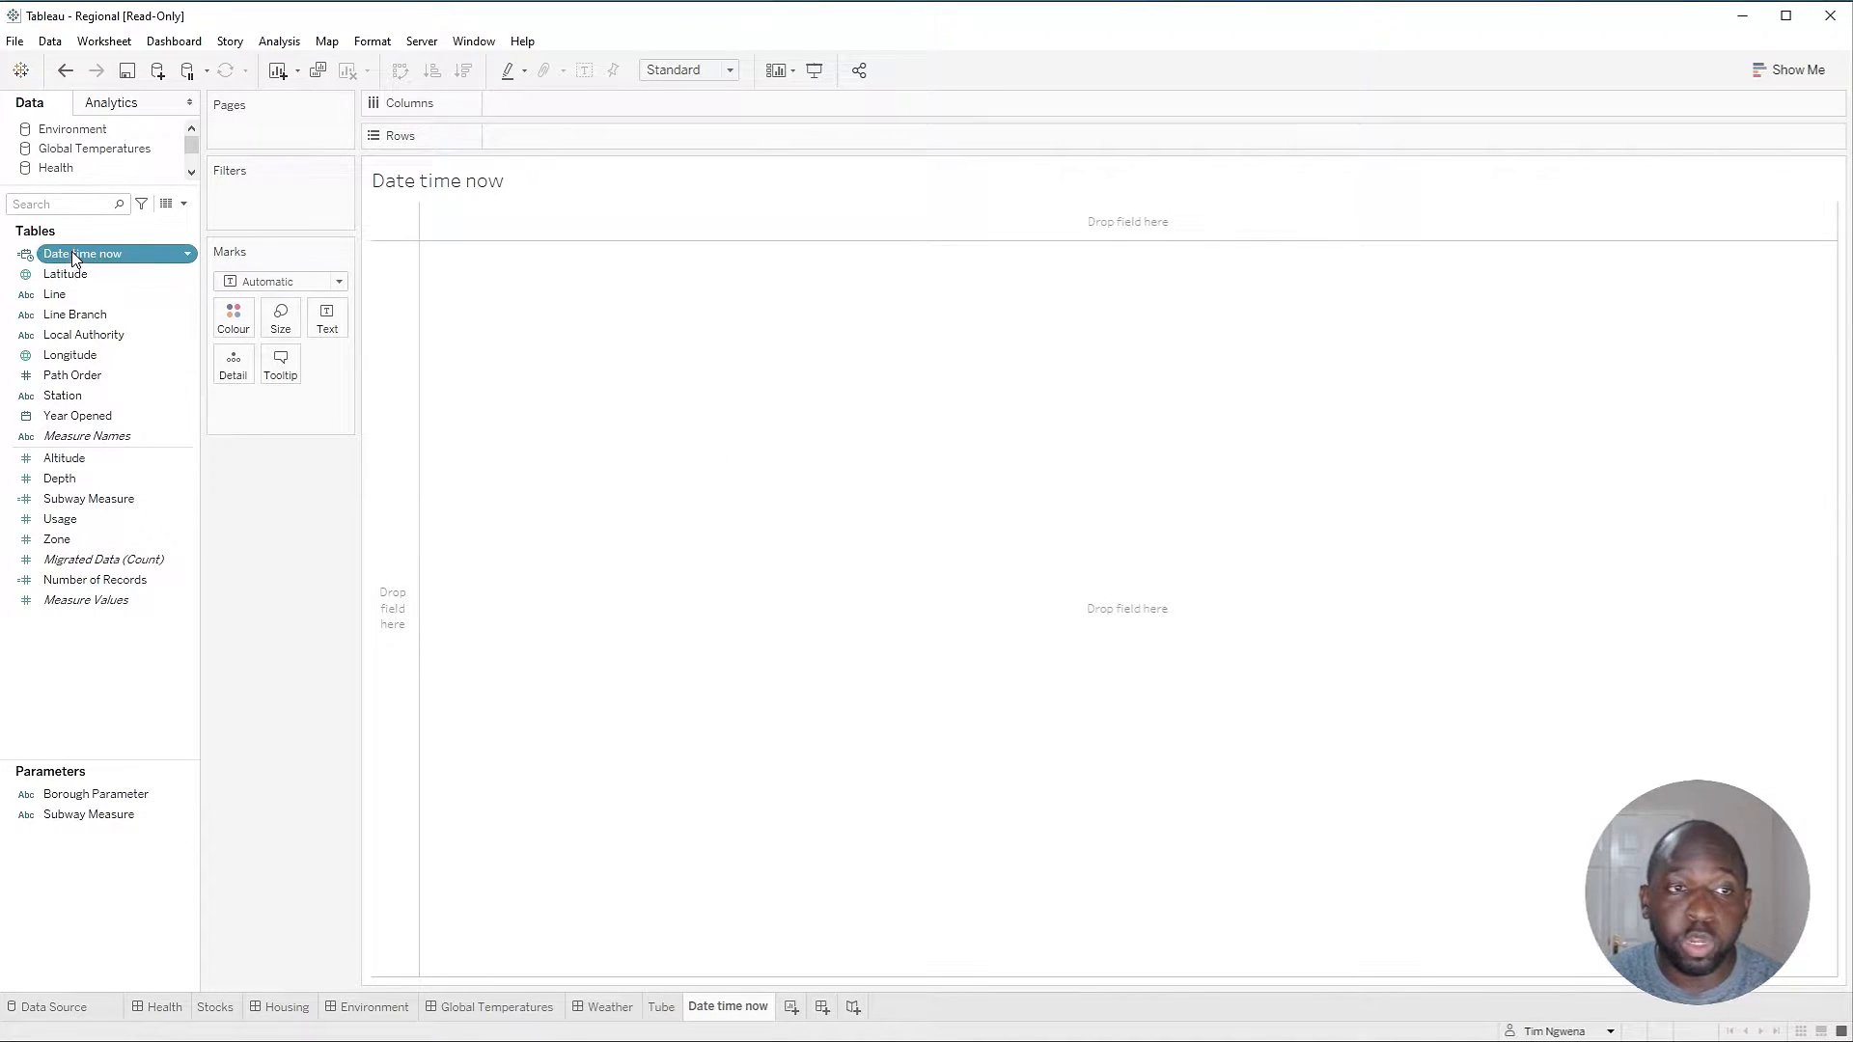
{"action": "left_click_drag", "start_coordinate": [83, 253], "coordinate": [326, 316]}
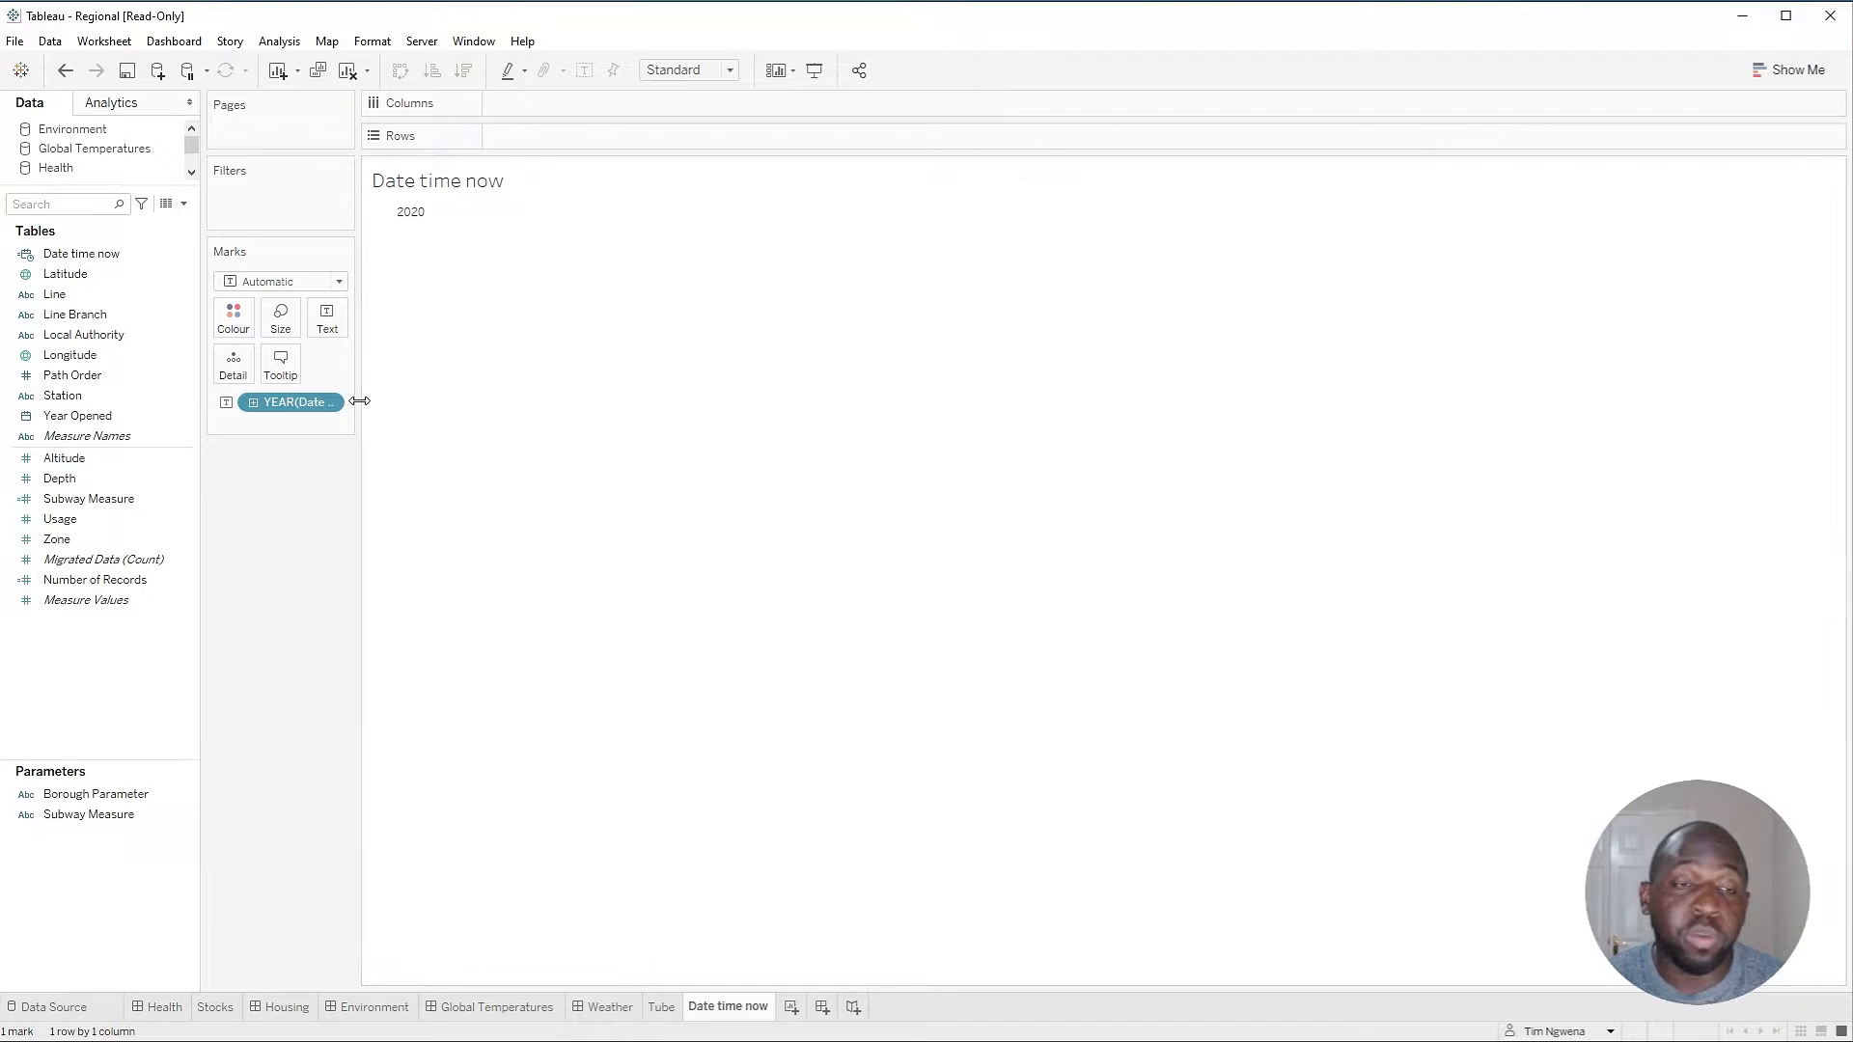
{"action": "left_click", "coordinate": [333, 401]}
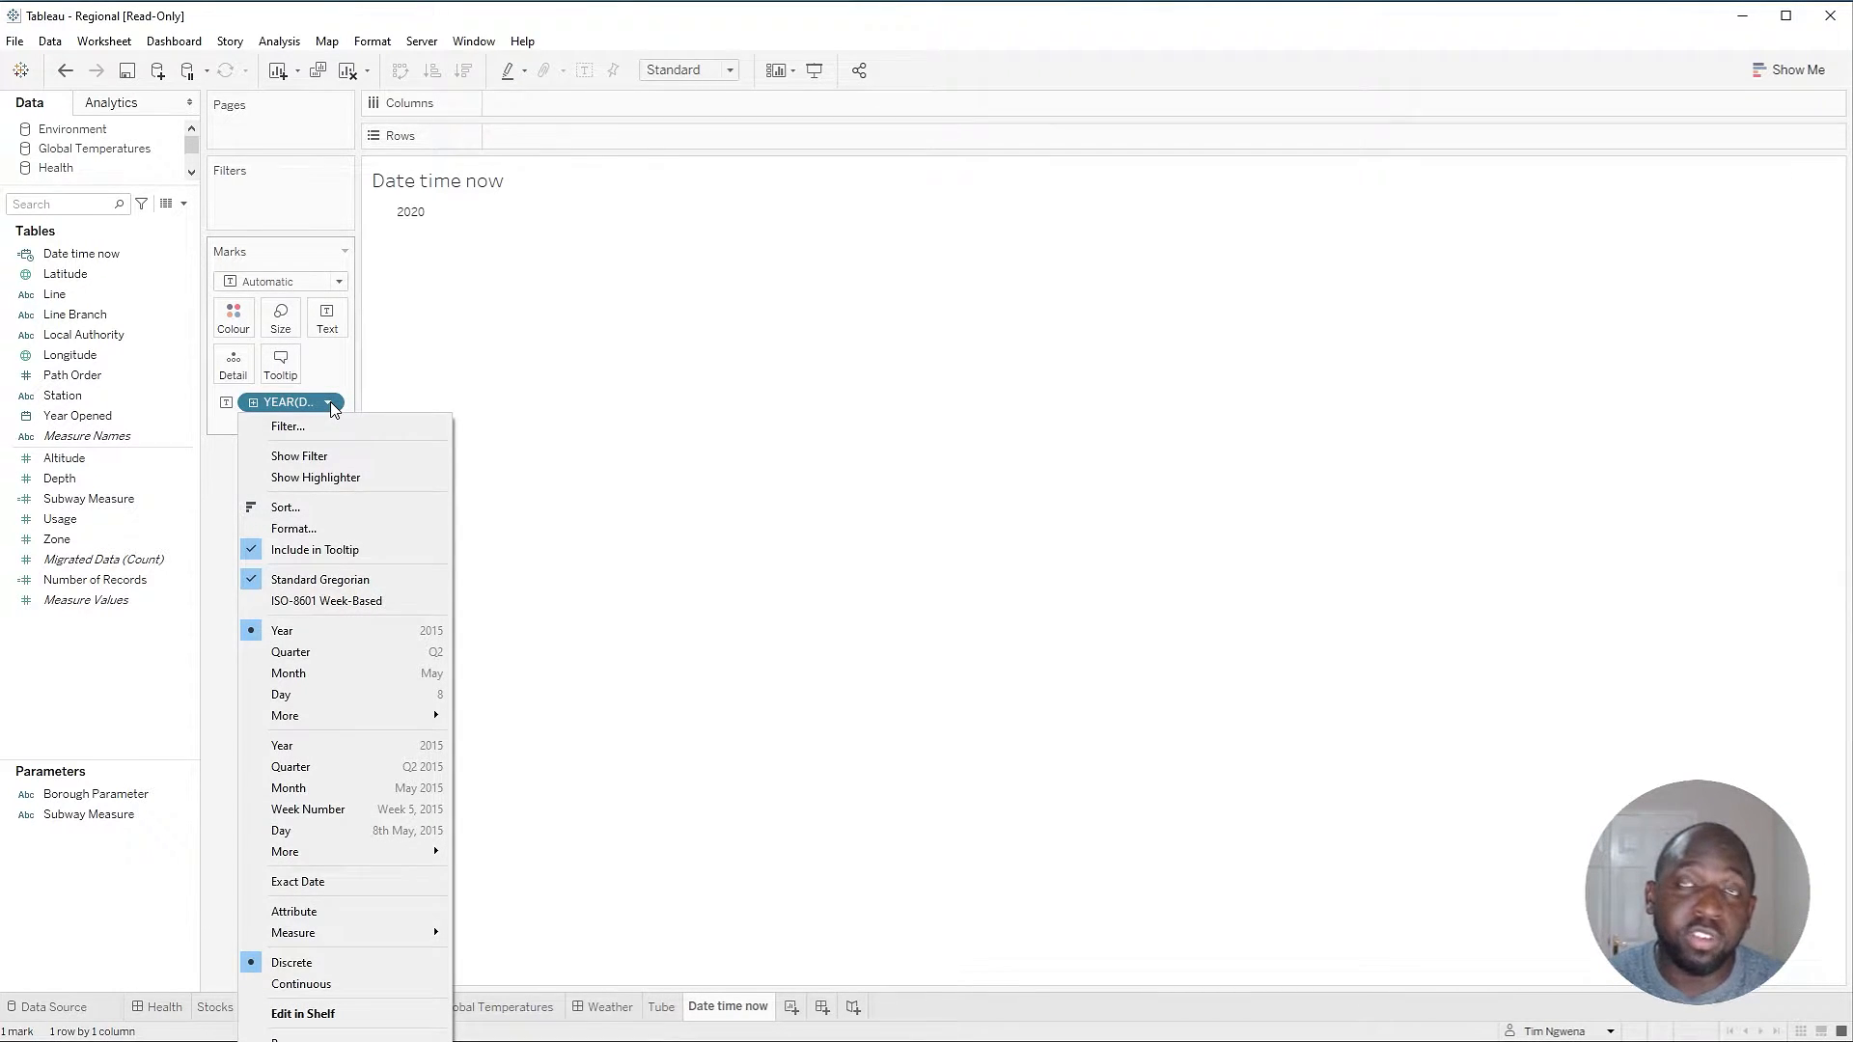
{"action": "mouse_move", "coordinate": [351, 882]}
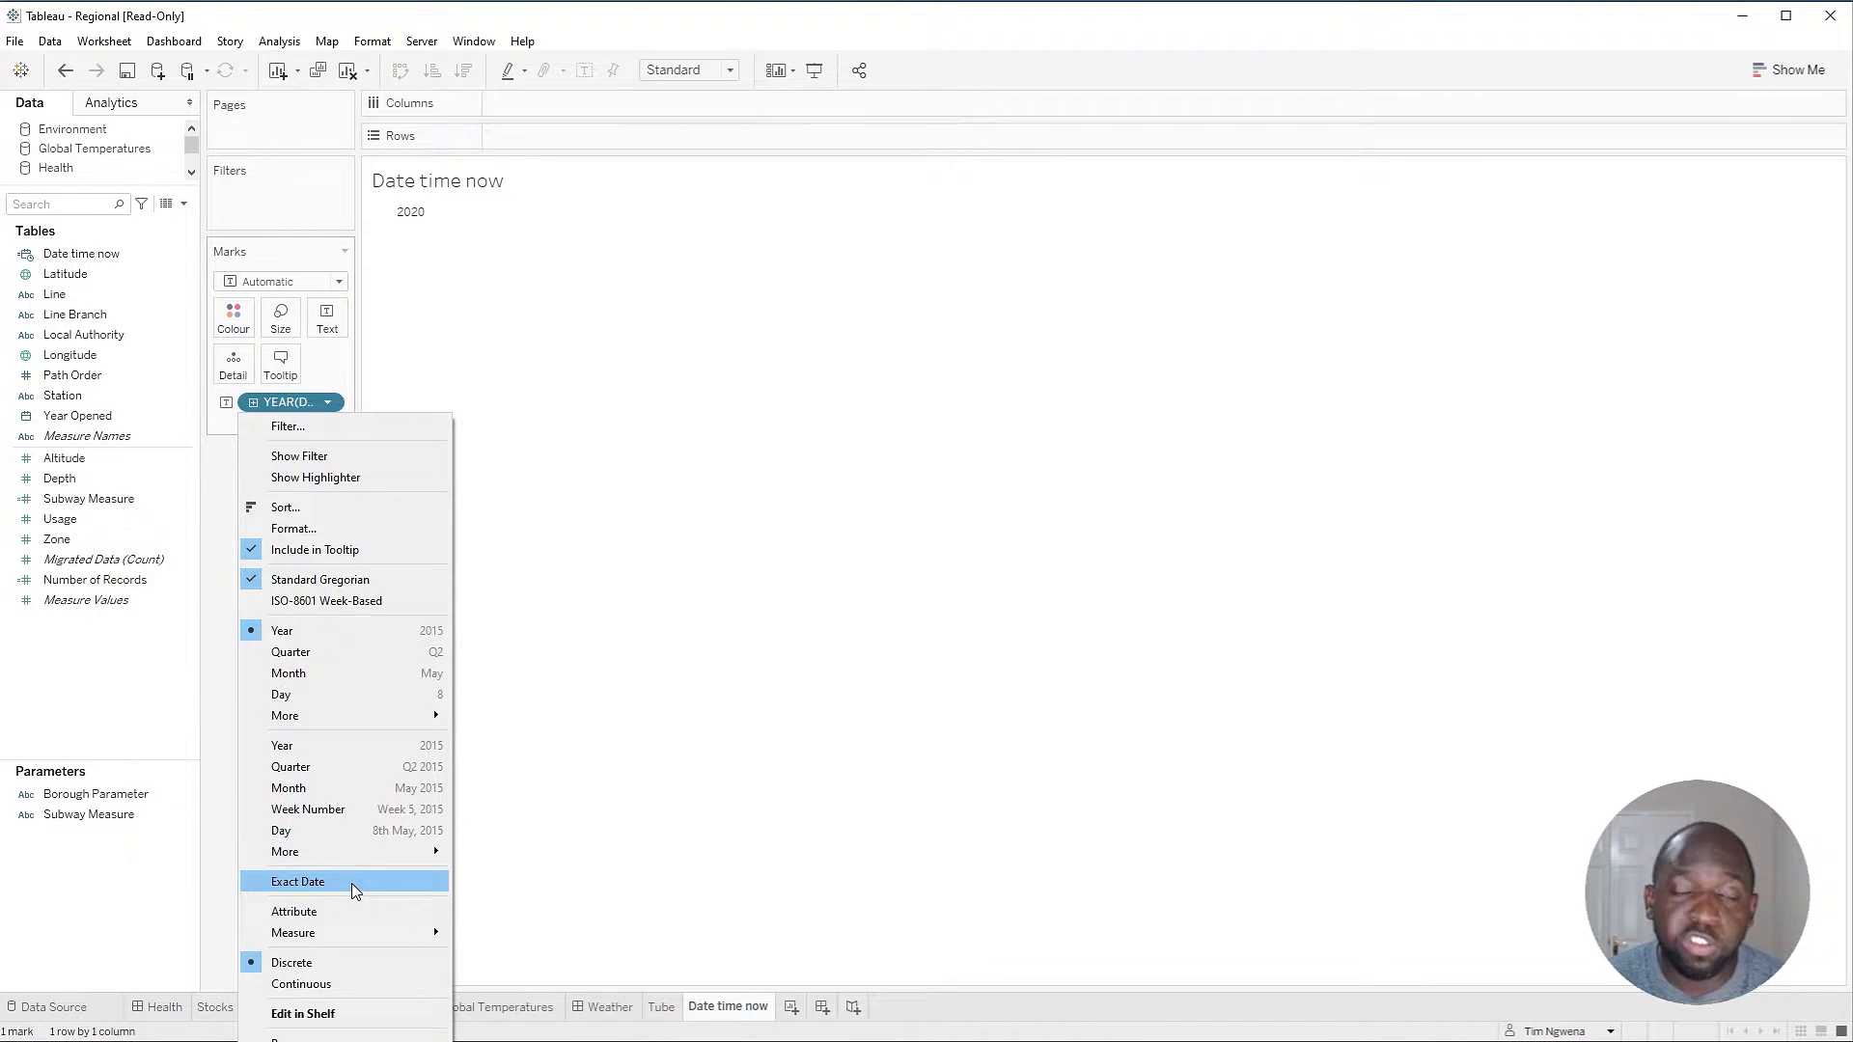
{"action": "left_click", "coordinate": [297, 882]}
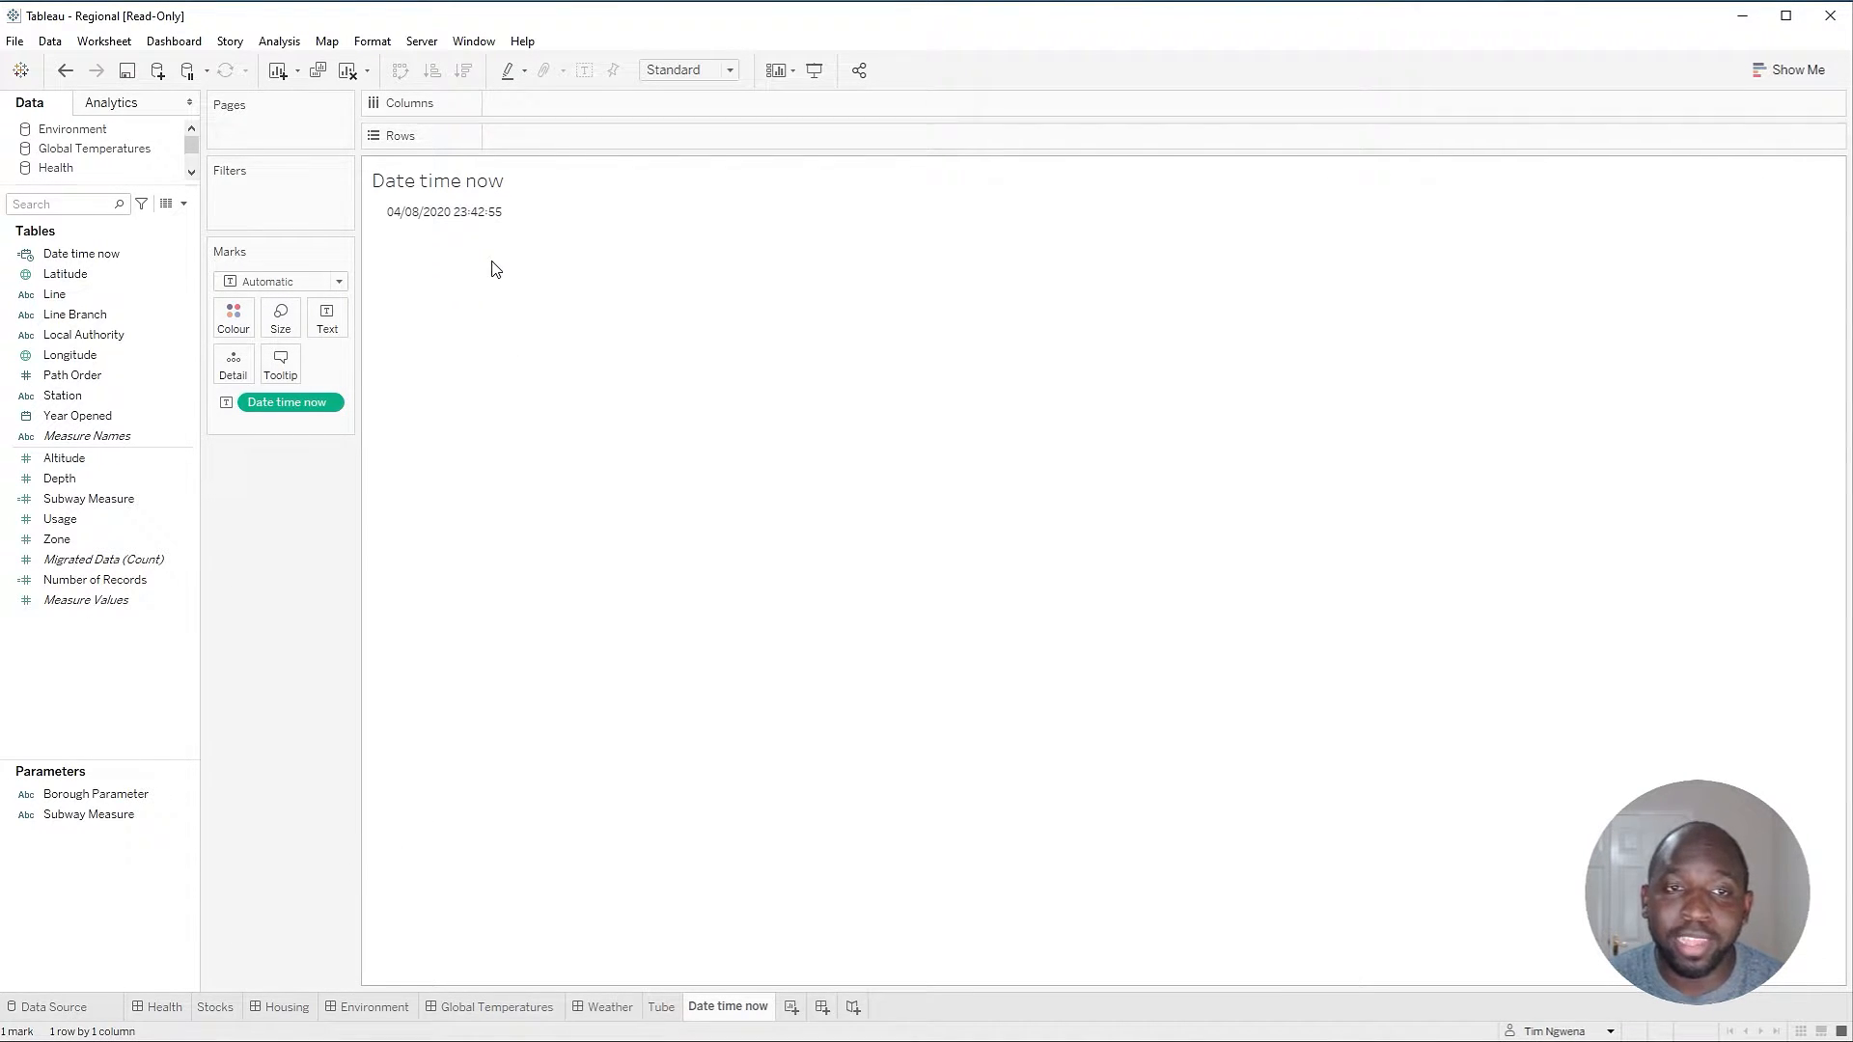
{"action": "mouse_move", "coordinate": [475, 233]}
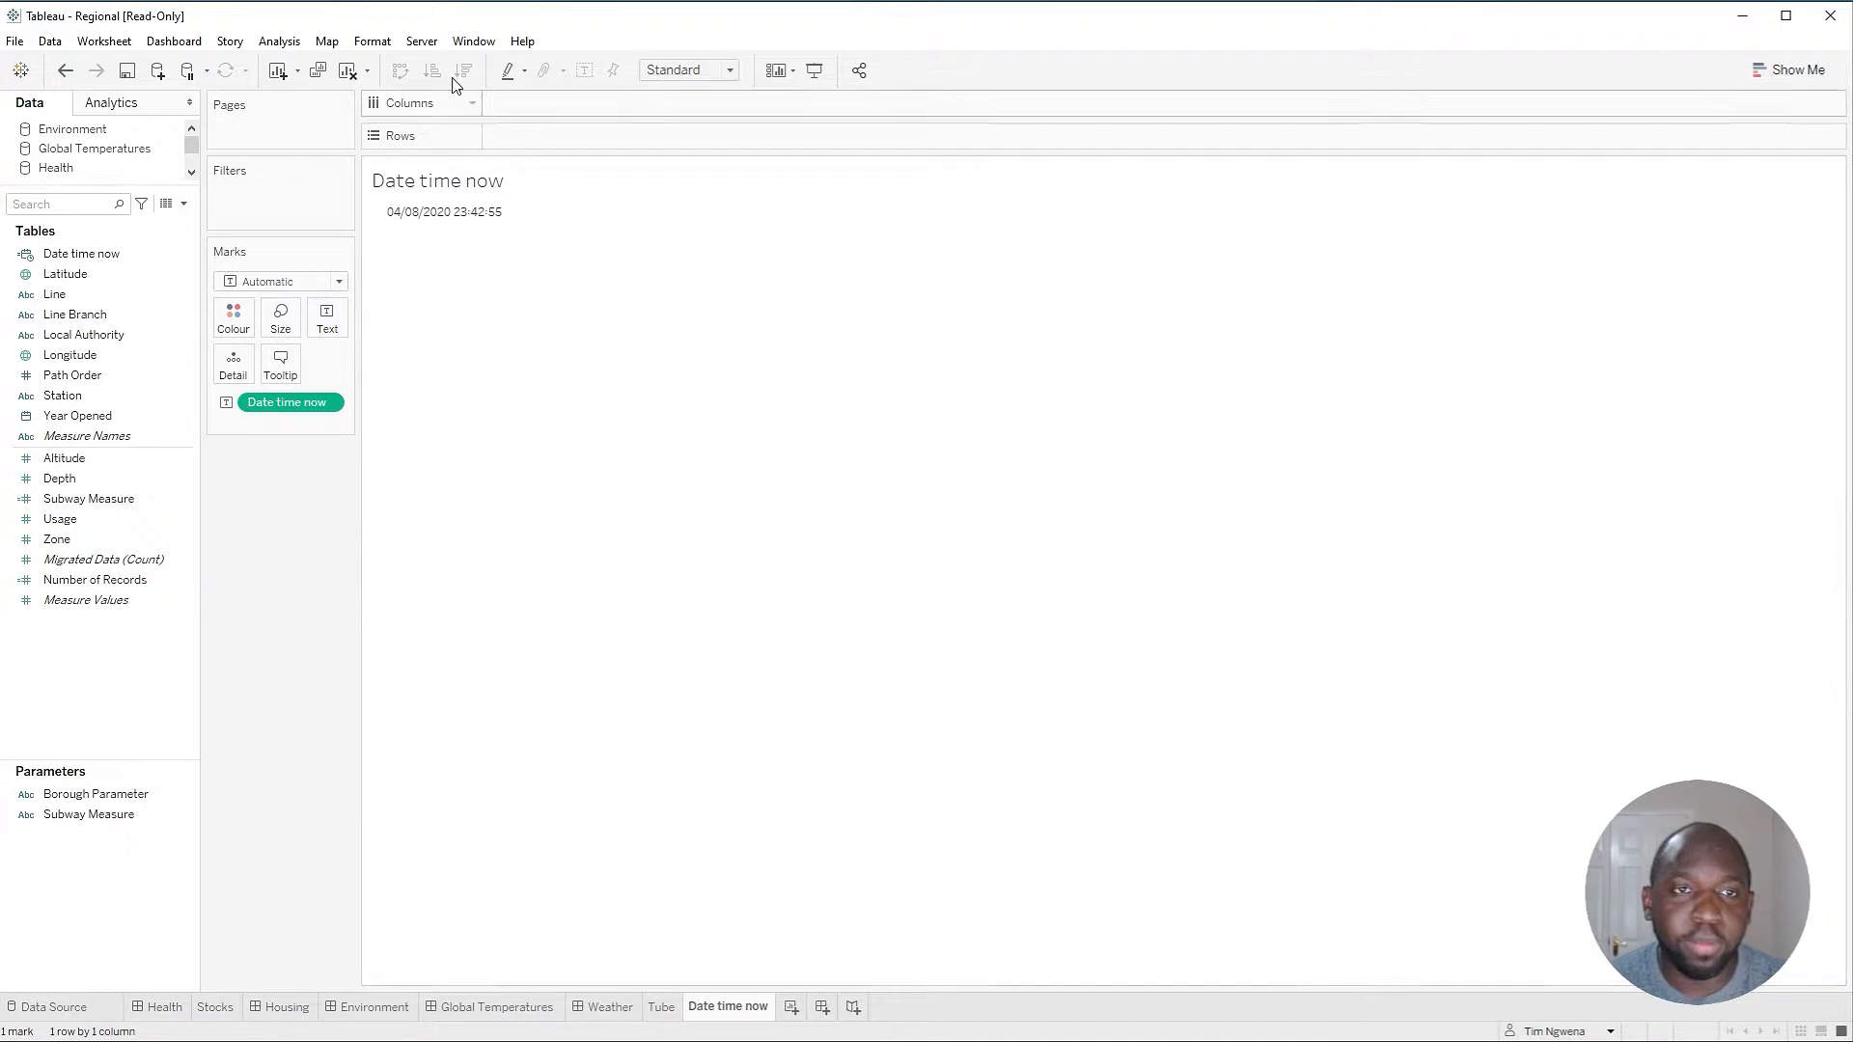
- Start publishing the workbook to Tableau Online with the project set to 2020-3 Release
{"action": "left_click", "coordinate": [421, 40]}
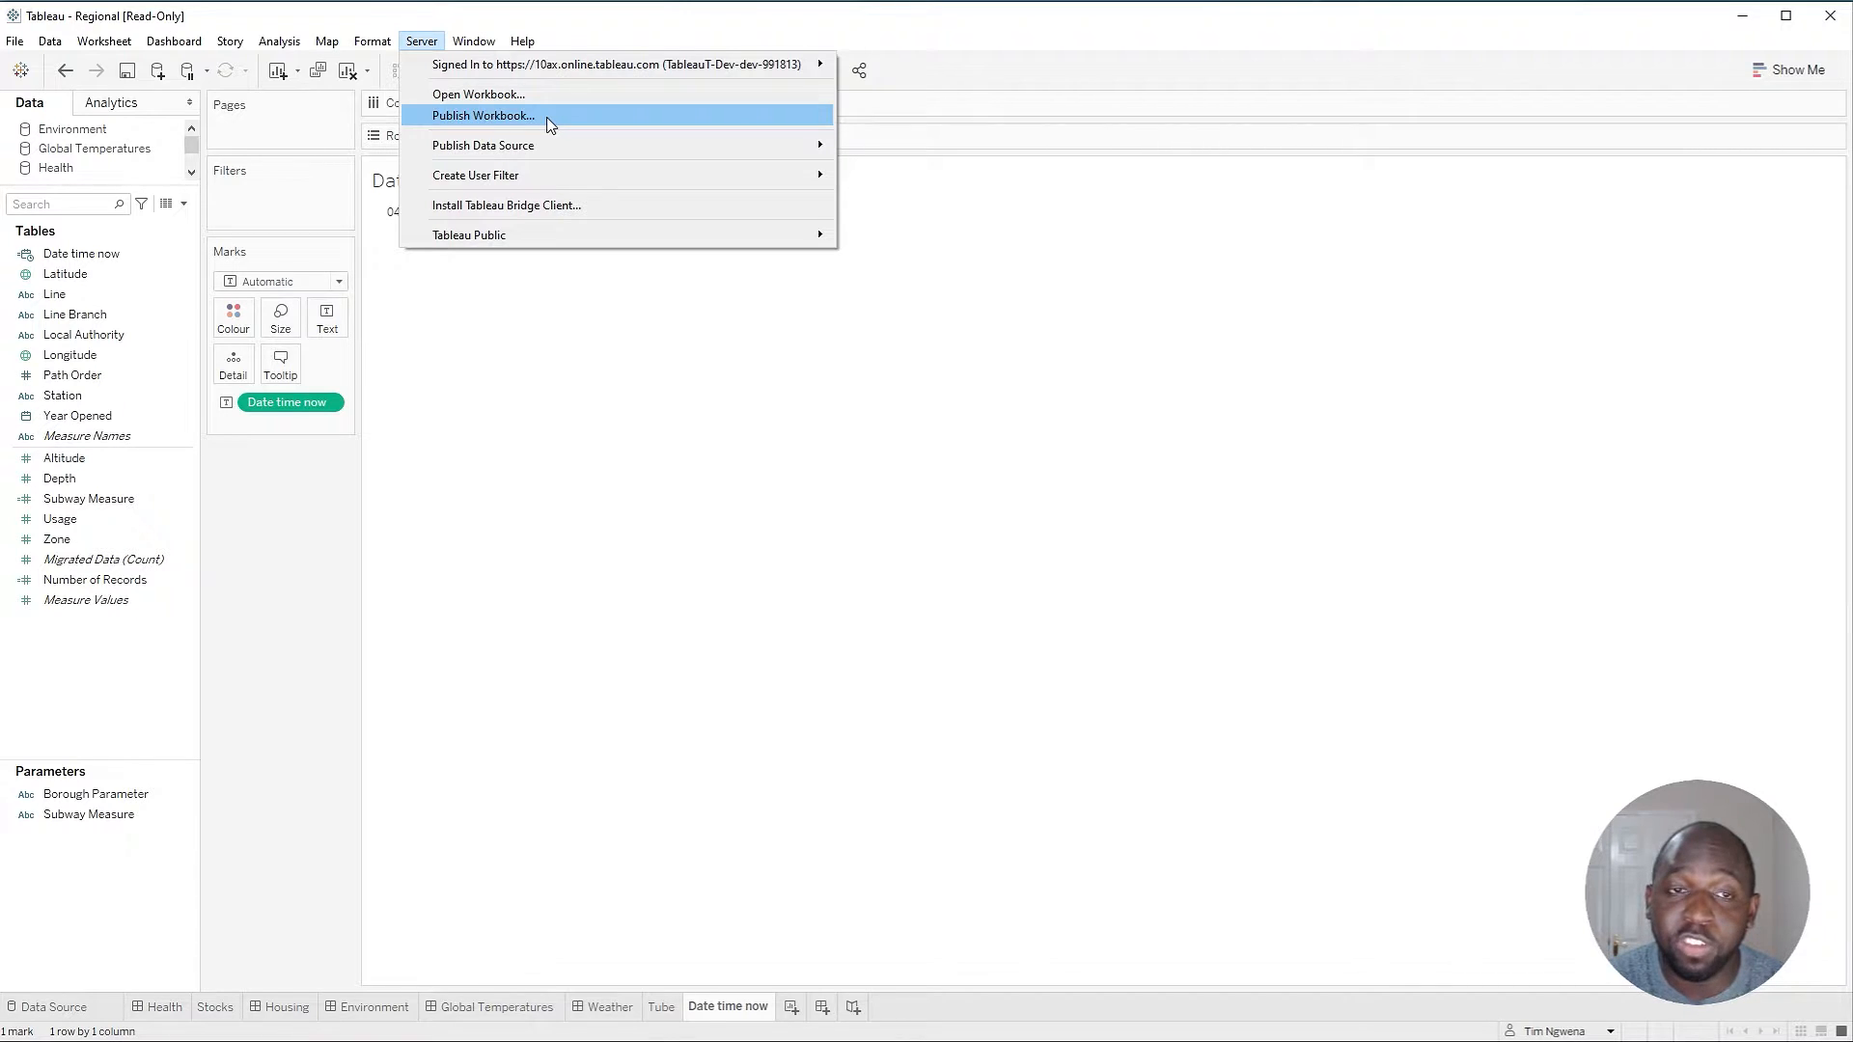
{"action": "left_click", "coordinate": [421, 40]}
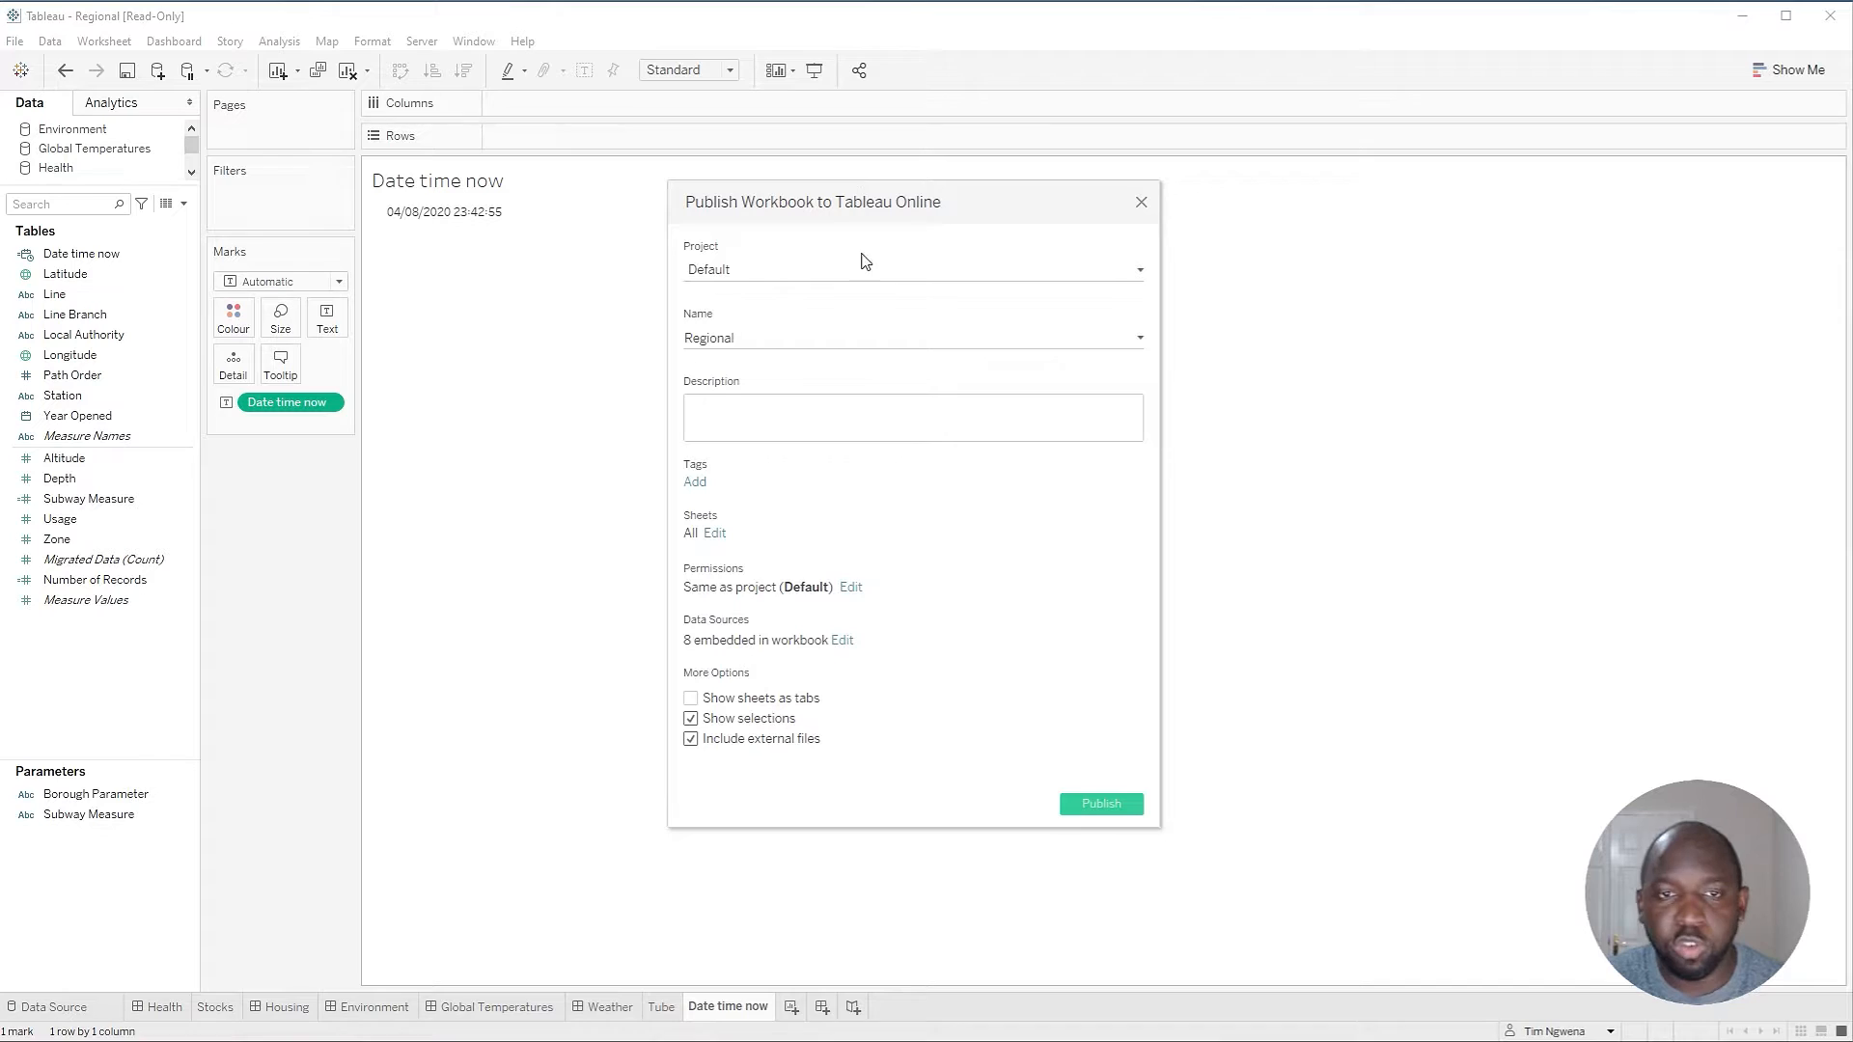
{"action": "left_click", "coordinate": [1137, 270]}
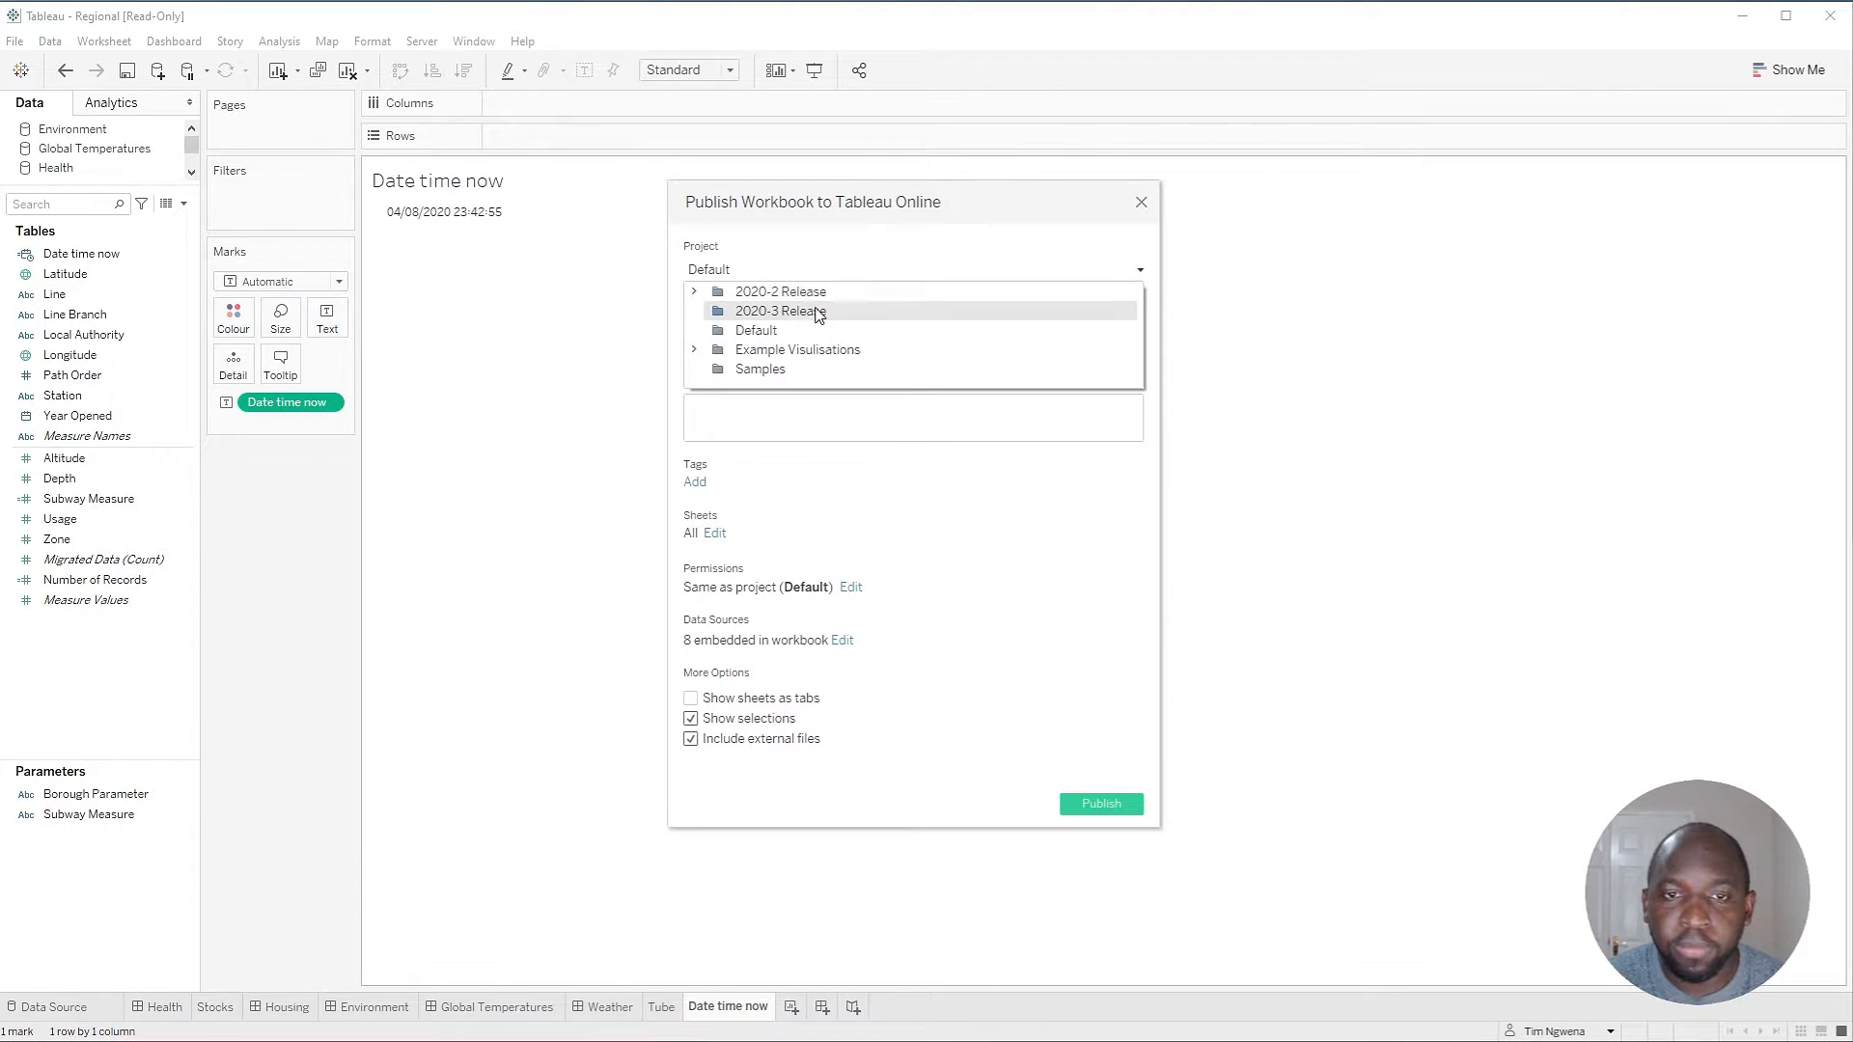
{"action": "left_click", "coordinate": [780, 311]}
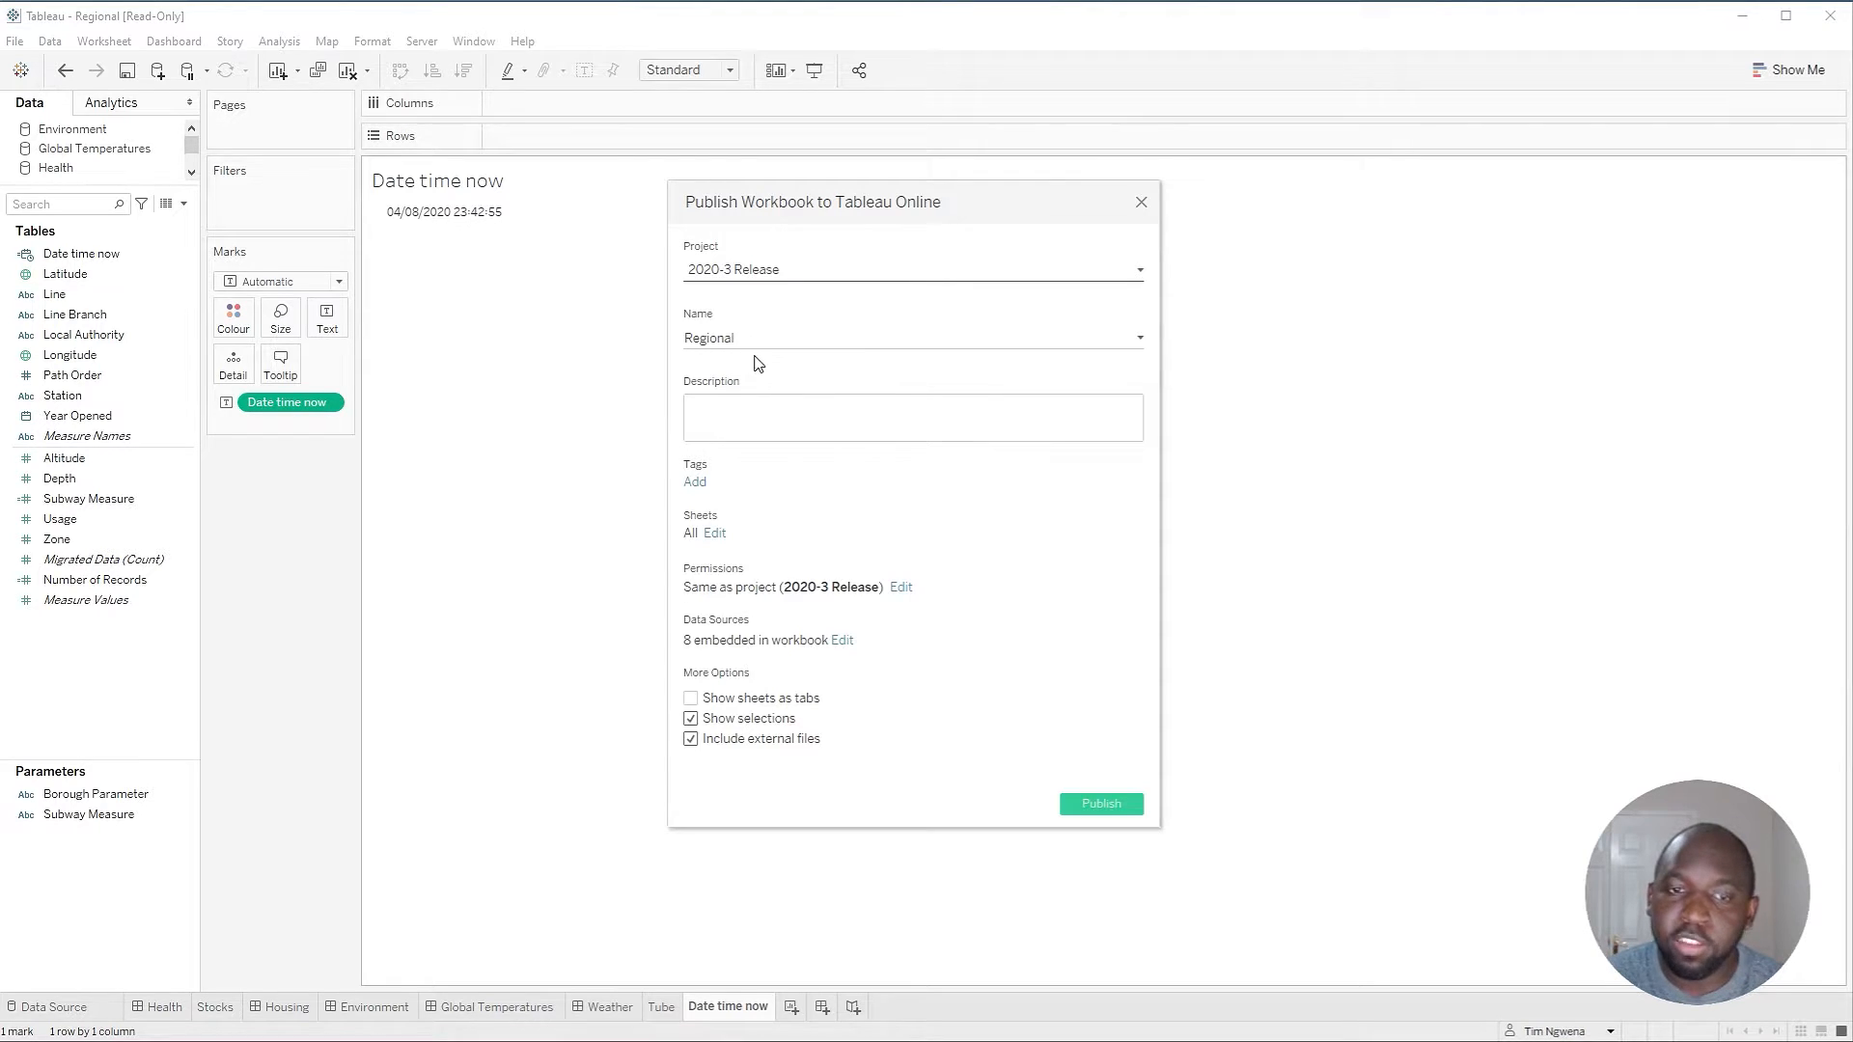
- Edit the published sheets so none are selected, ready to include only Date time now
{"action": "left_click", "coordinate": [714, 532]}
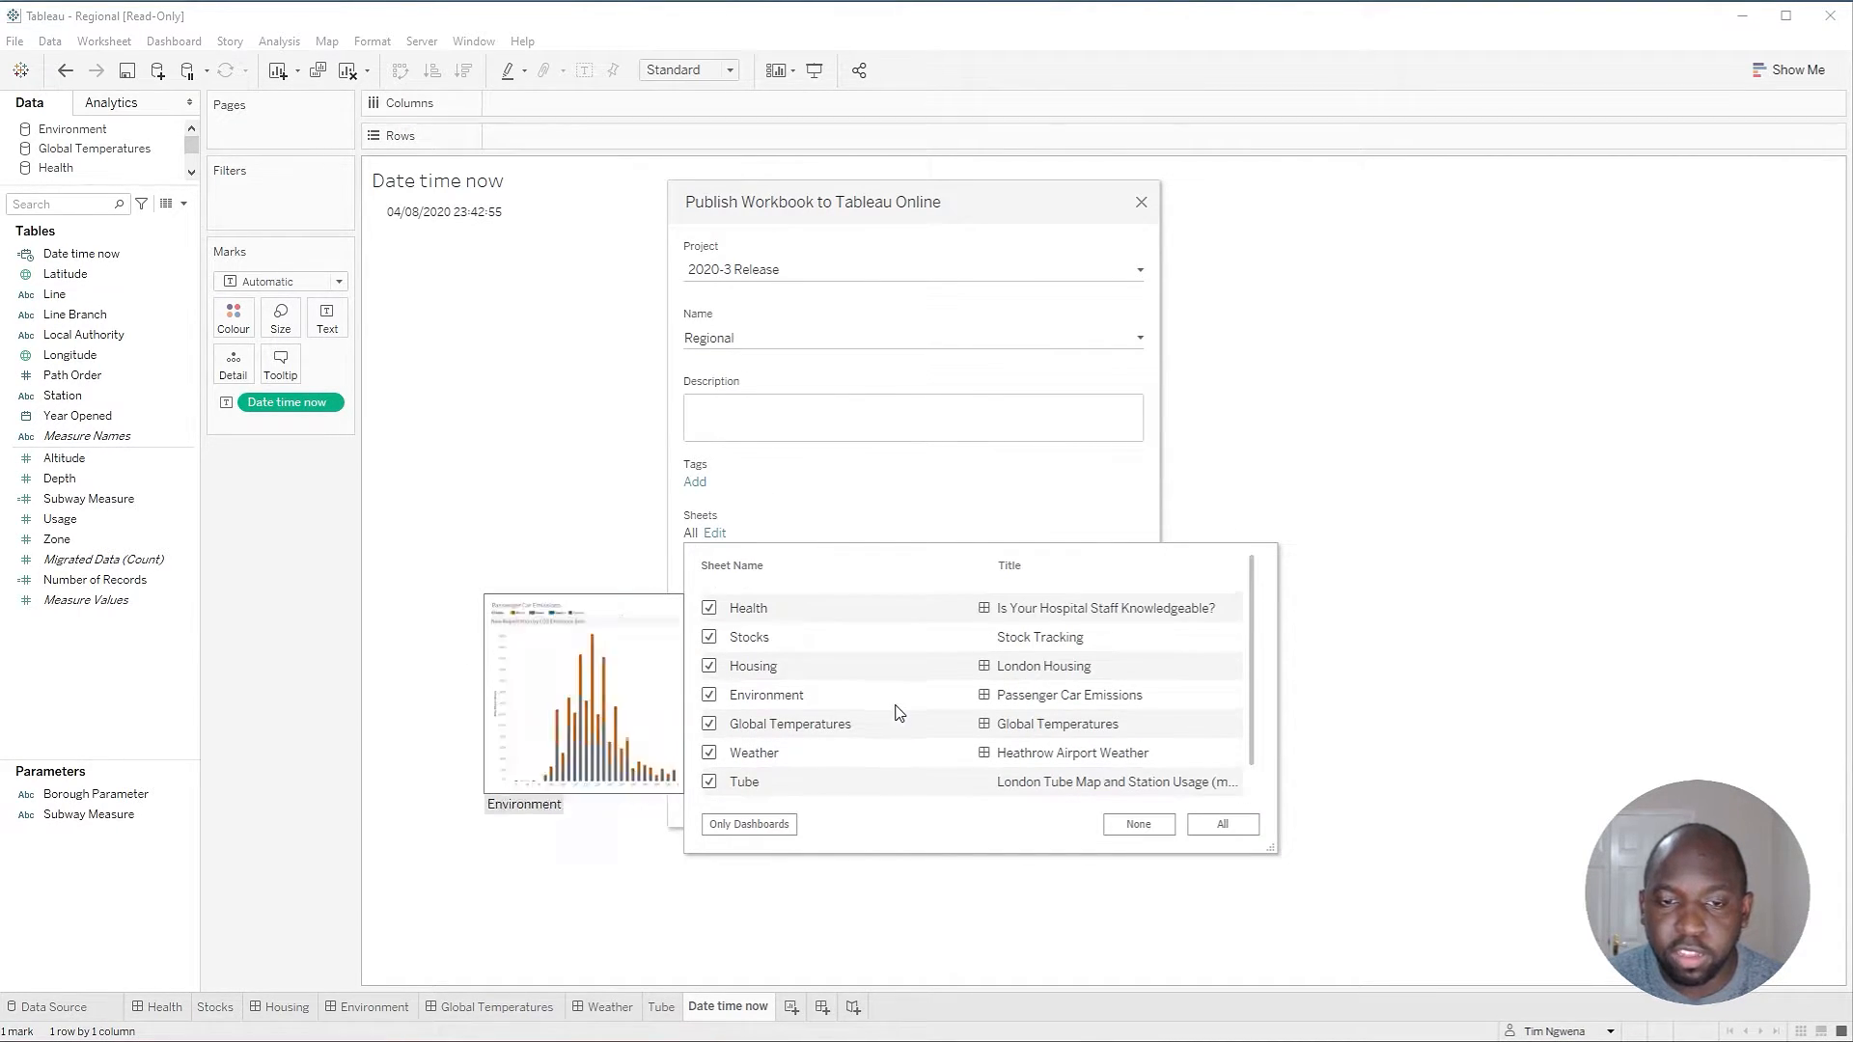
{"action": "scroll", "scroll_direction": "down", "scroll_amount": 3}
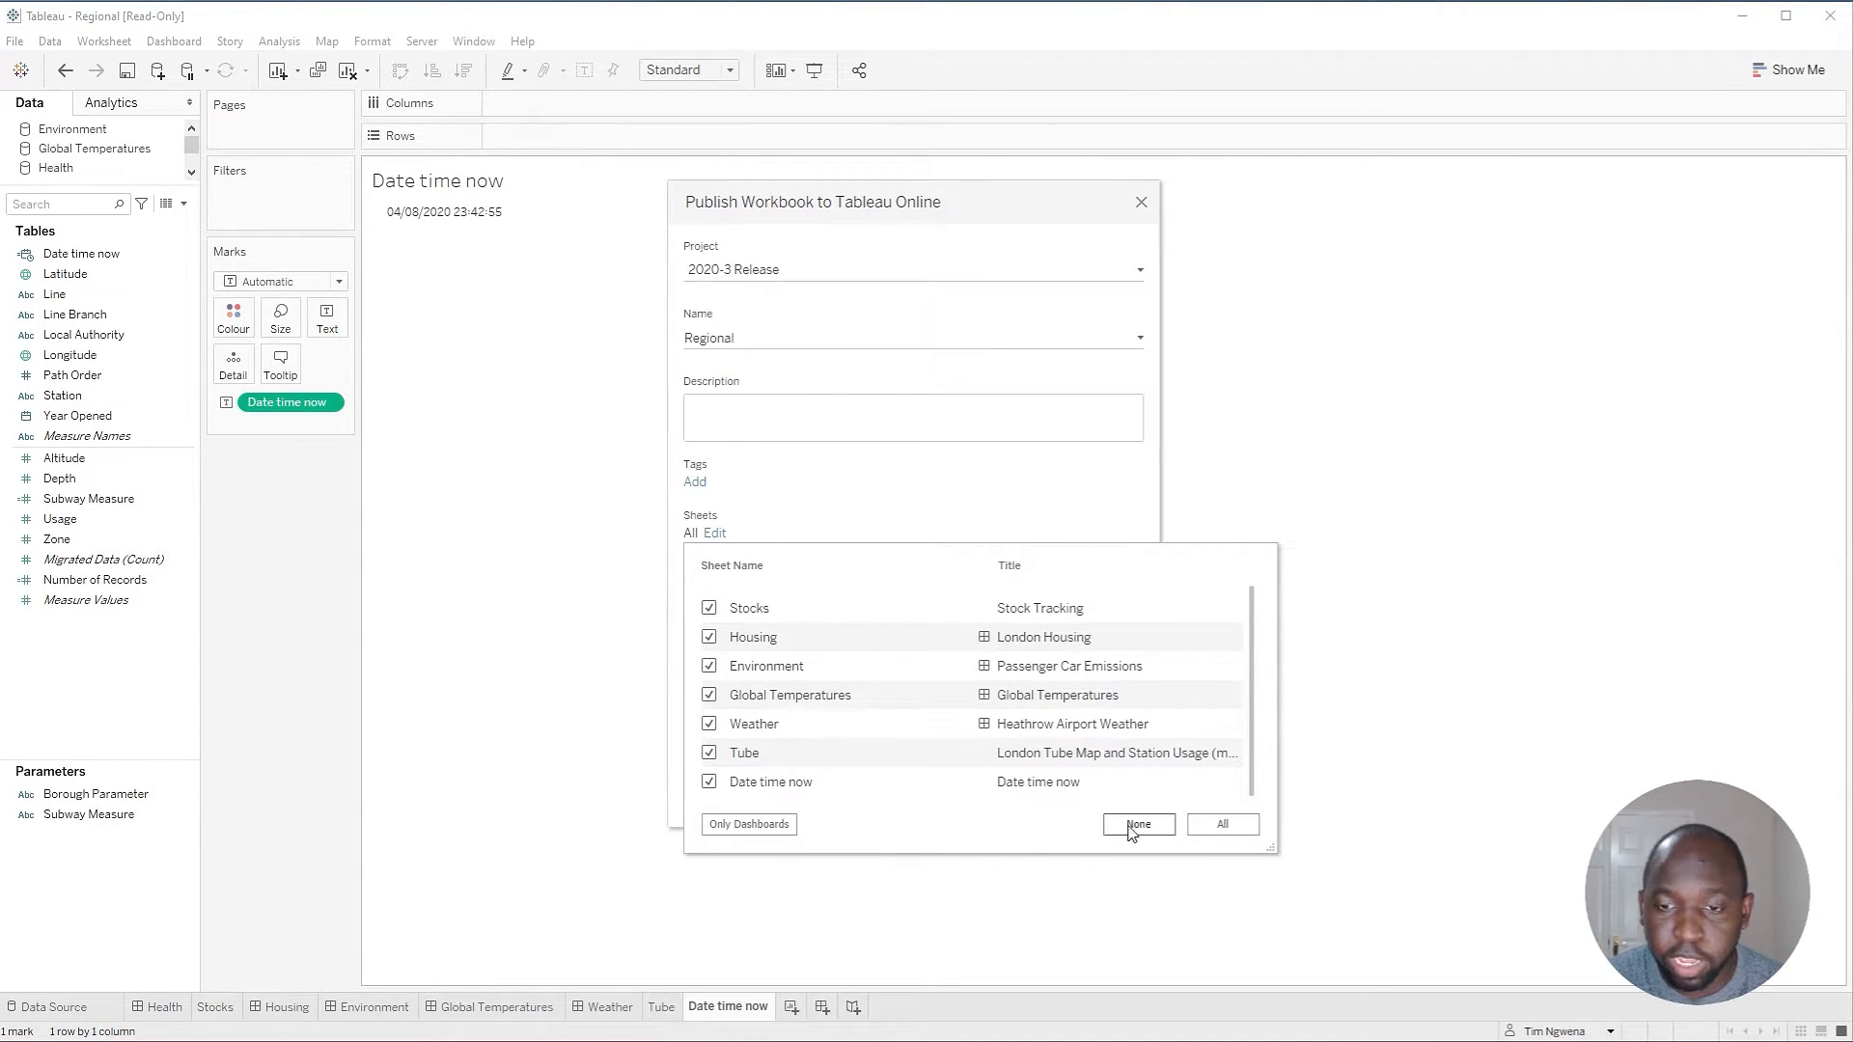
{"action": "left_click", "coordinate": [1135, 824]}
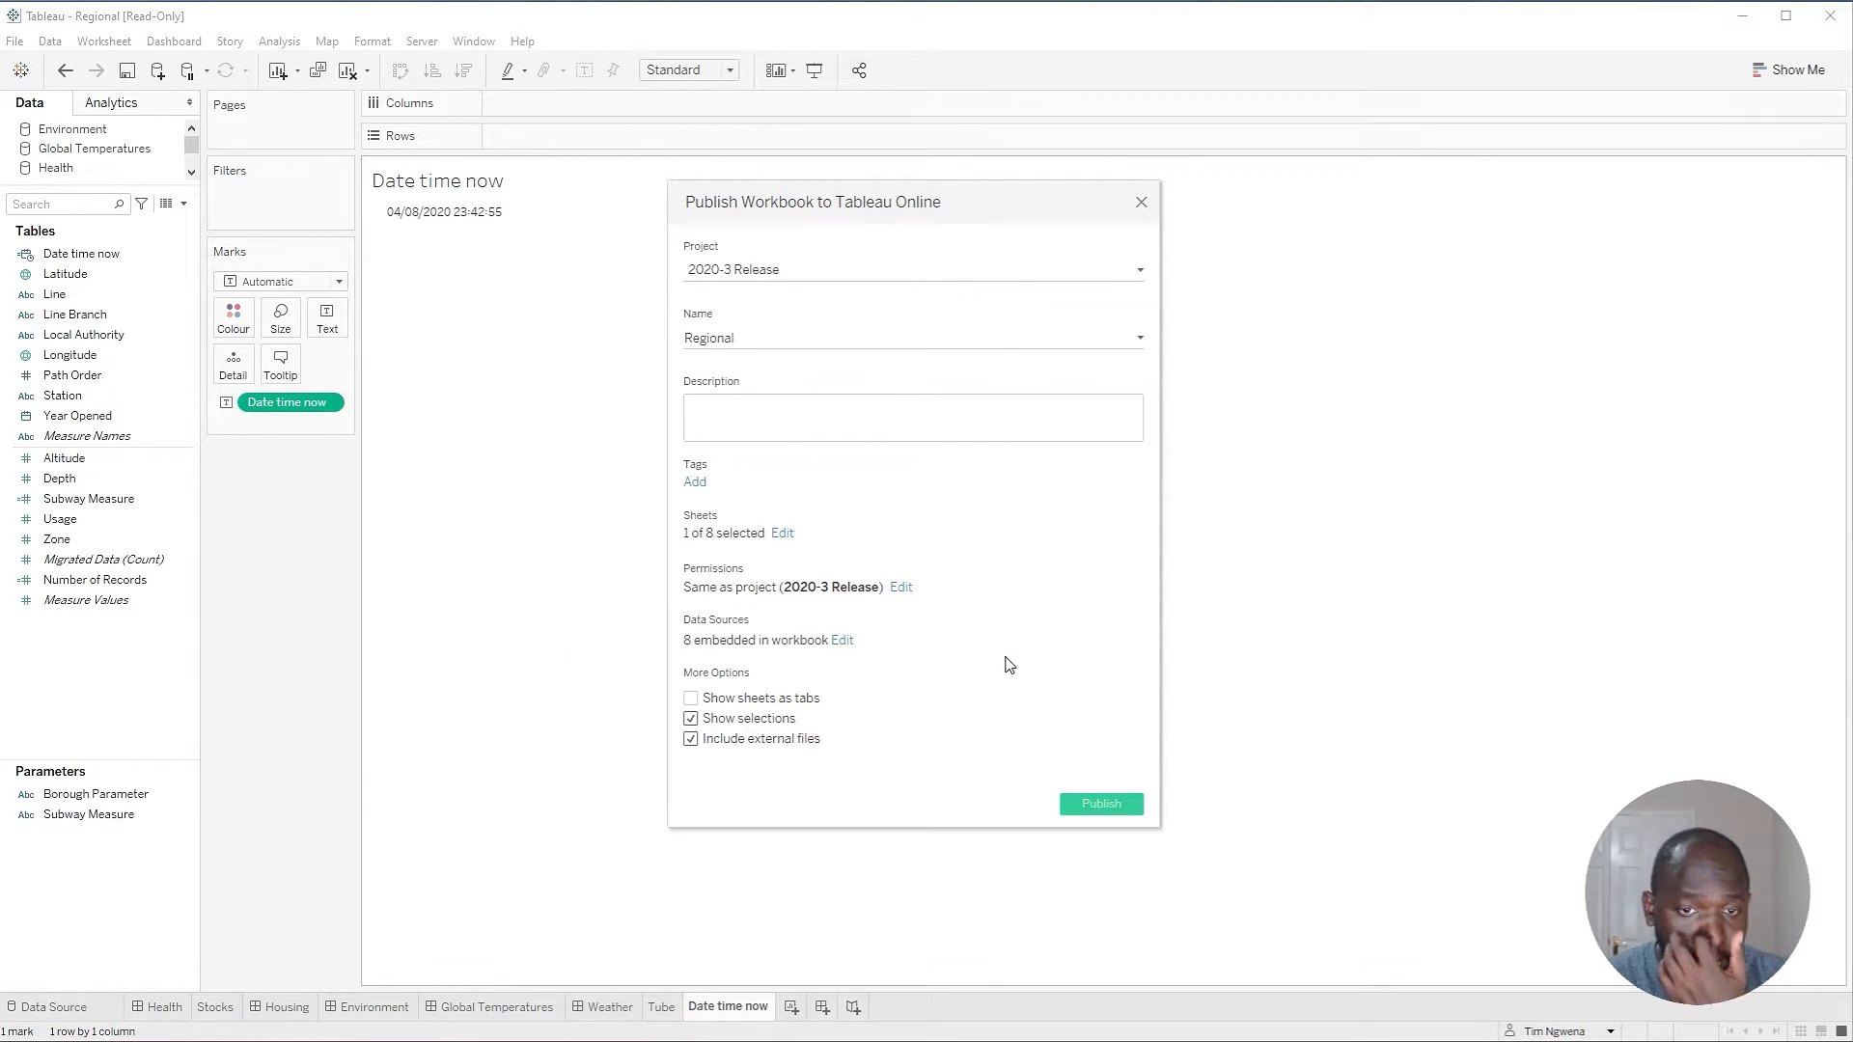
{"action": "mouse_move", "coordinate": [1023, 684]}
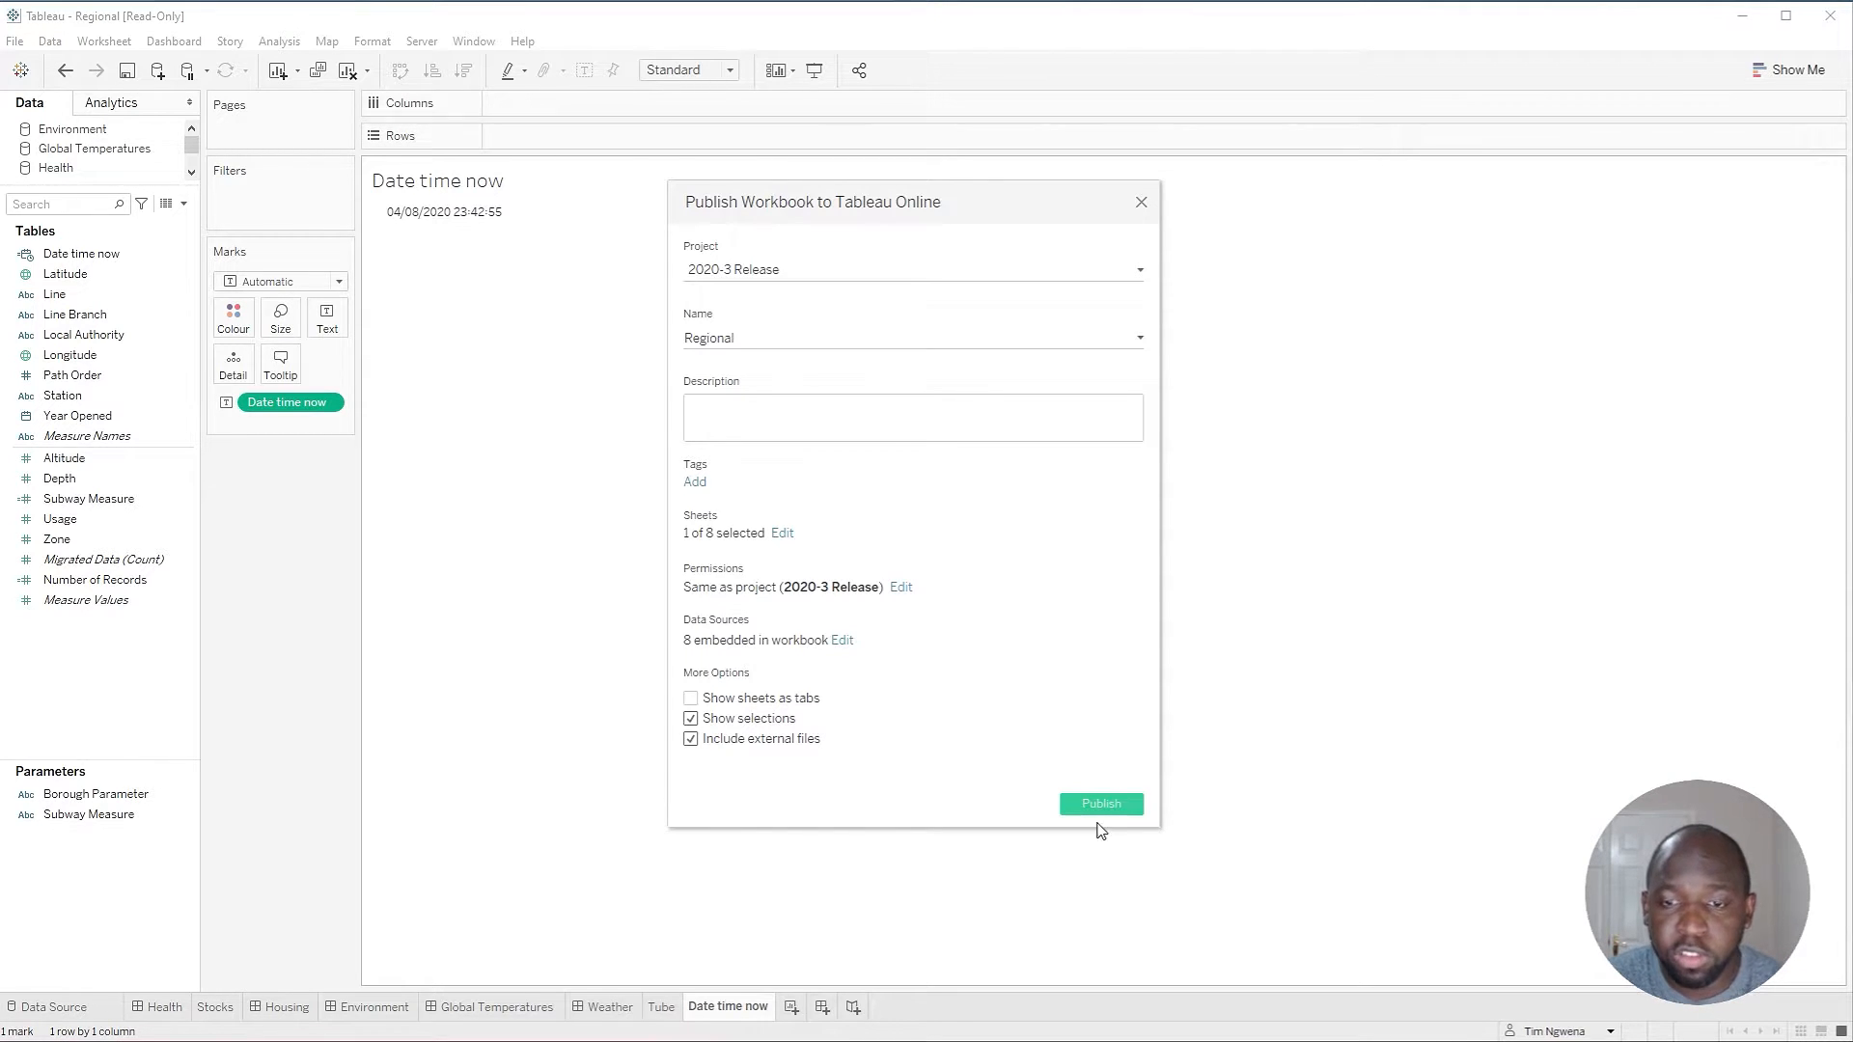
- Publish the Regional workbook with its single Date time now view to Tableau Online
{"action": "left_click", "coordinate": [1098, 803]}
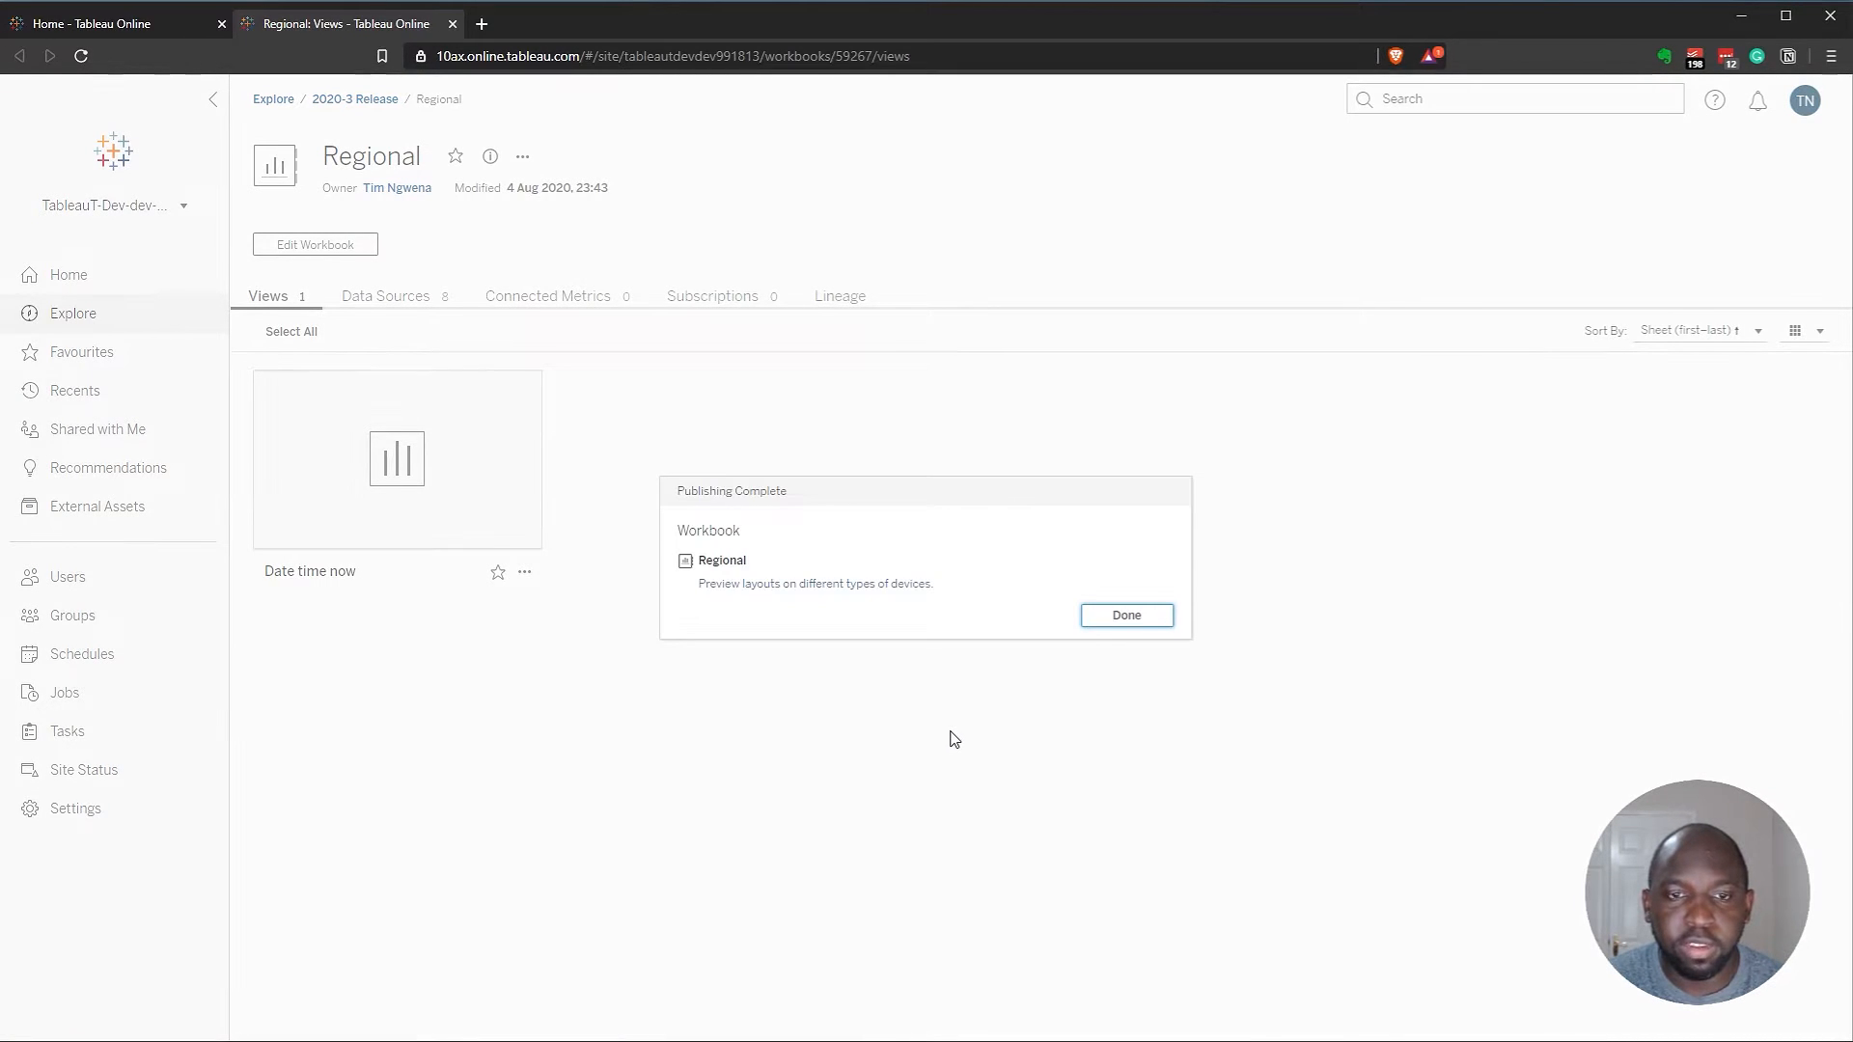
{"action": "left_click", "coordinate": [1124, 614]}
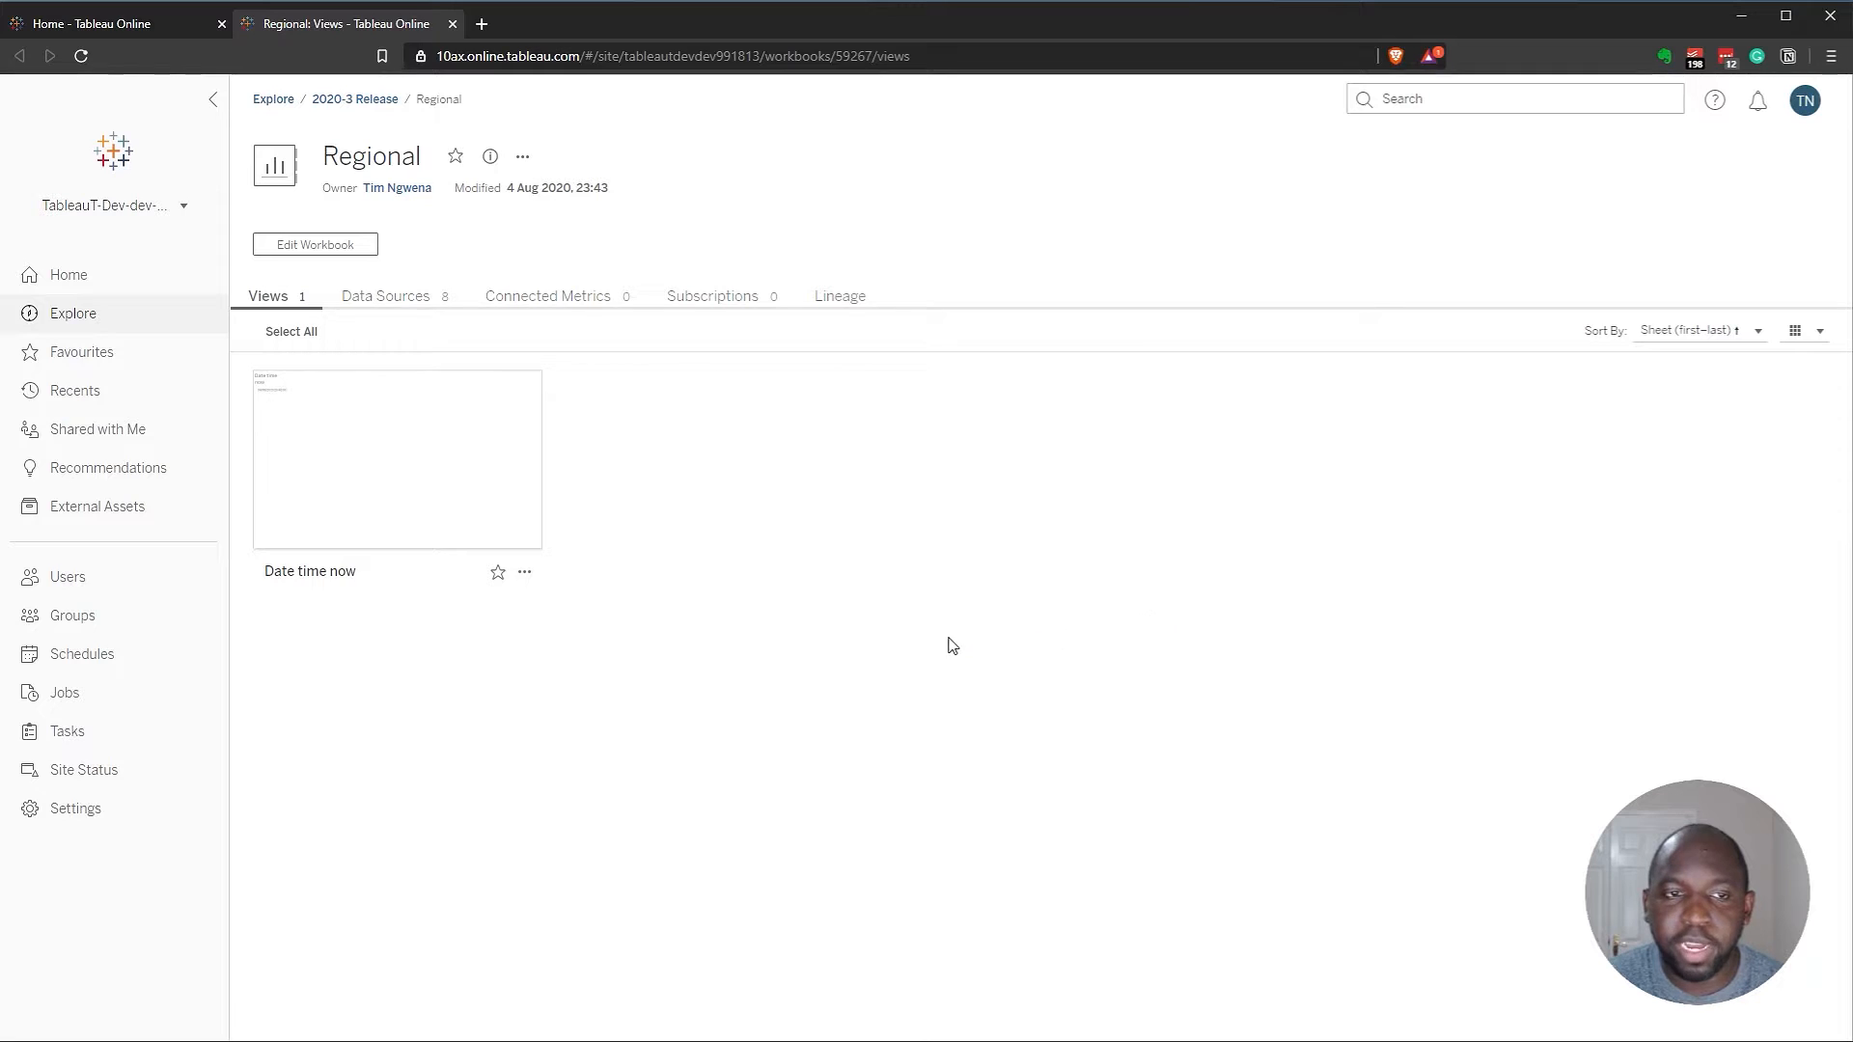
{"action": "left_click", "coordinate": [315, 245]}
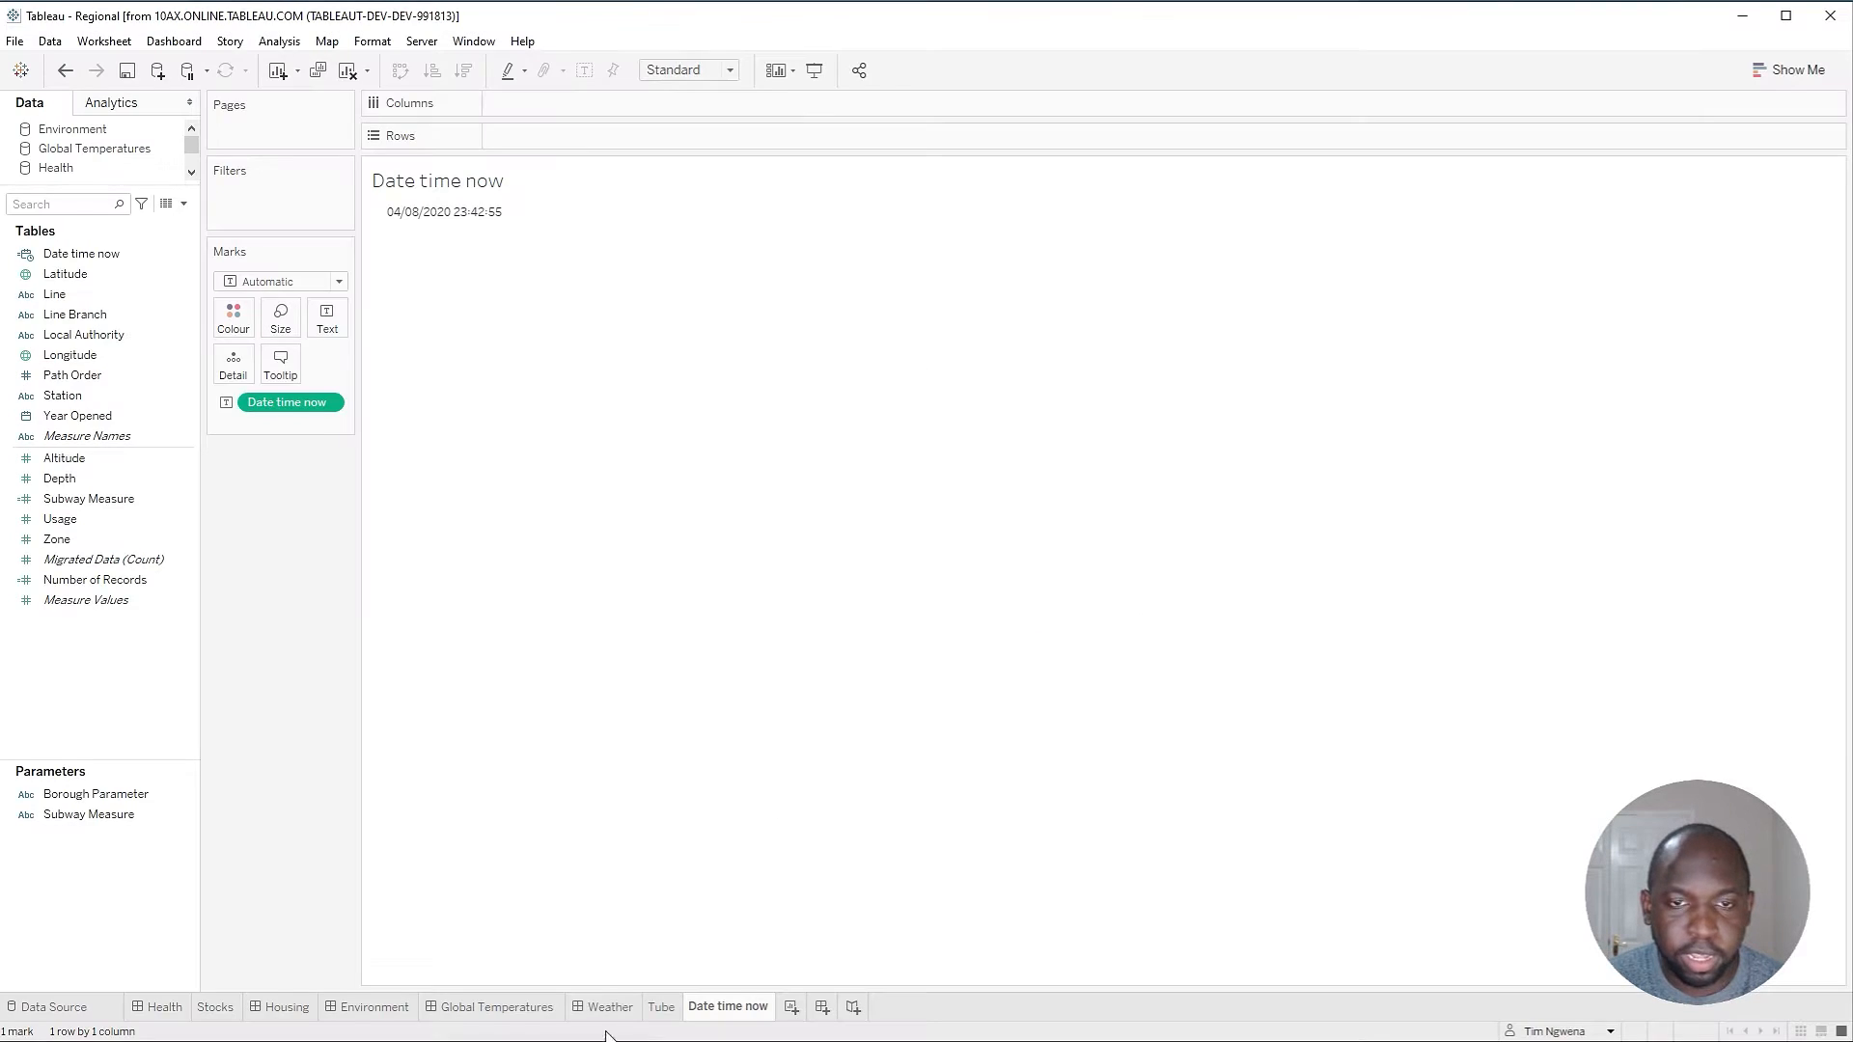
{"action": "mouse_move", "coordinate": [408, 227]}
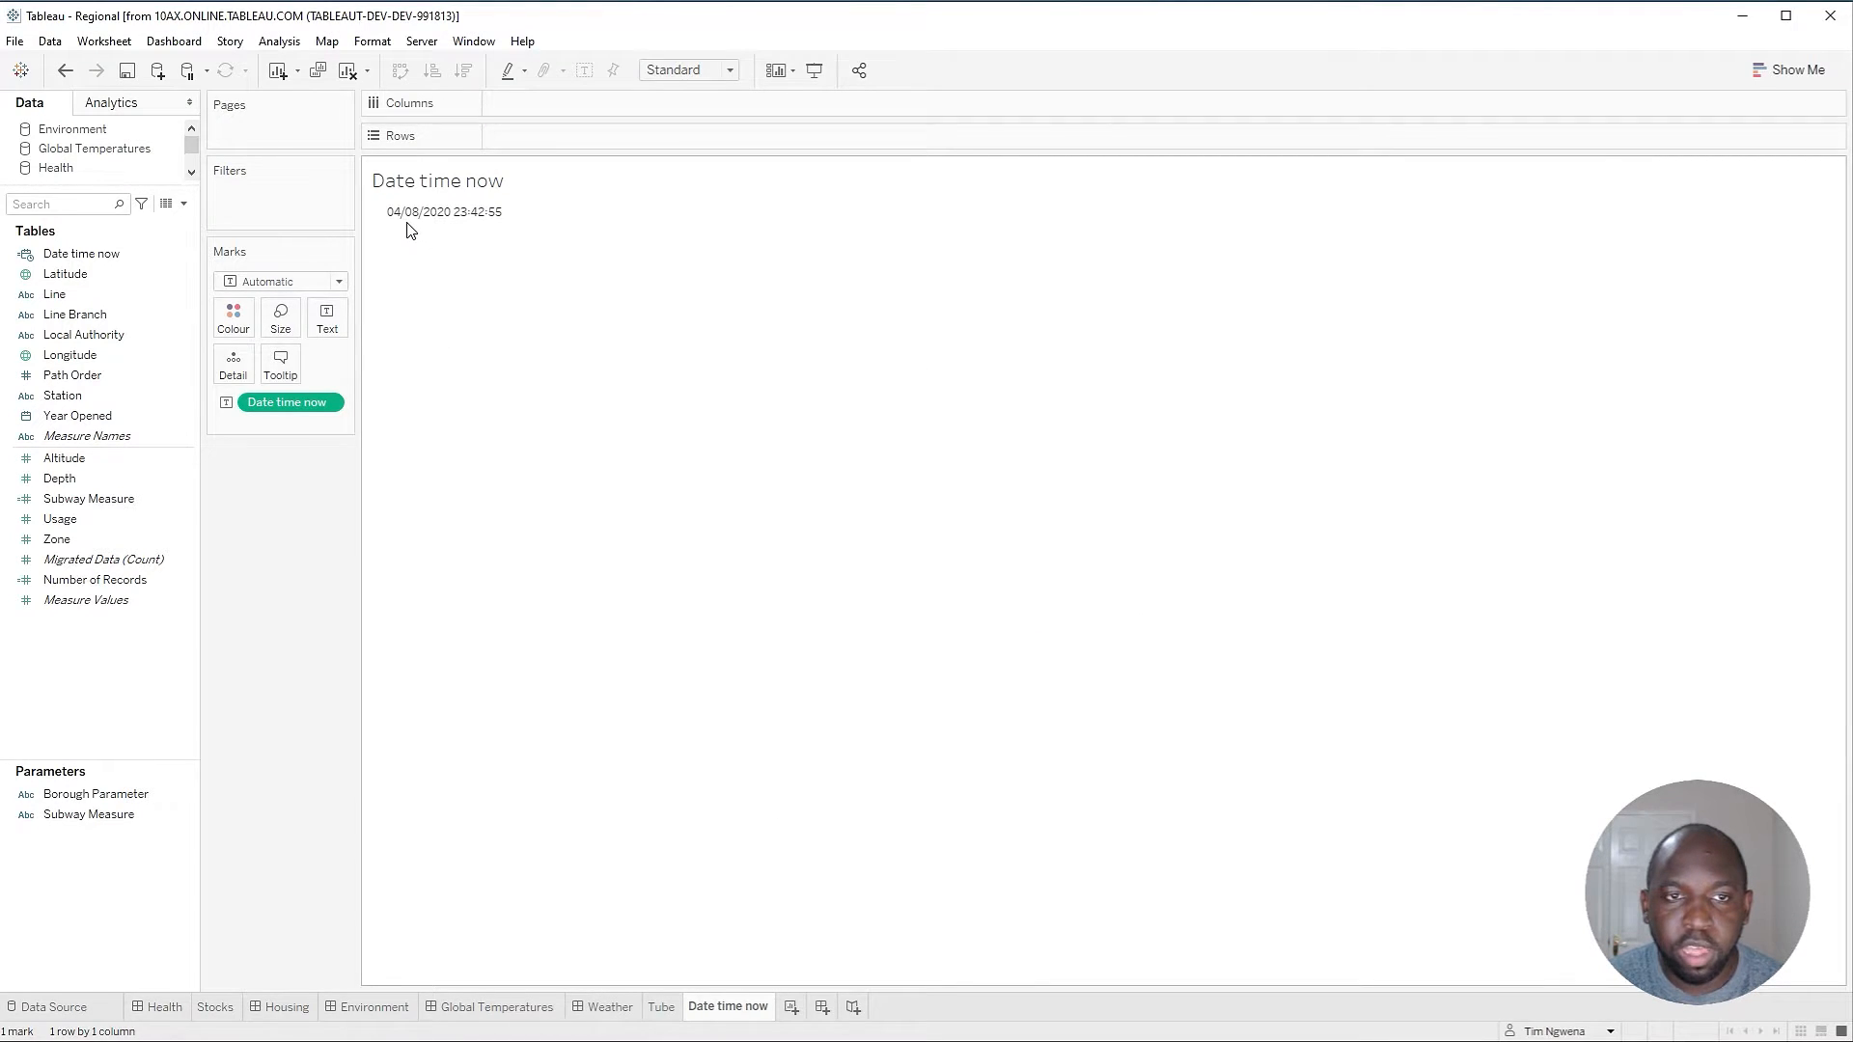
{"action": "mouse_move", "coordinate": [444, 212]}
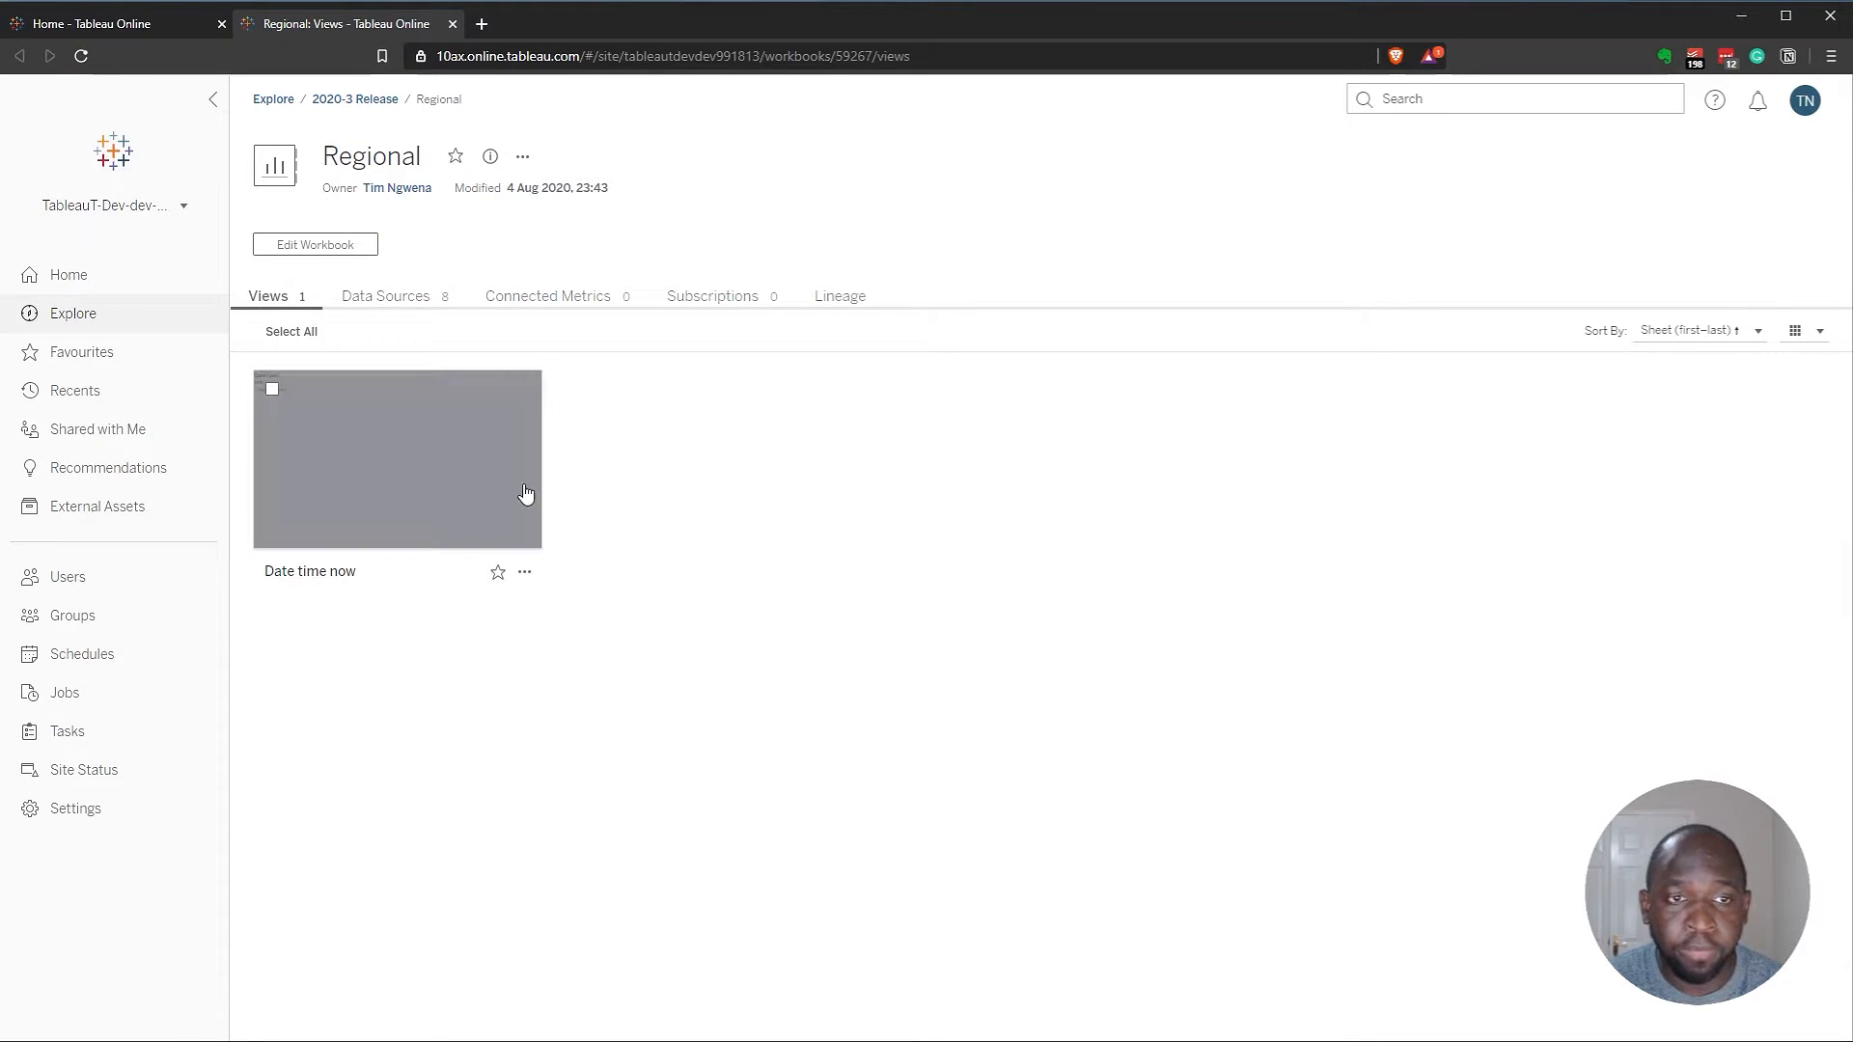
- Open the published Date time now view, which reads 04/08/2020 15:44:11
{"action": "left_click", "coordinate": [398, 459]}
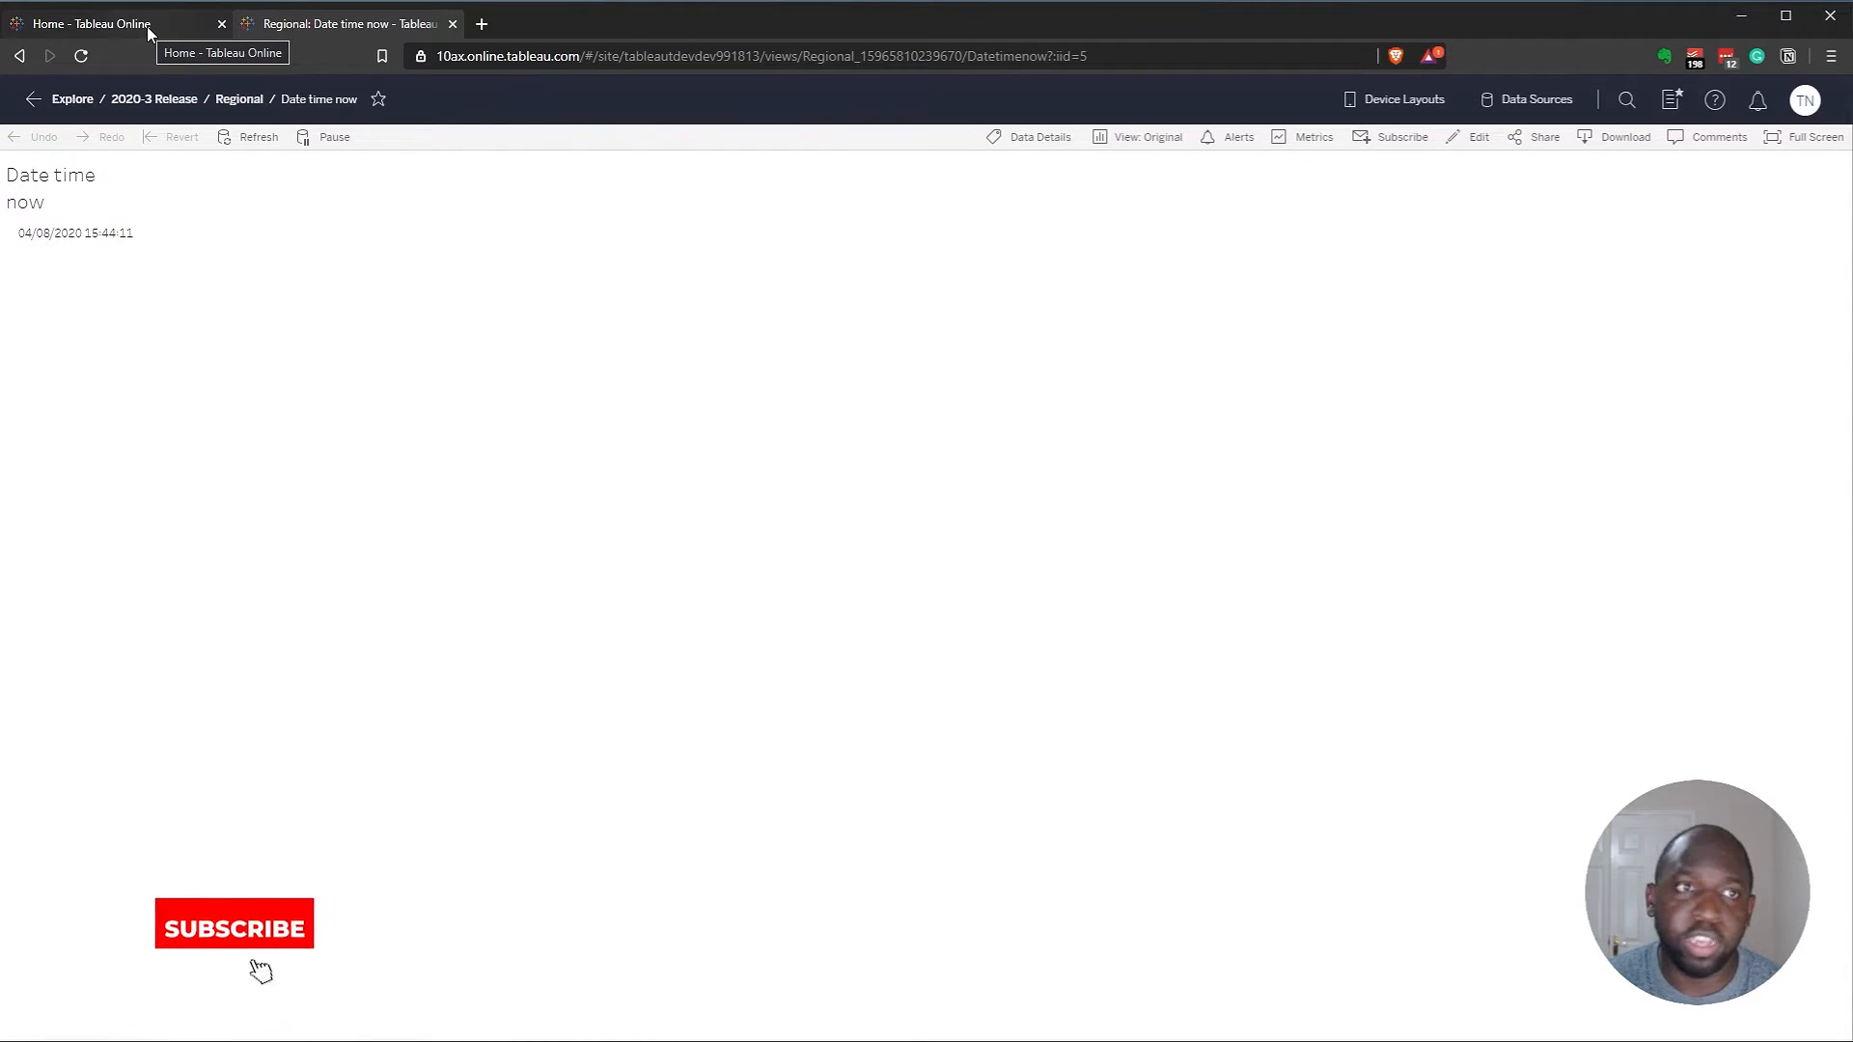
- In site settings, change Site Time Zone for Extracts from America/Los_Angeles to (UTC+00:00) Europe/London
{"action": "left_click", "coordinate": [106, 24]}
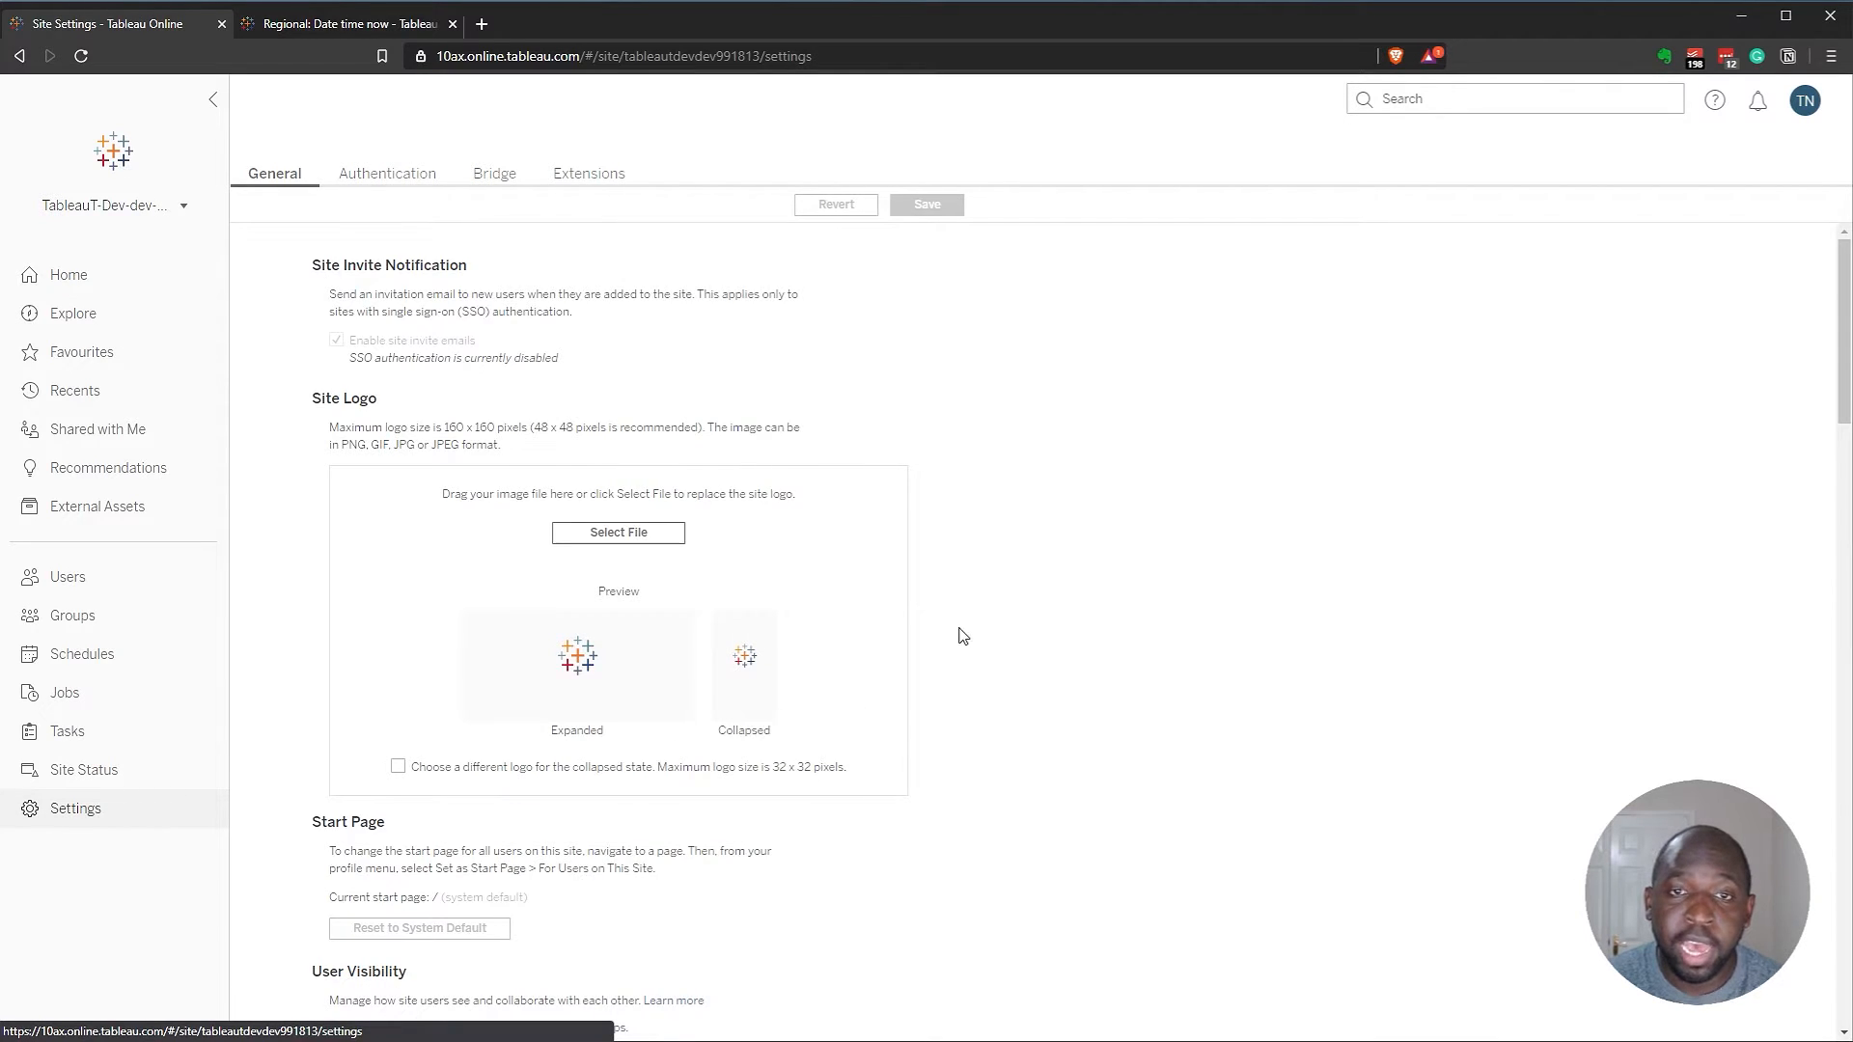
{"action": "scroll", "scroll_direction": "down", "scroll_amount": 3}
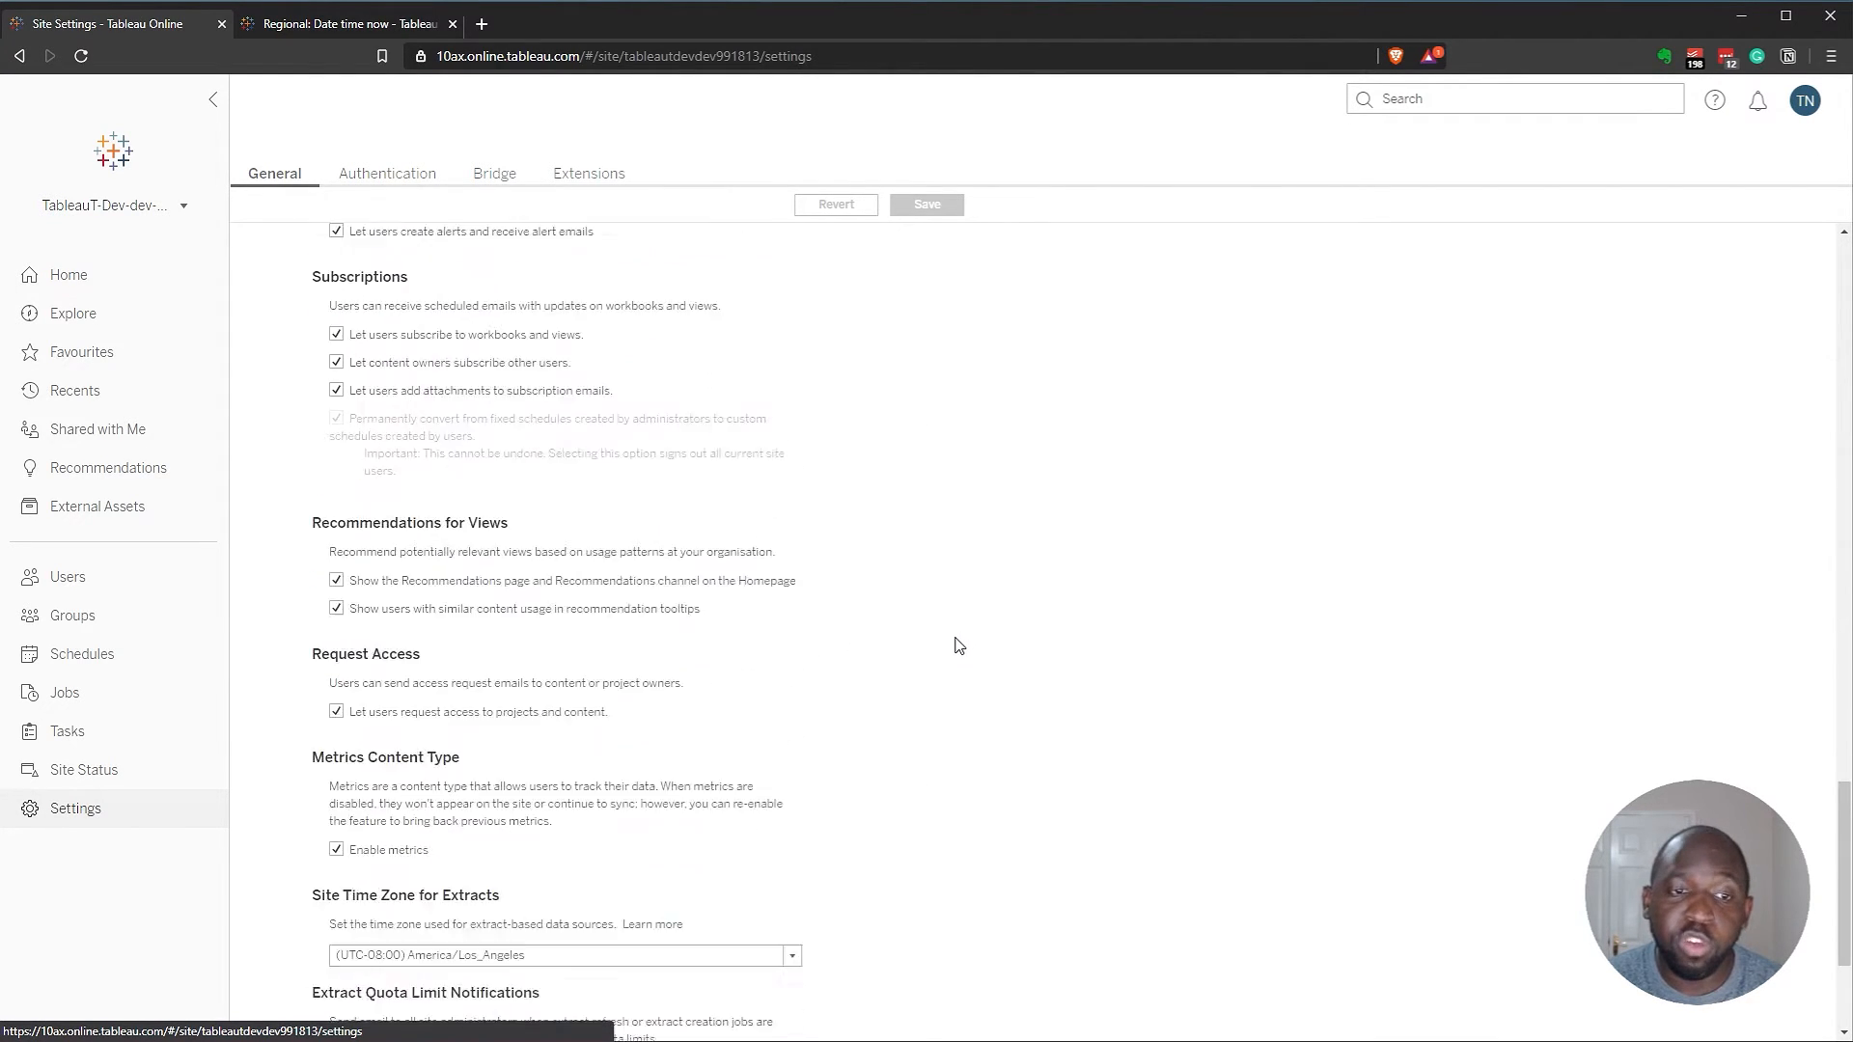
{"action": "scroll", "scroll_direction": "down", "scroll_amount": 3}
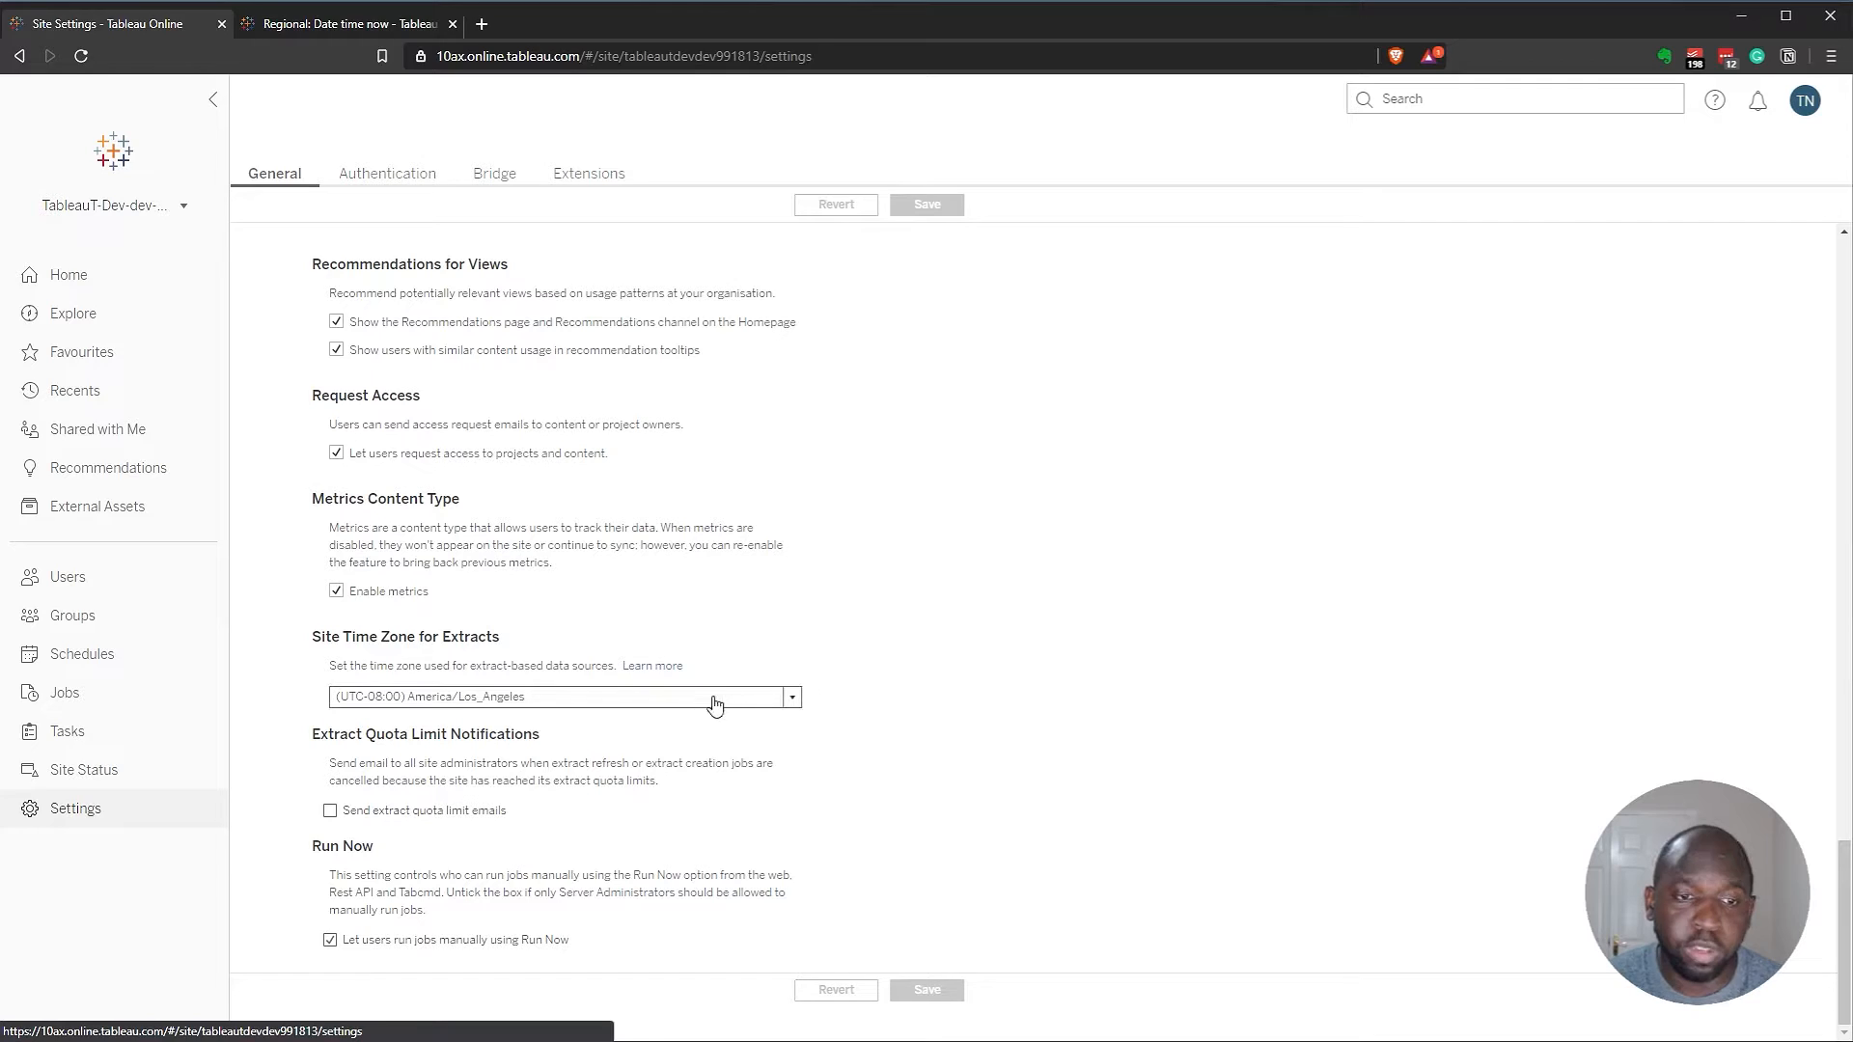
{"action": "left_click", "coordinate": [792, 697]}
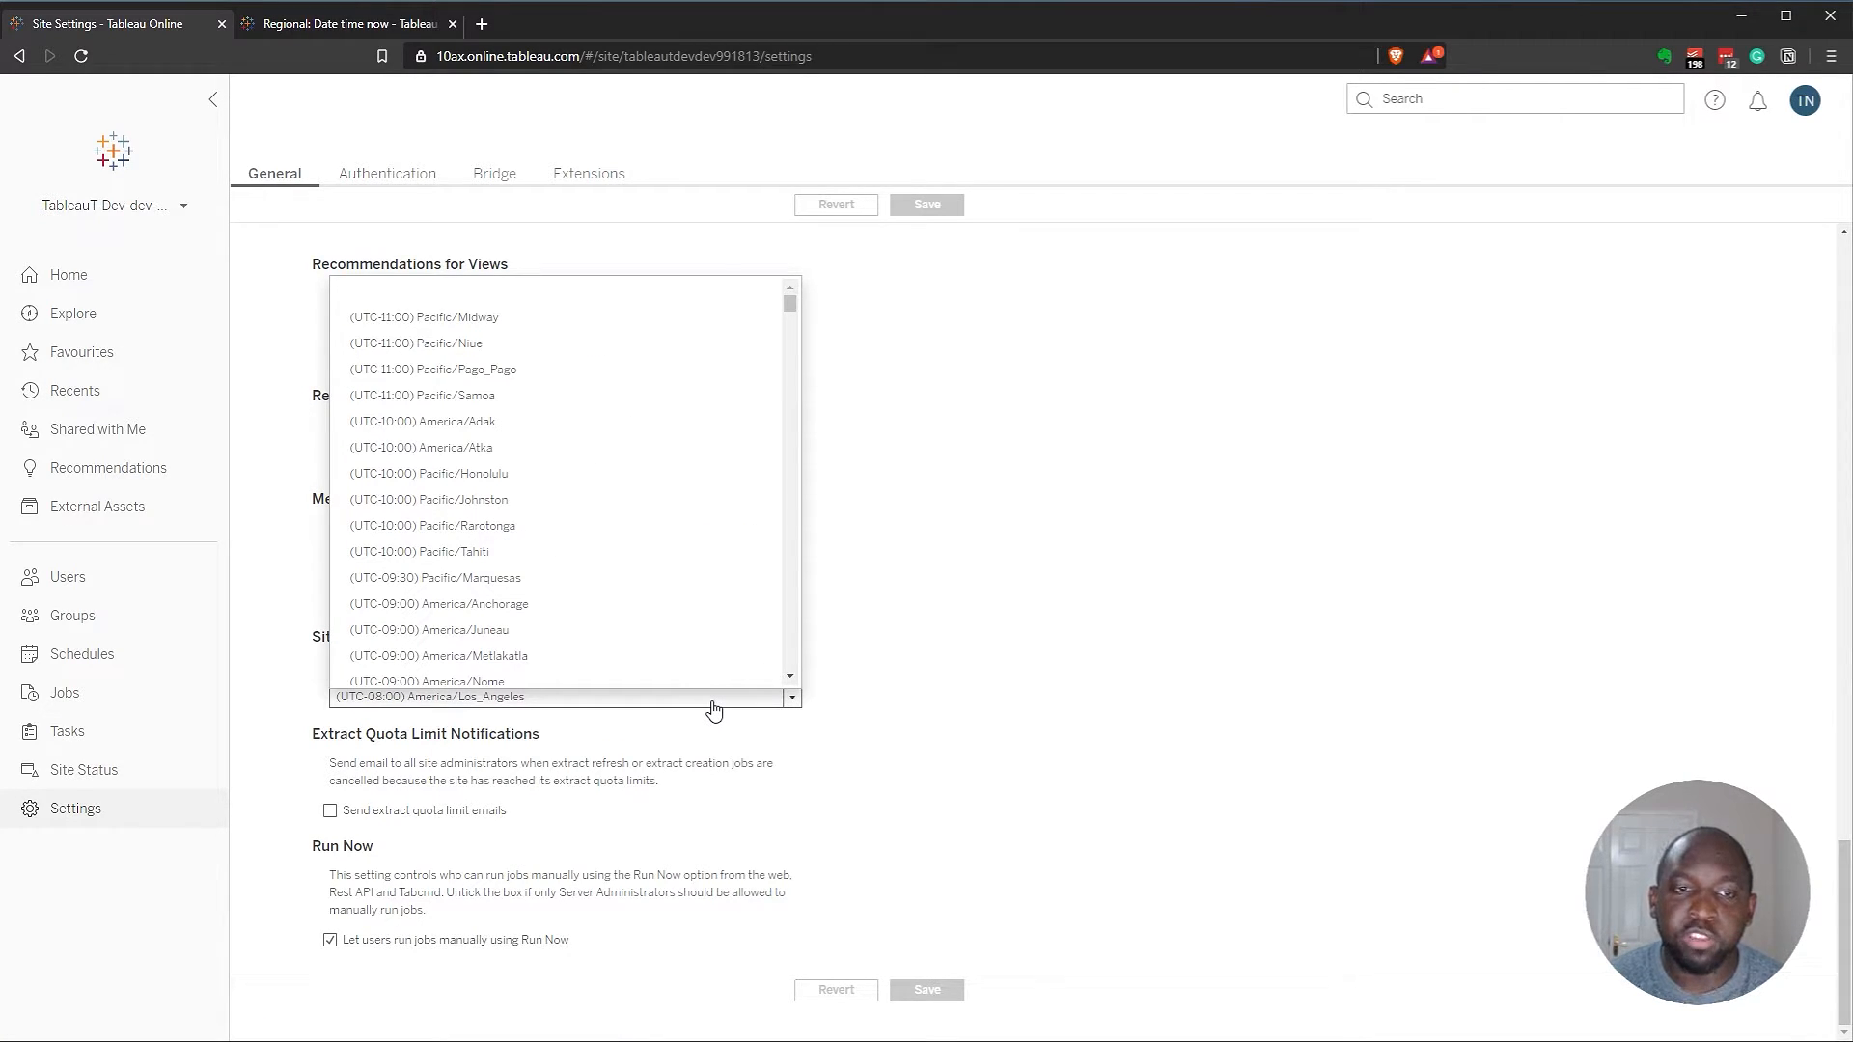
{"action": "scroll", "scroll_direction": "down", "scroll_amount": 3}
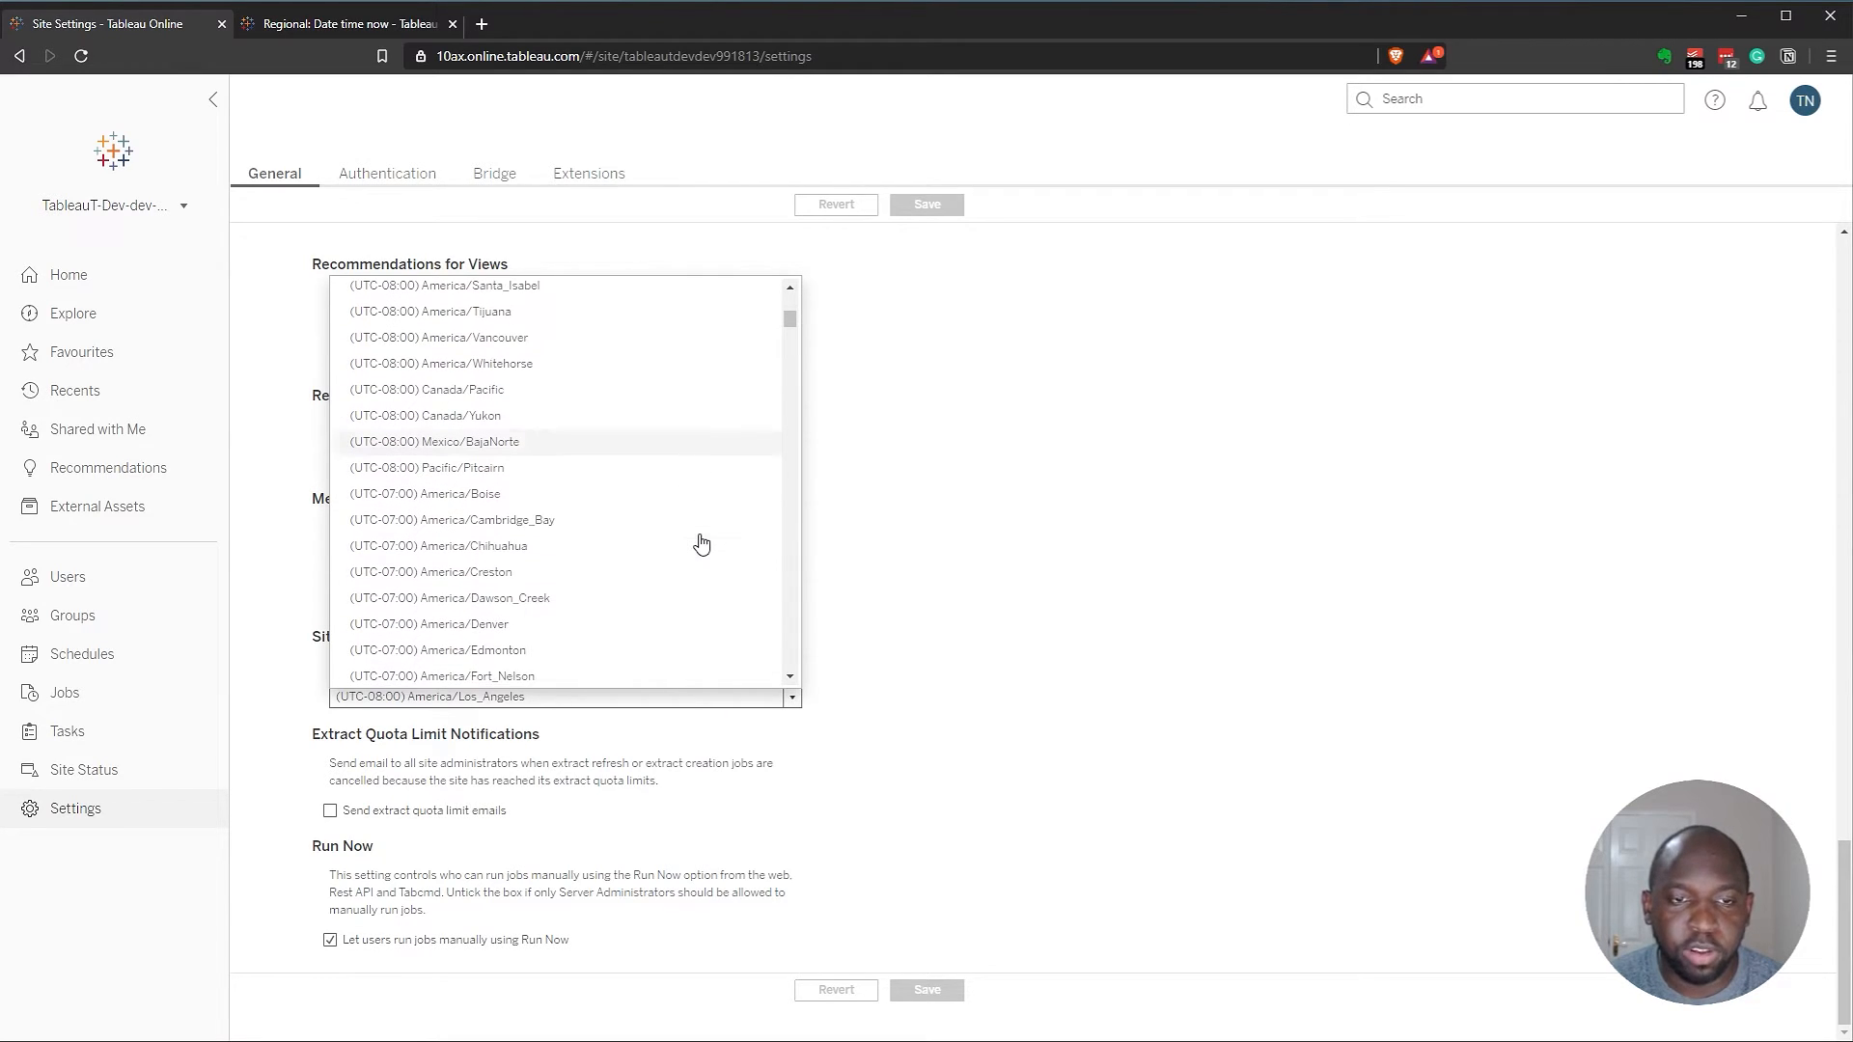
{"action": "scroll", "scroll_direction": "down", "scroll_amount": 3}
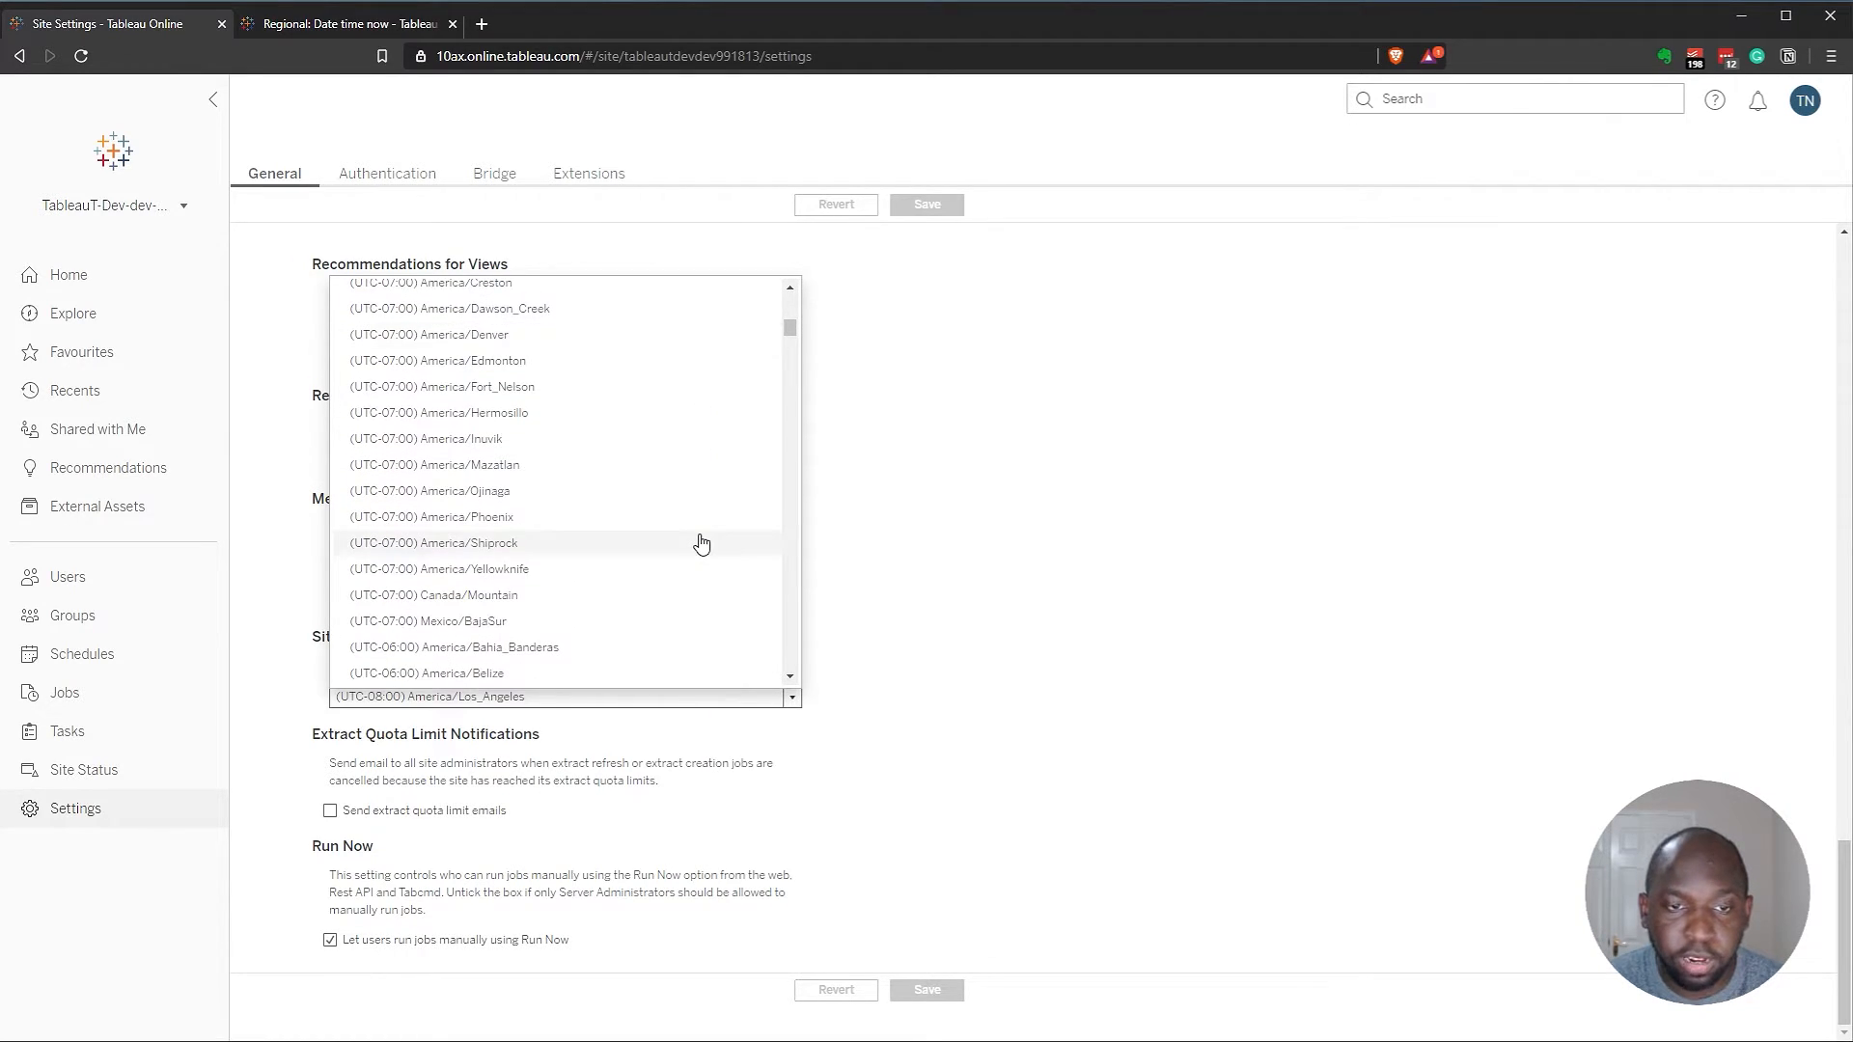
{"action": "scroll", "scroll_direction": "down", "scroll_amount": 3}
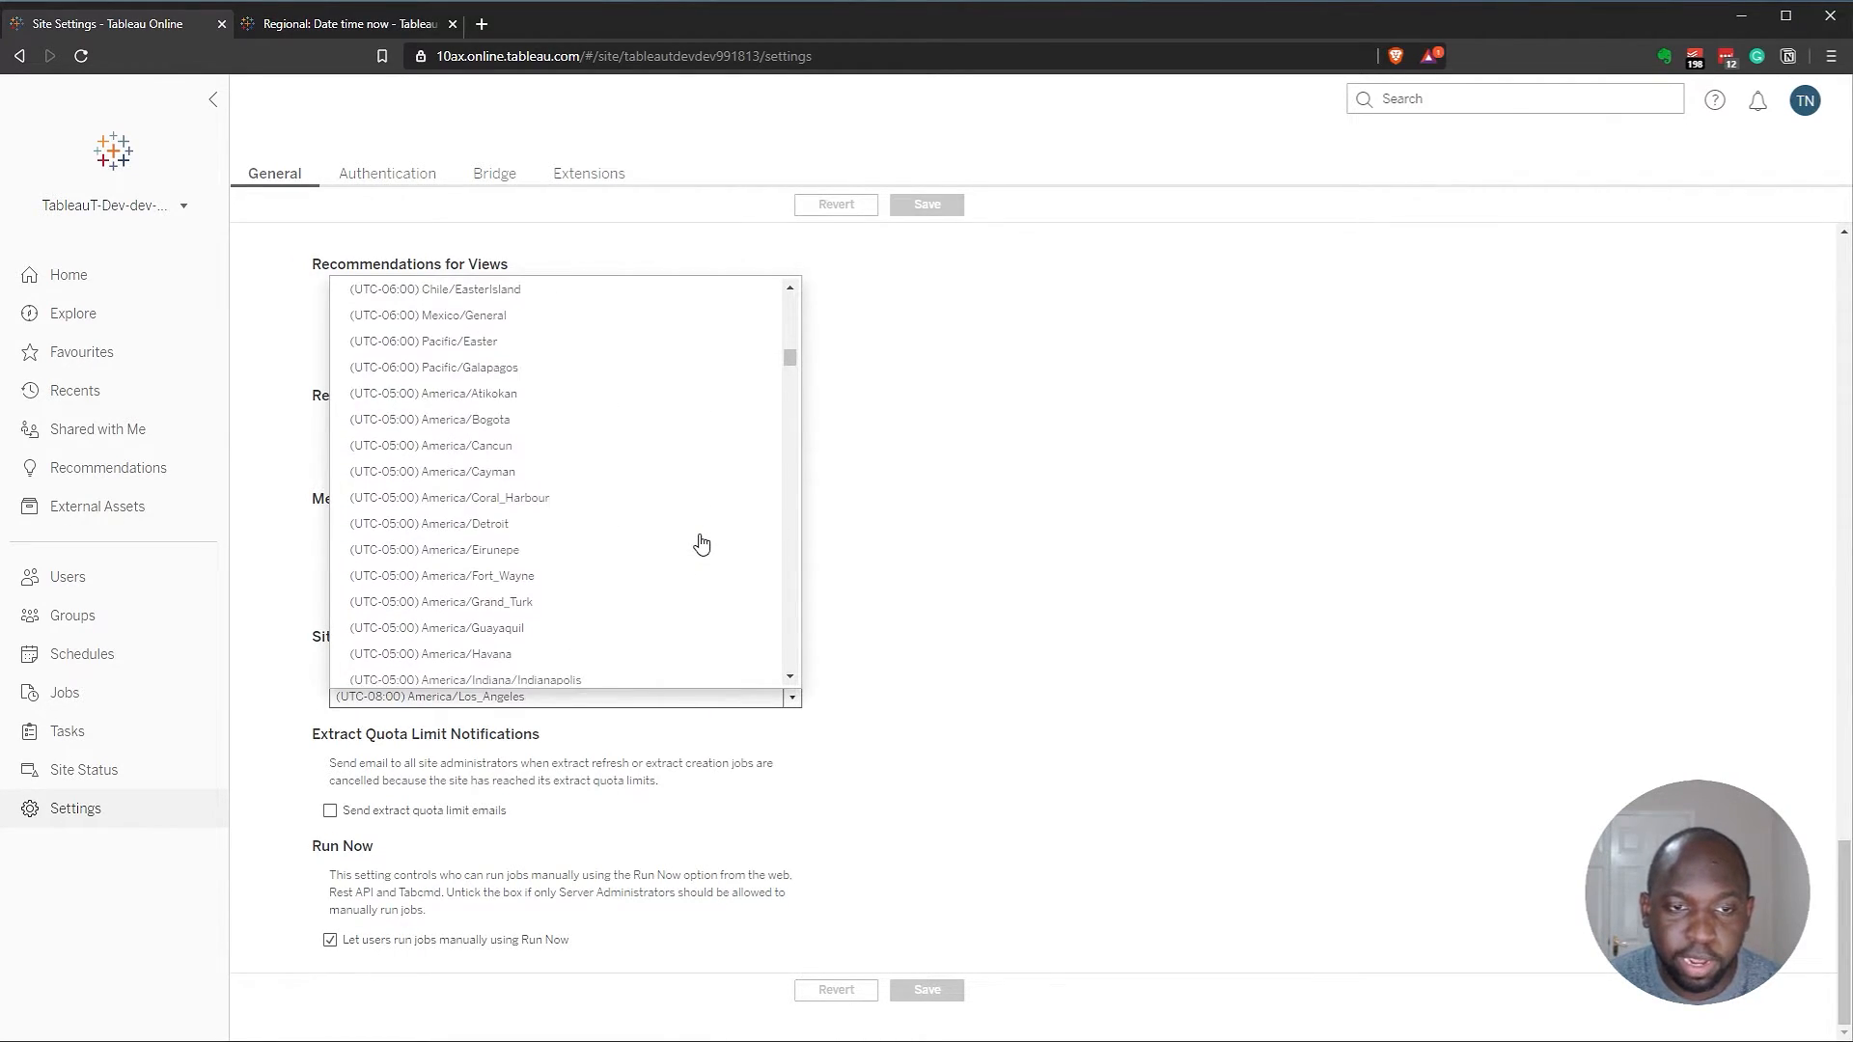
{"action": "scroll", "scroll_direction": "down", "scroll_amount": 3}
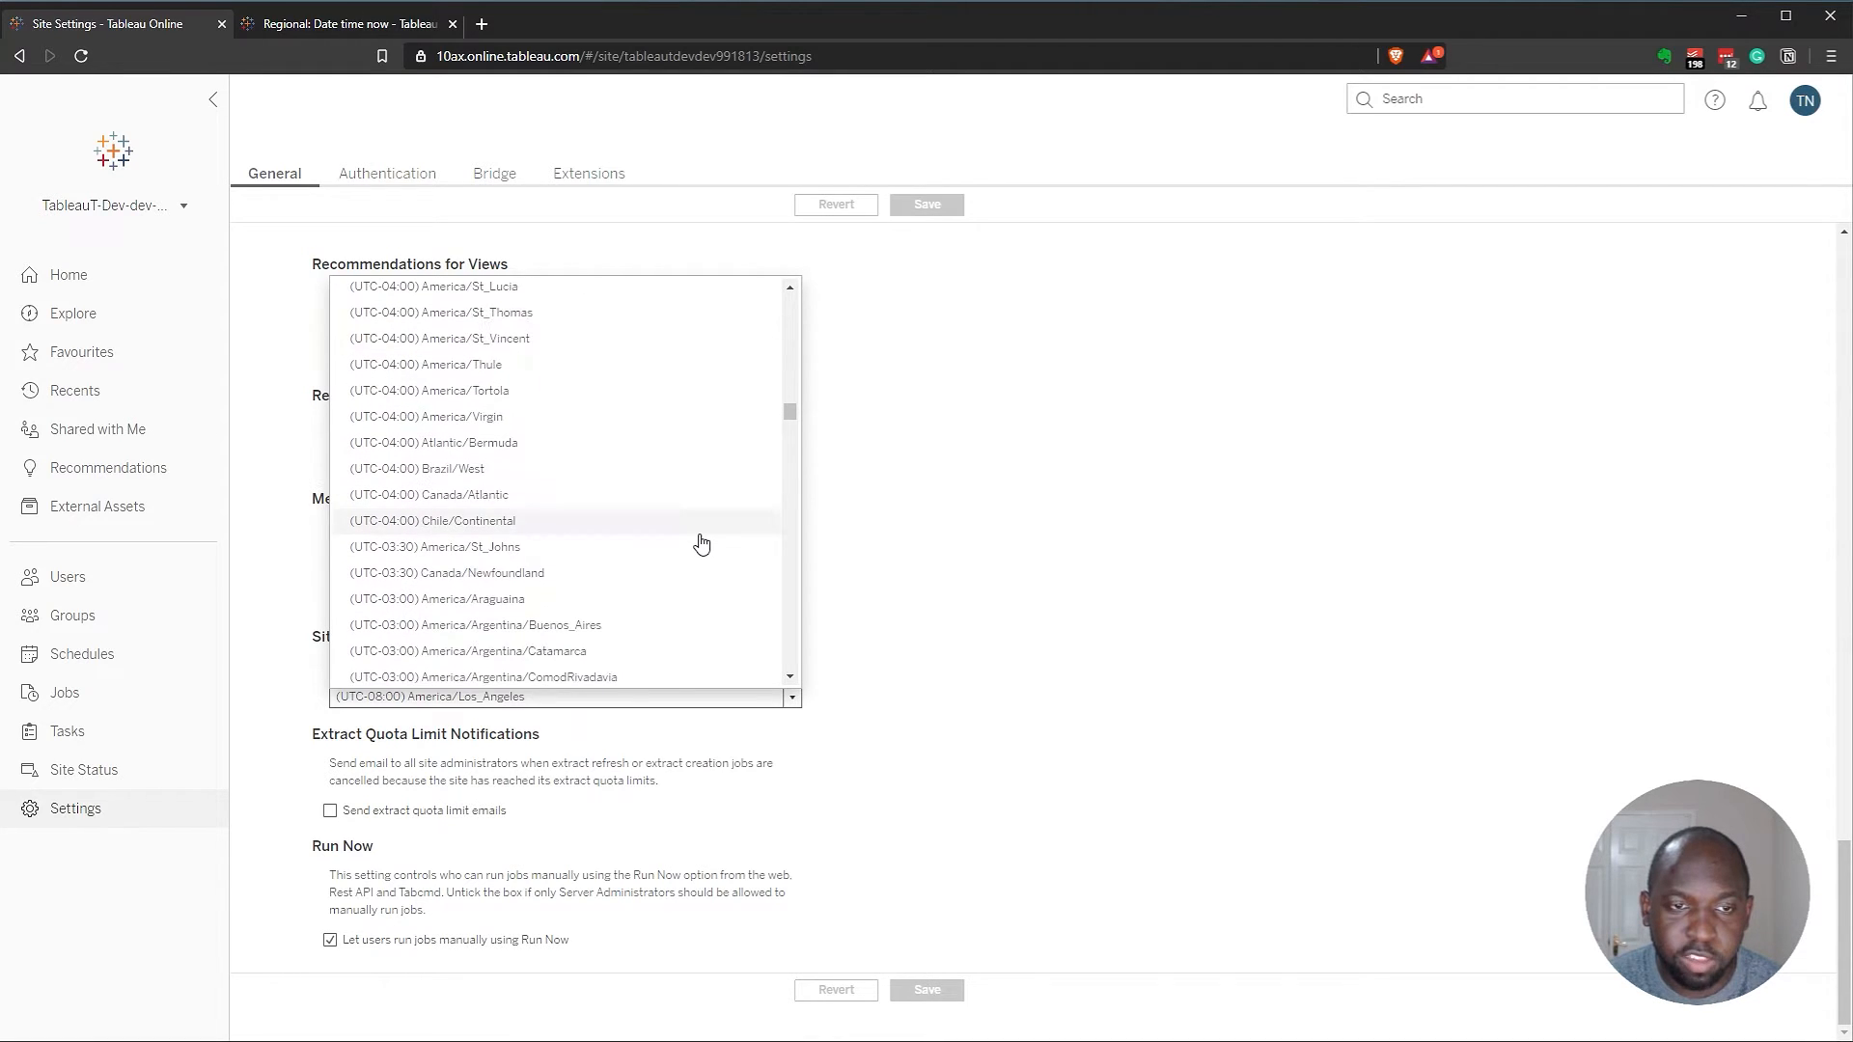
{"action": "scroll", "scroll_direction": "down", "scroll_amount": 3}
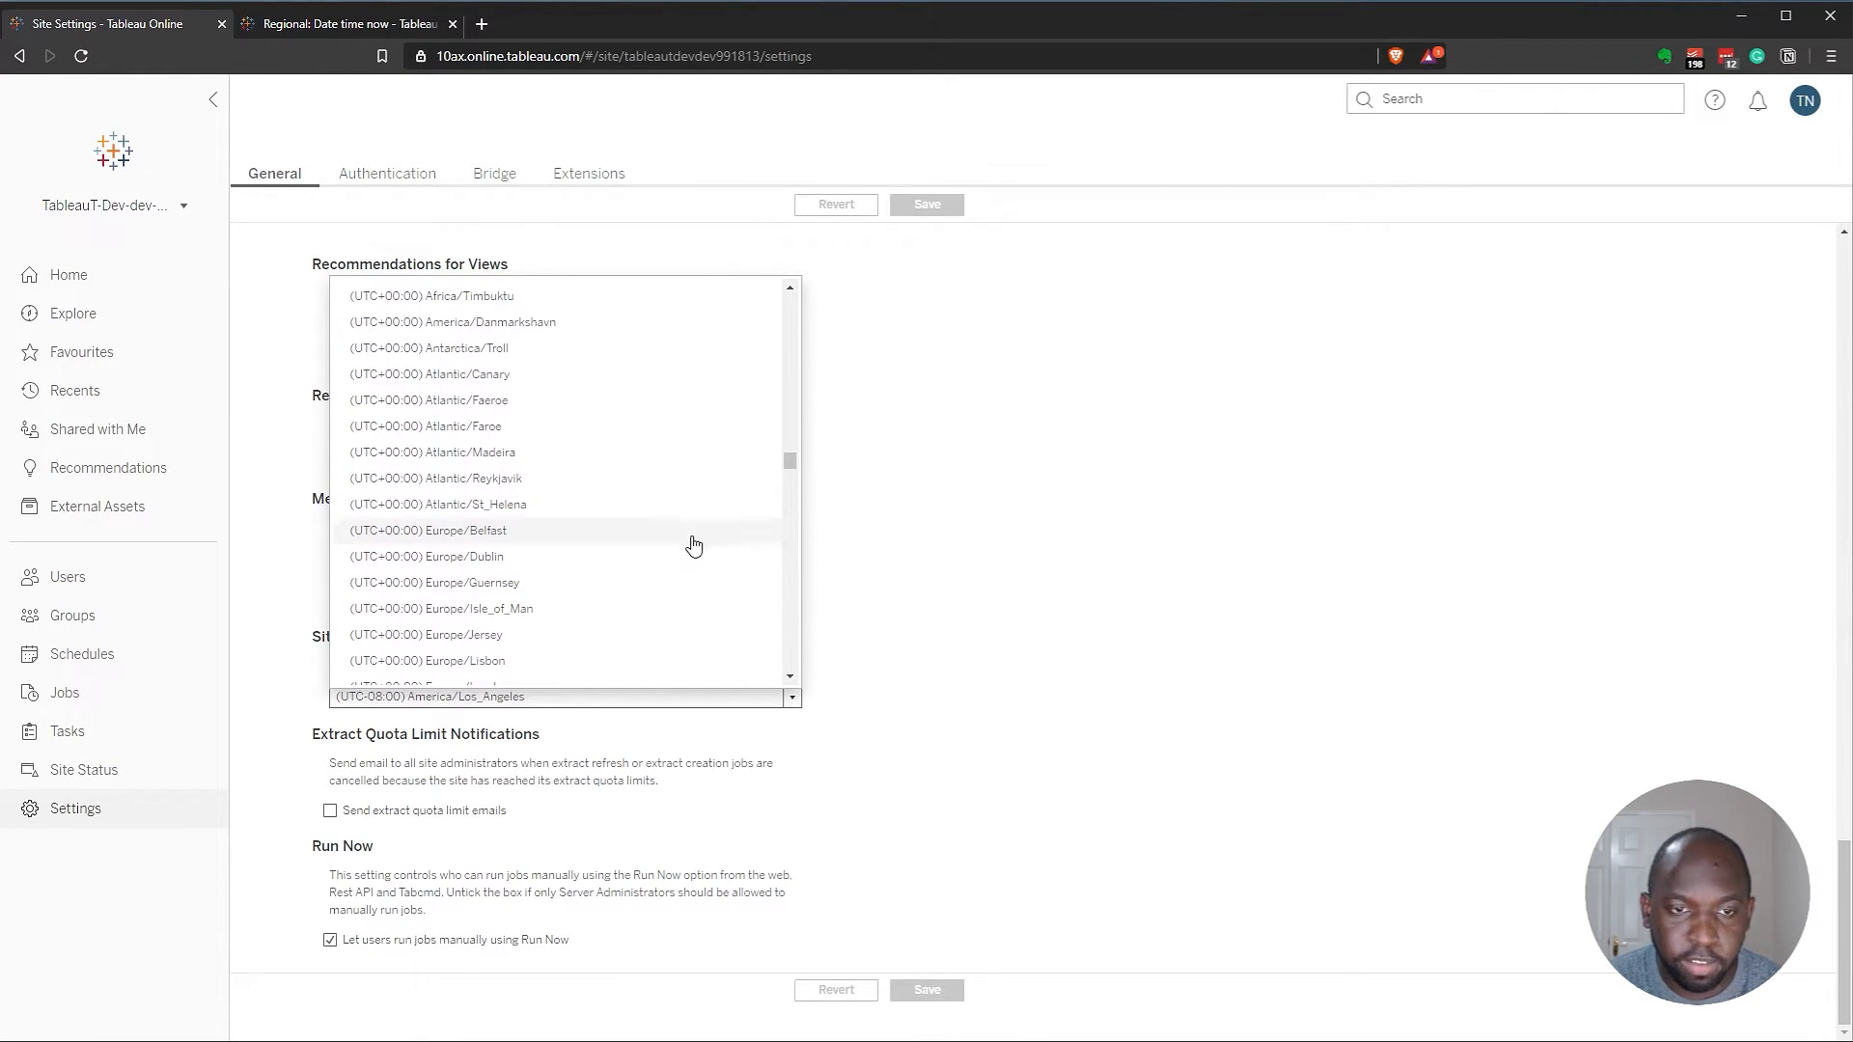
{"action": "scroll", "scroll_direction": "down", "scroll_amount": 3}
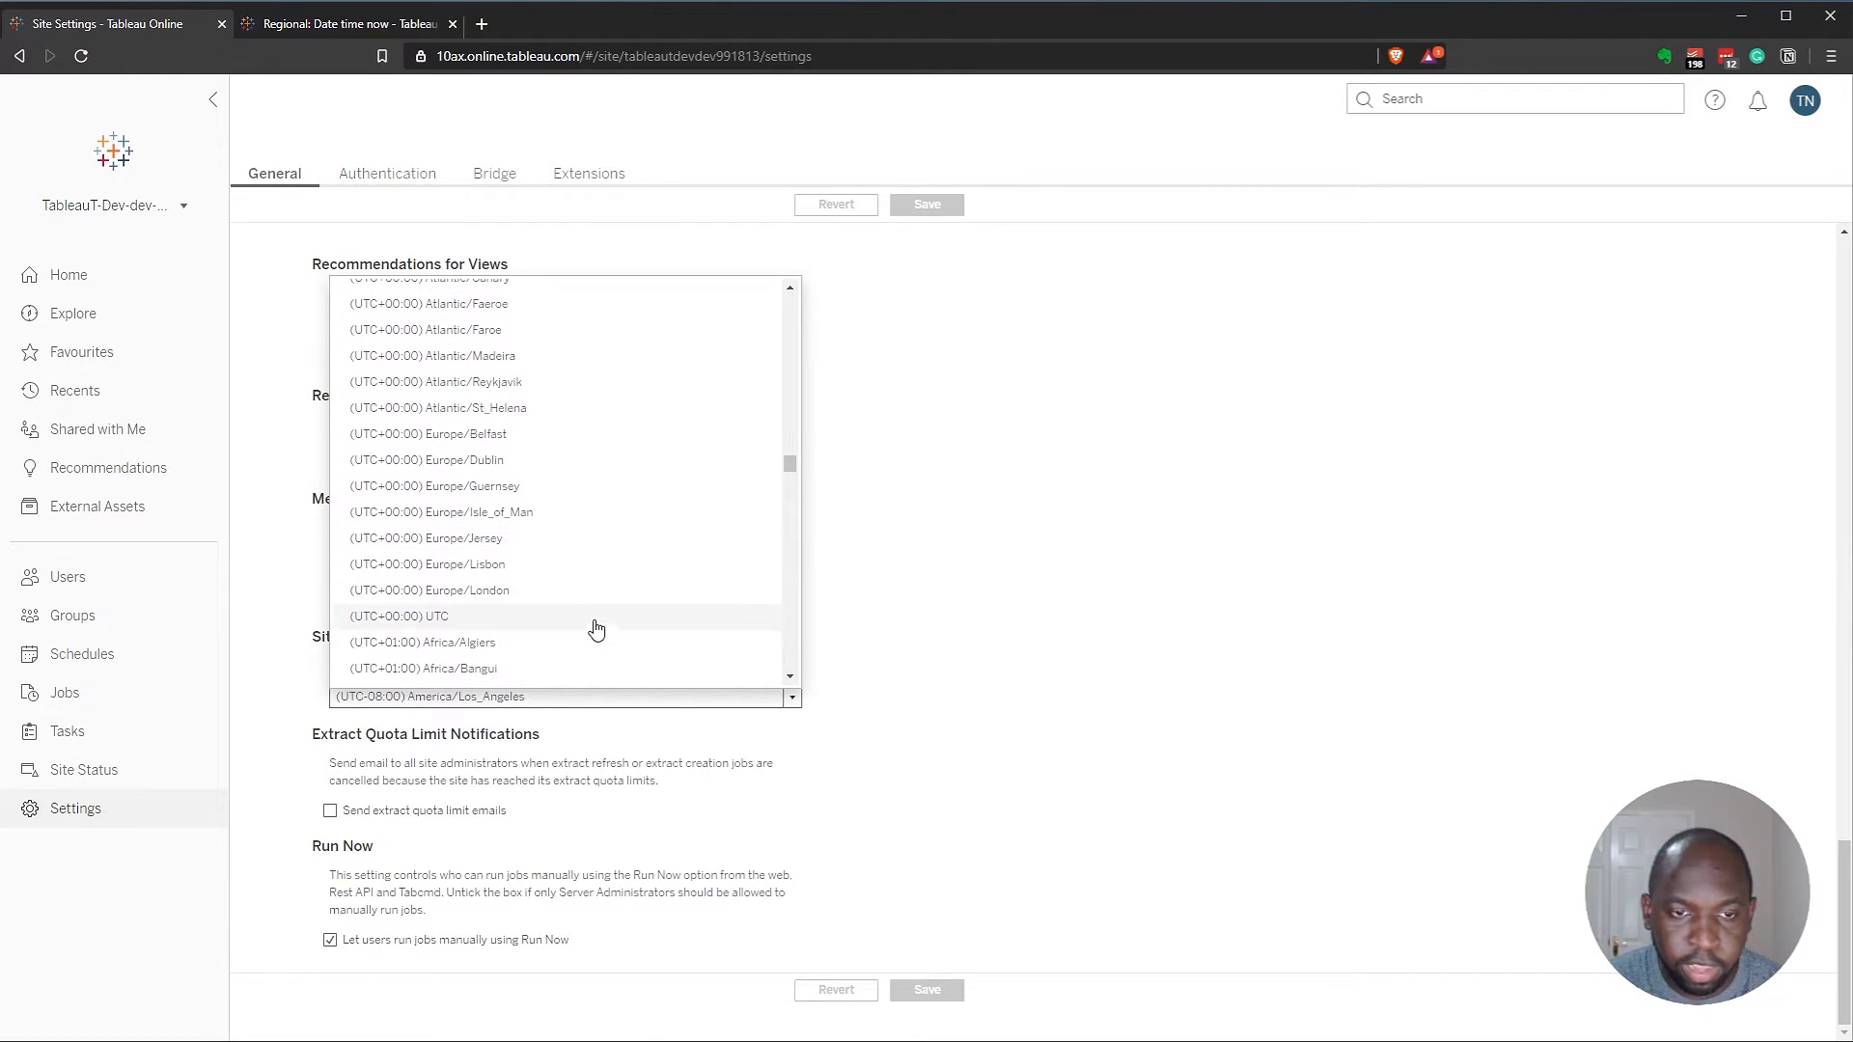
{"action": "left_click", "coordinate": [429, 590]}
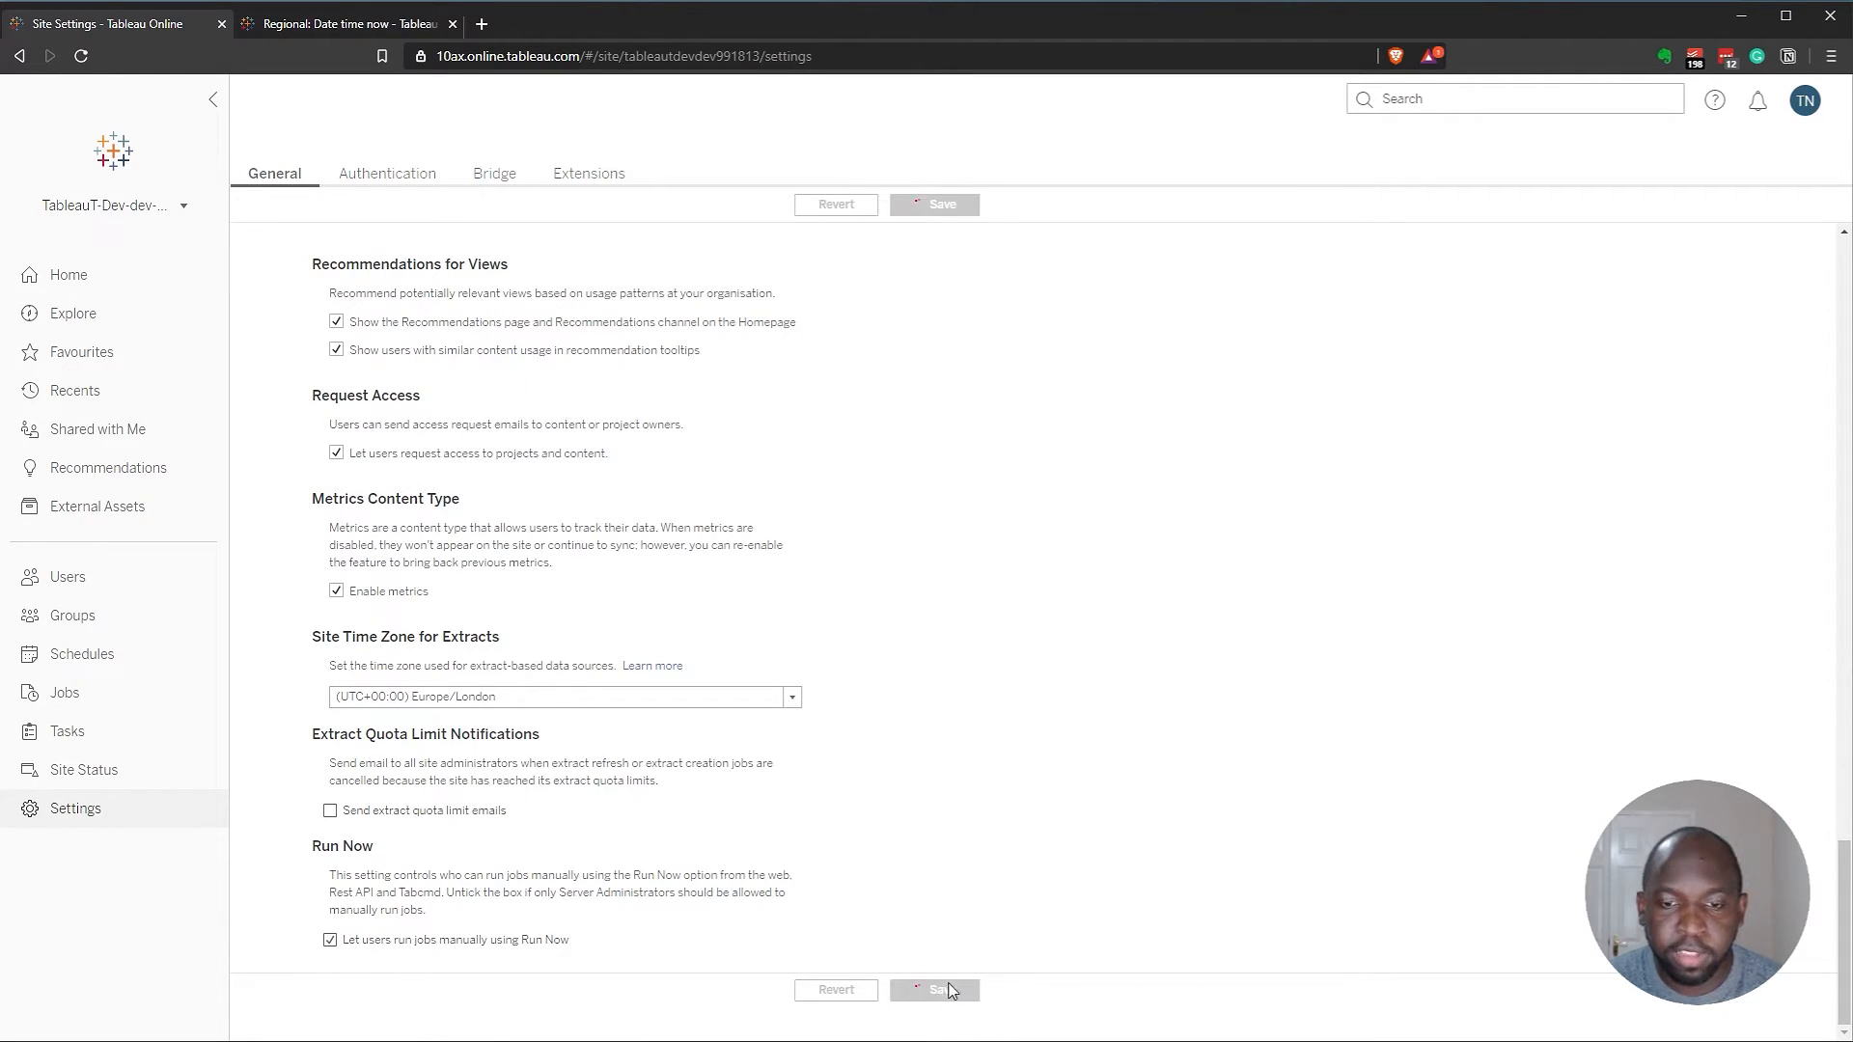
- Save the Europe/London time zone and refresh the Date time now view, which shows 15:45:29
{"action": "left_click", "coordinate": [934, 990]}
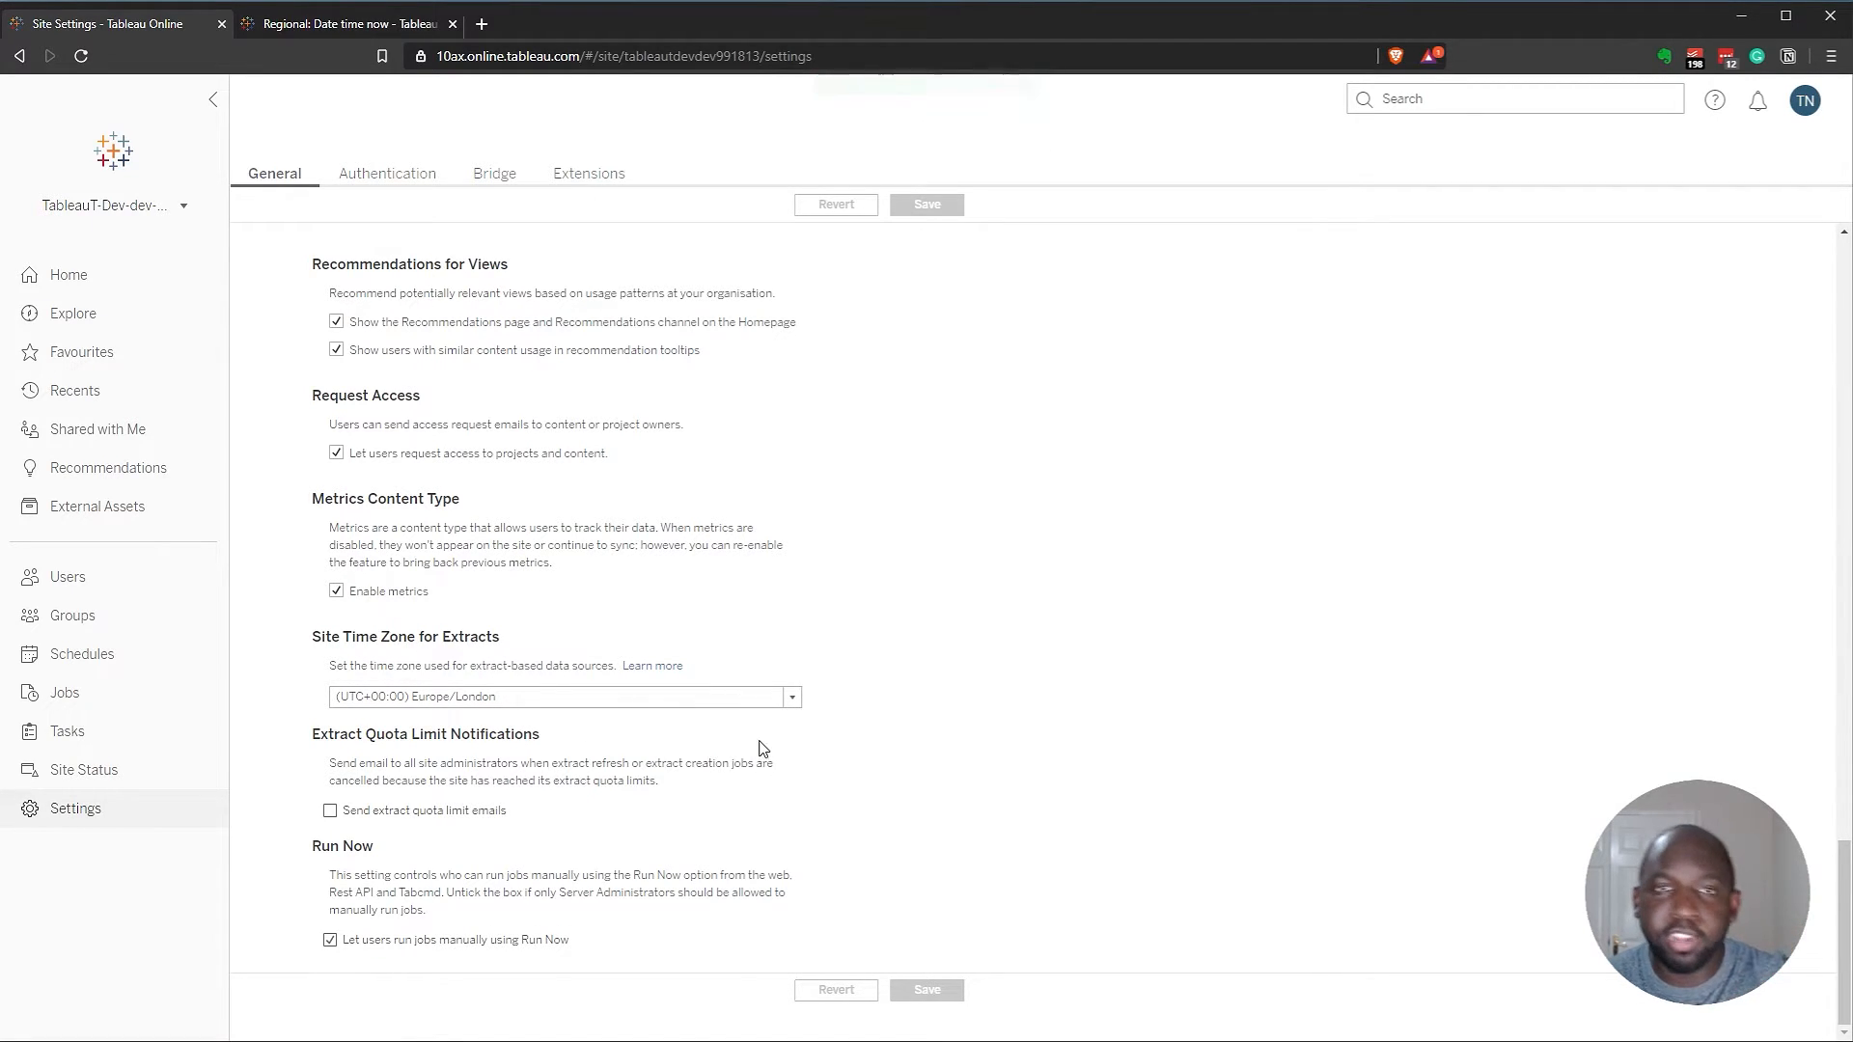
{"action": "mouse_move", "coordinate": [878, 894]}
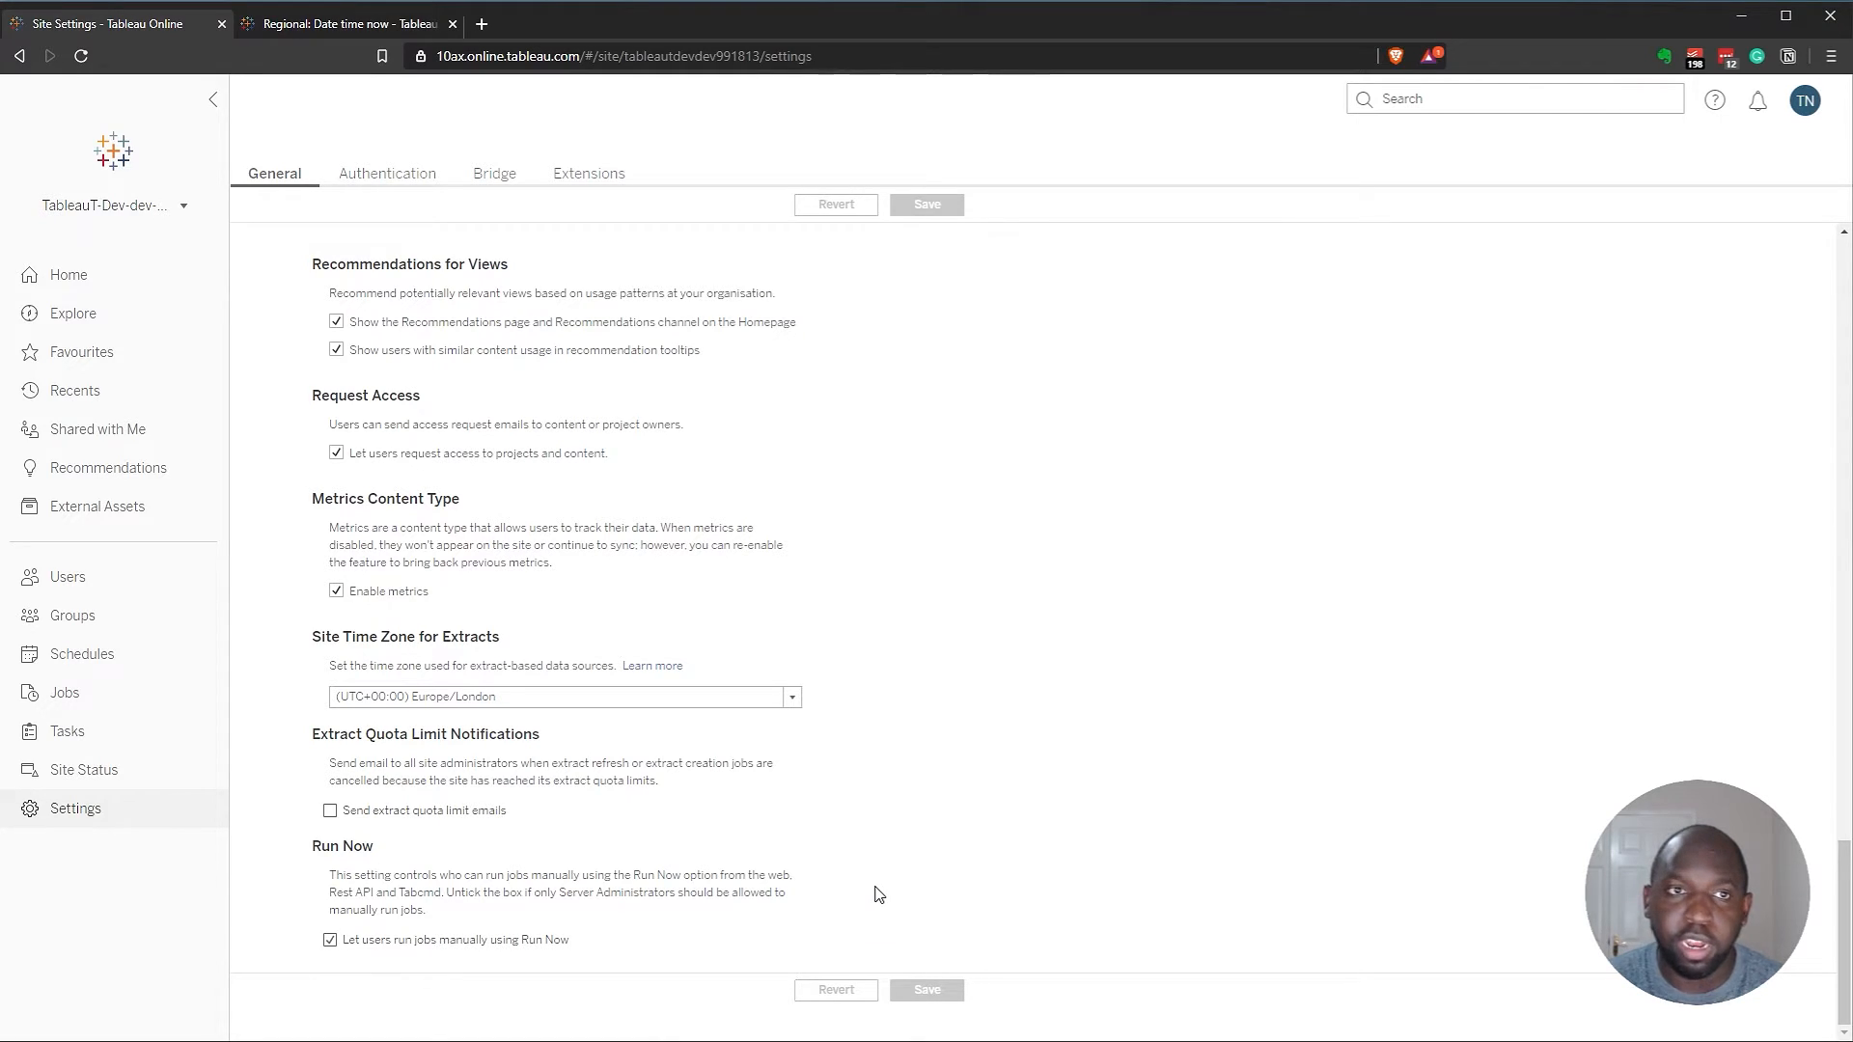
{"action": "left_click", "coordinate": [344, 23]}
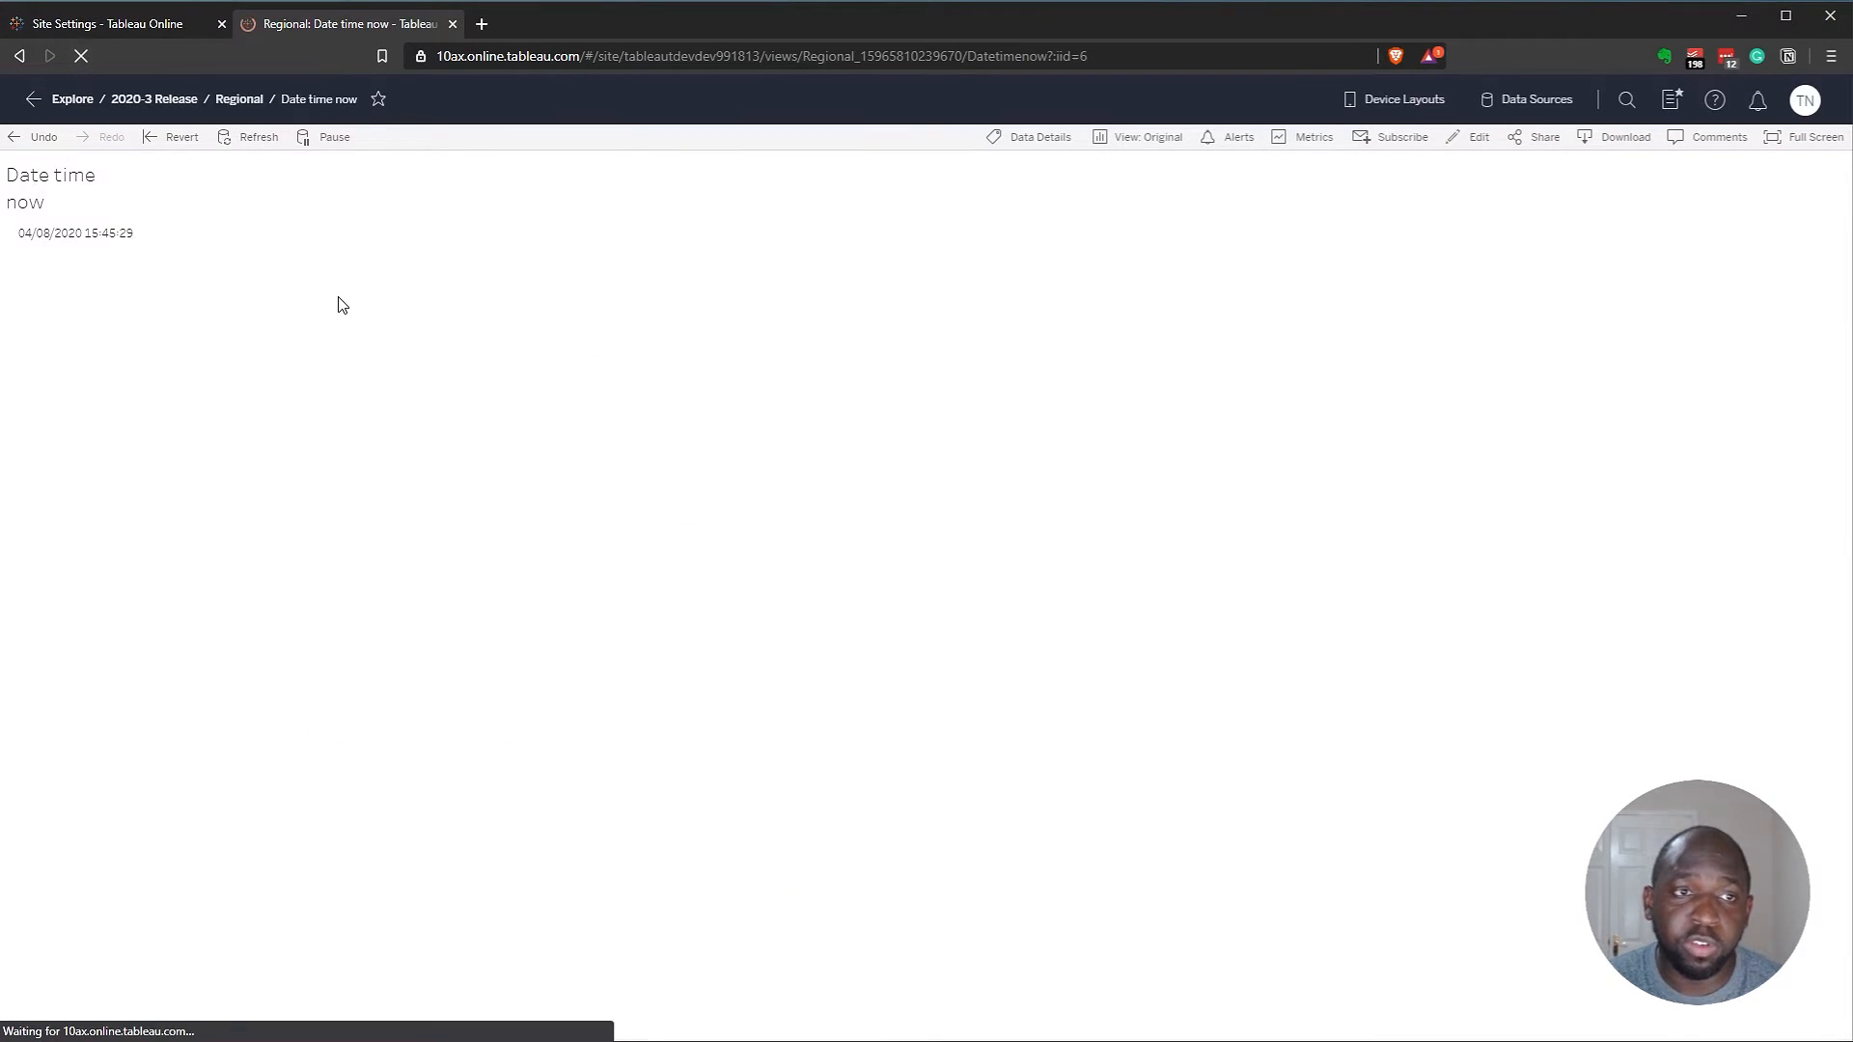
{"action": "left_click", "coordinate": [257, 135]}
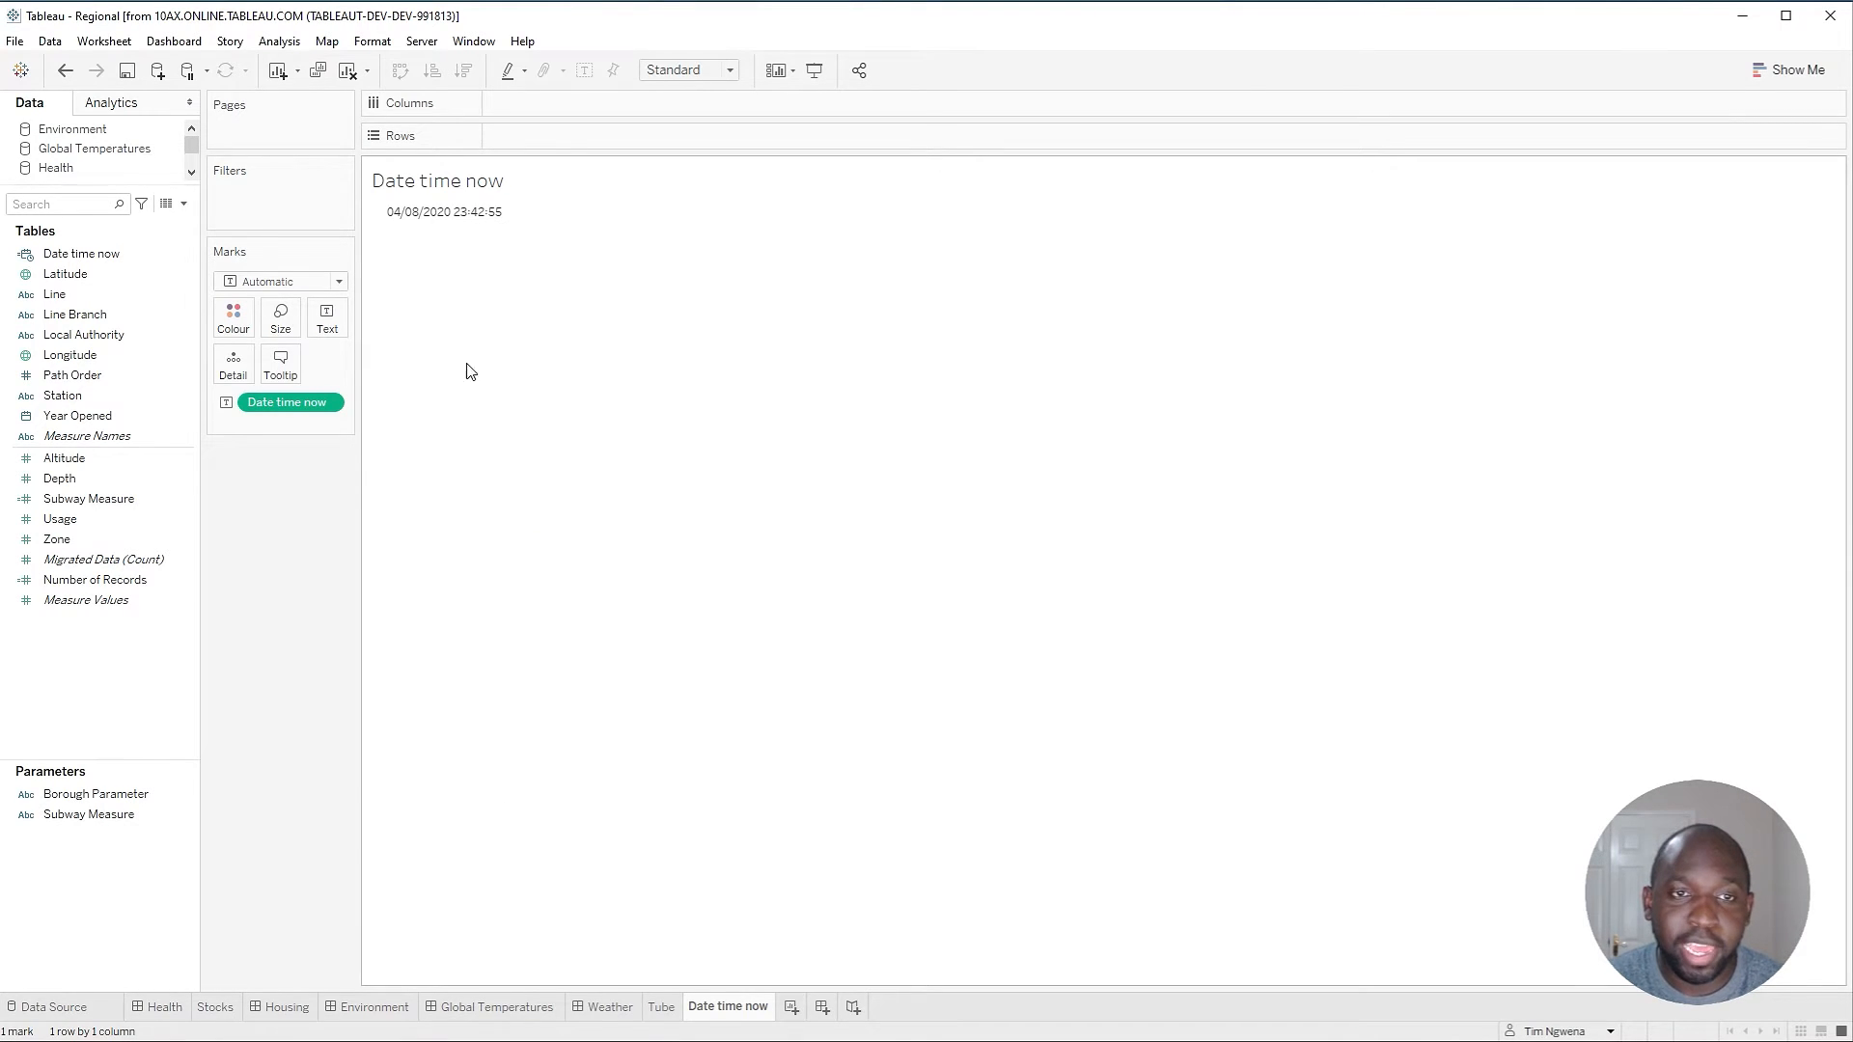
{"action": "mouse_move", "coordinate": [892, 243]}
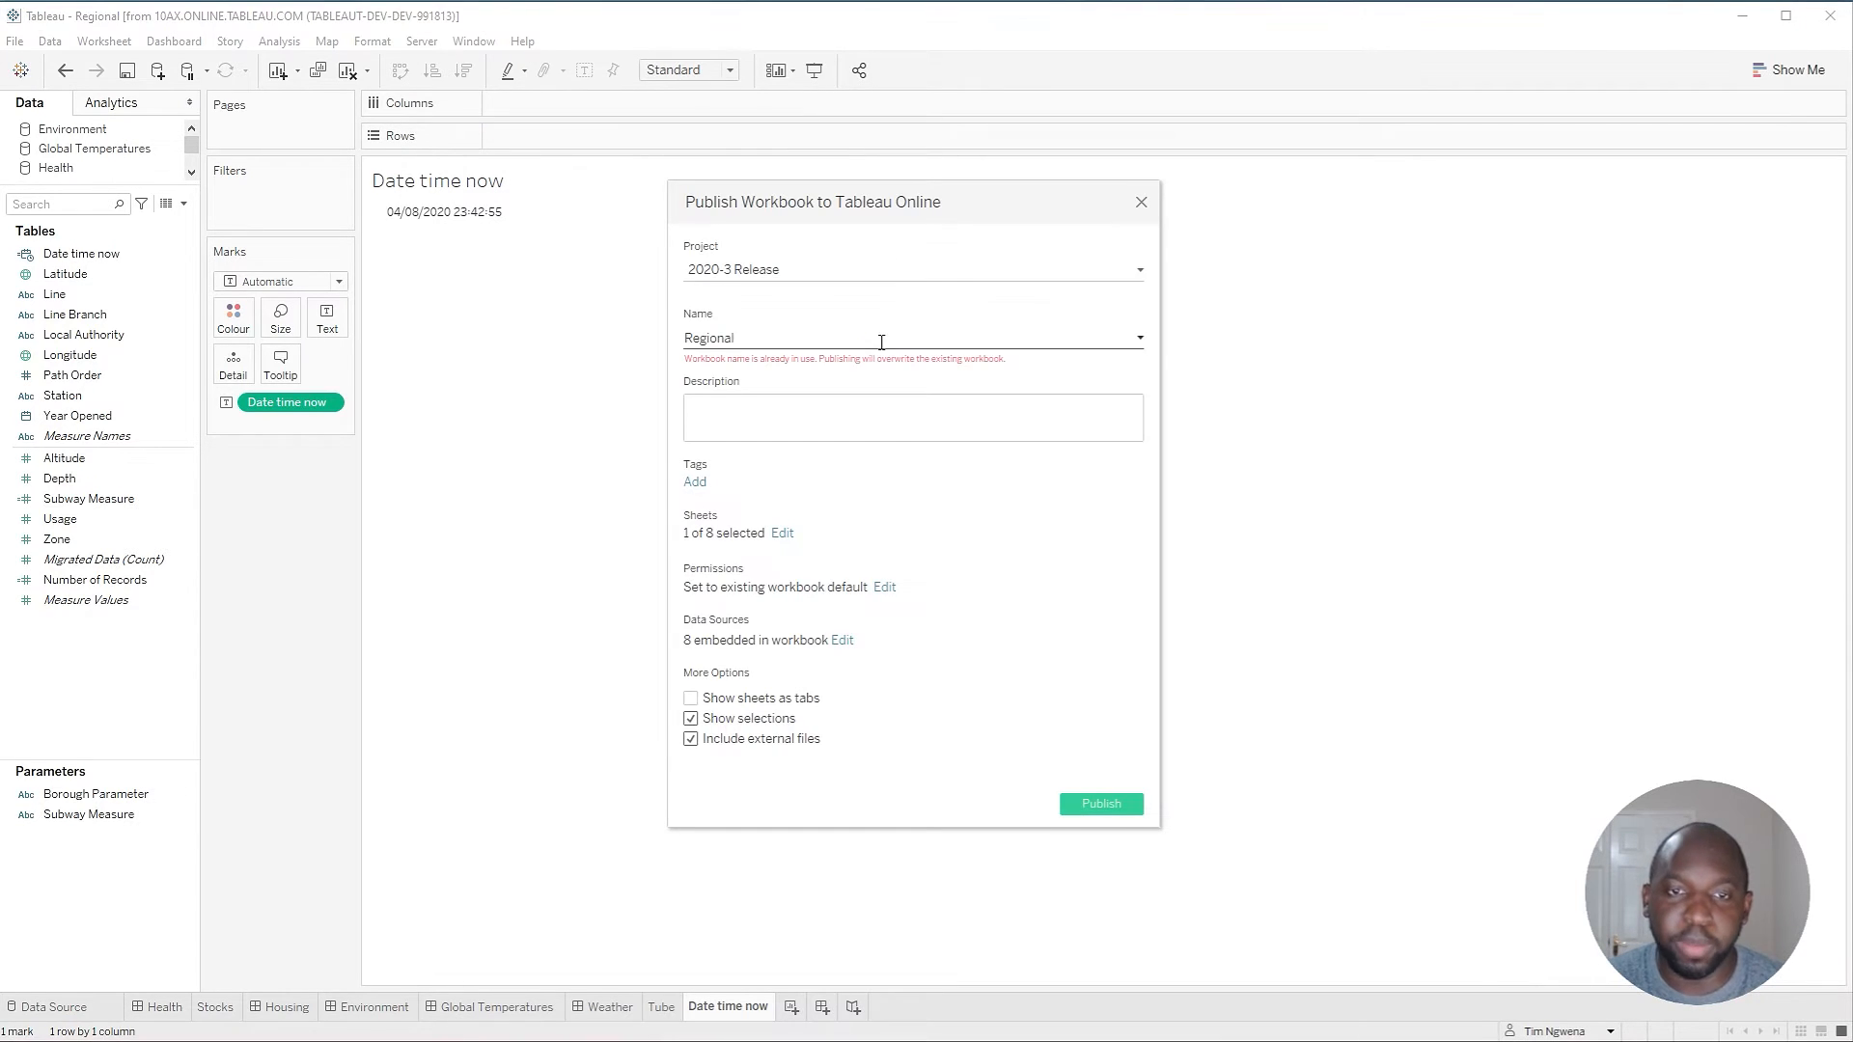
{"action": "mouse_move", "coordinate": [884, 556]}
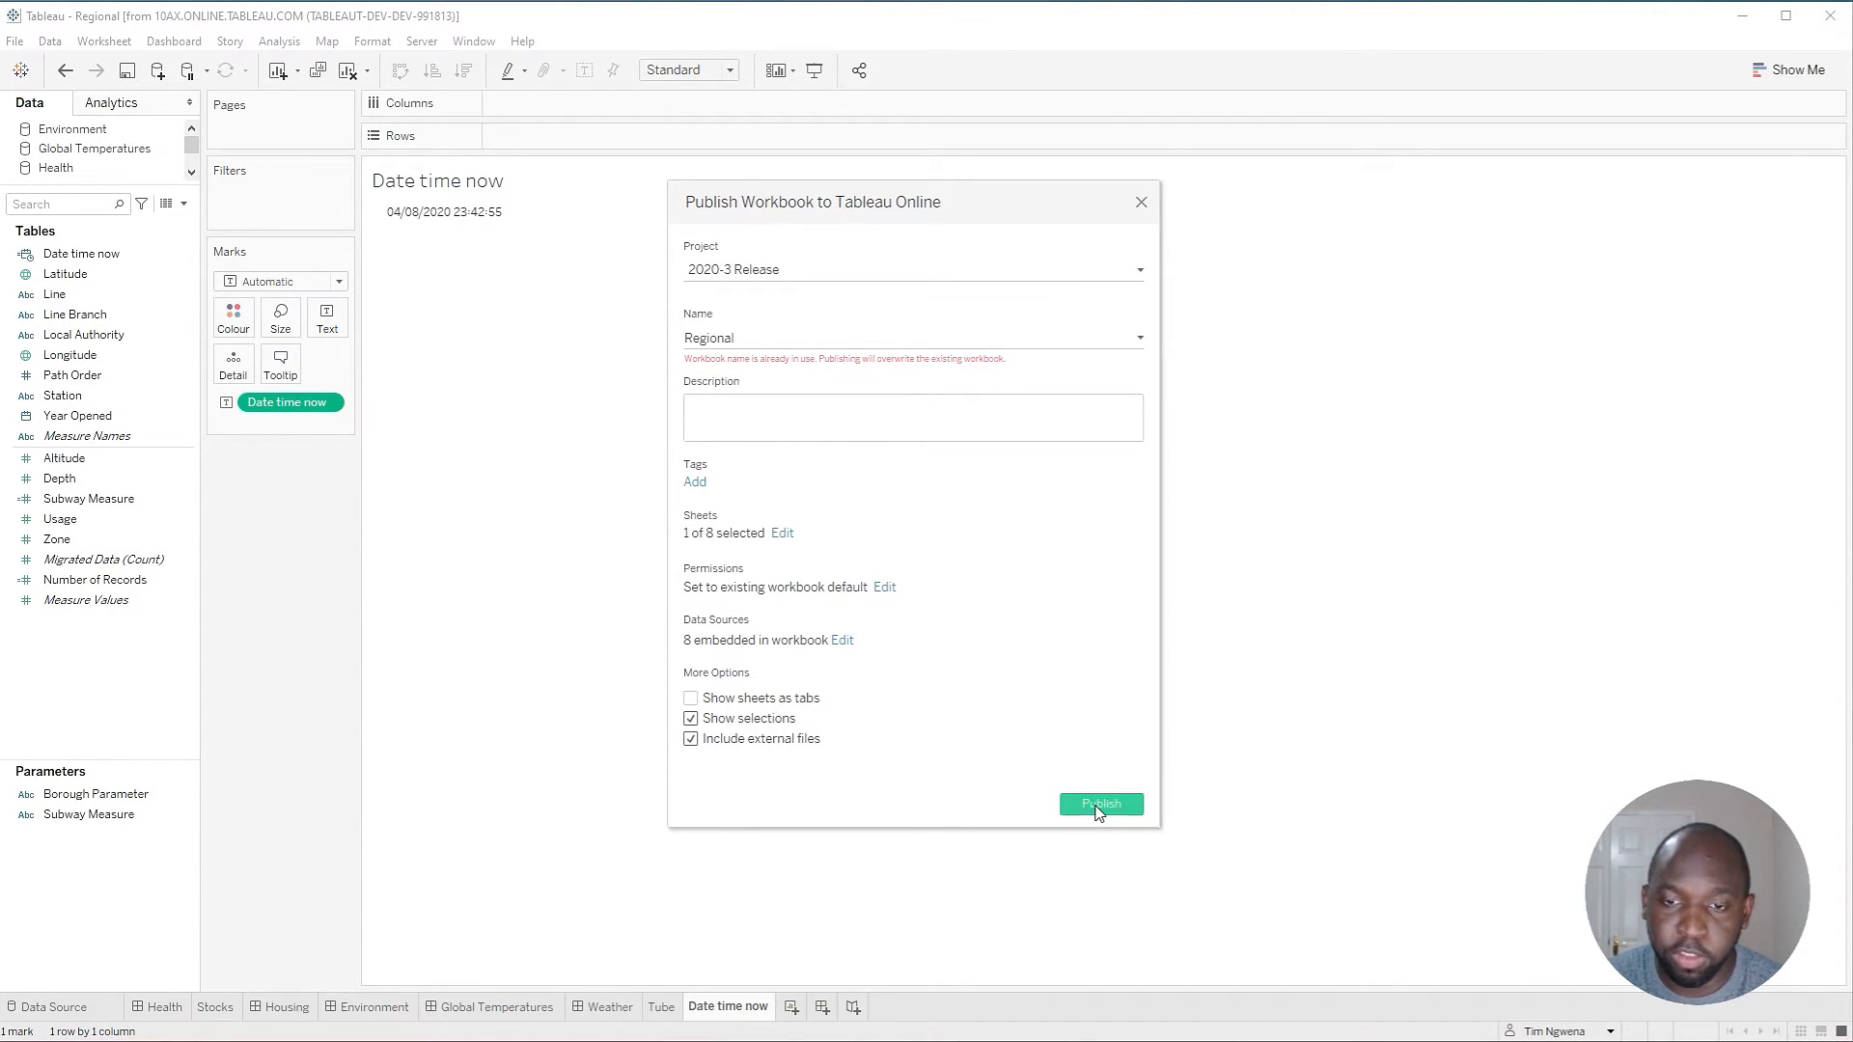
- Republish Regional to 2020-3 Release, confirming the overwrite of the existing workbook
{"action": "left_click", "coordinate": [1101, 803]}
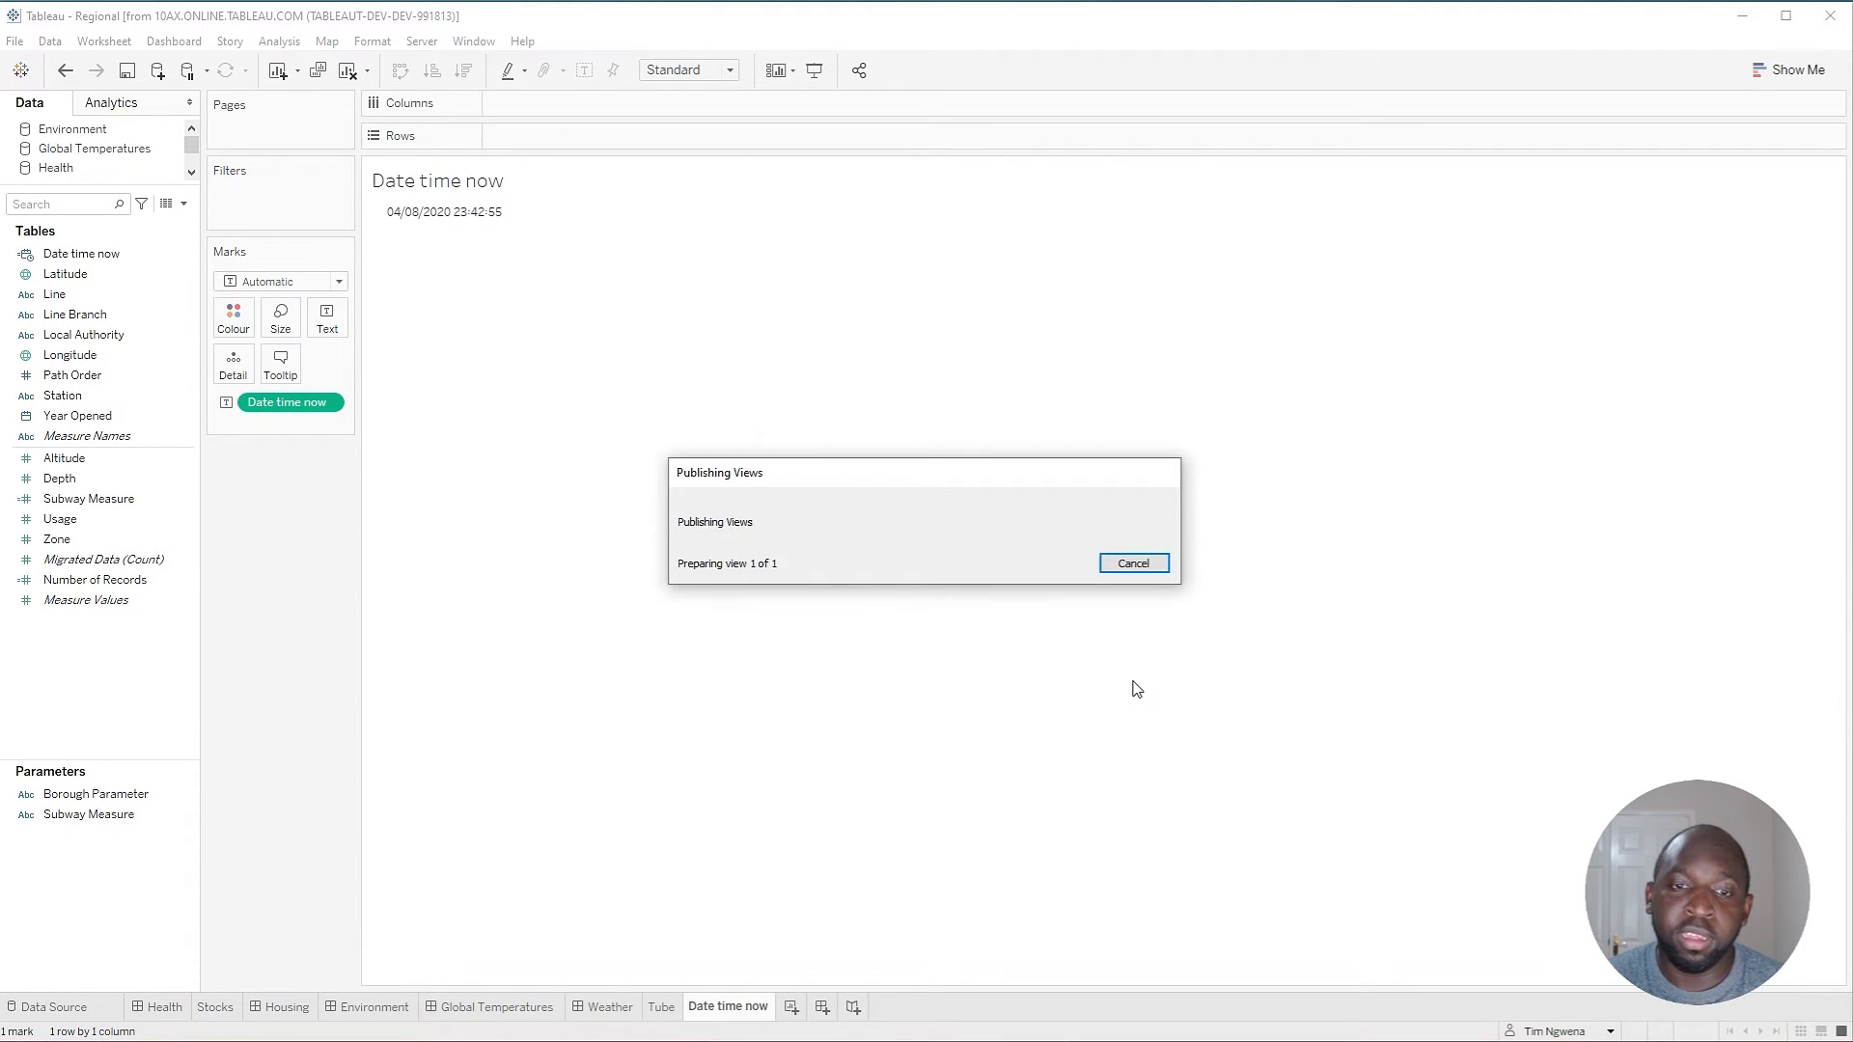
{"action": "left_click", "coordinate": [1131, 562]}
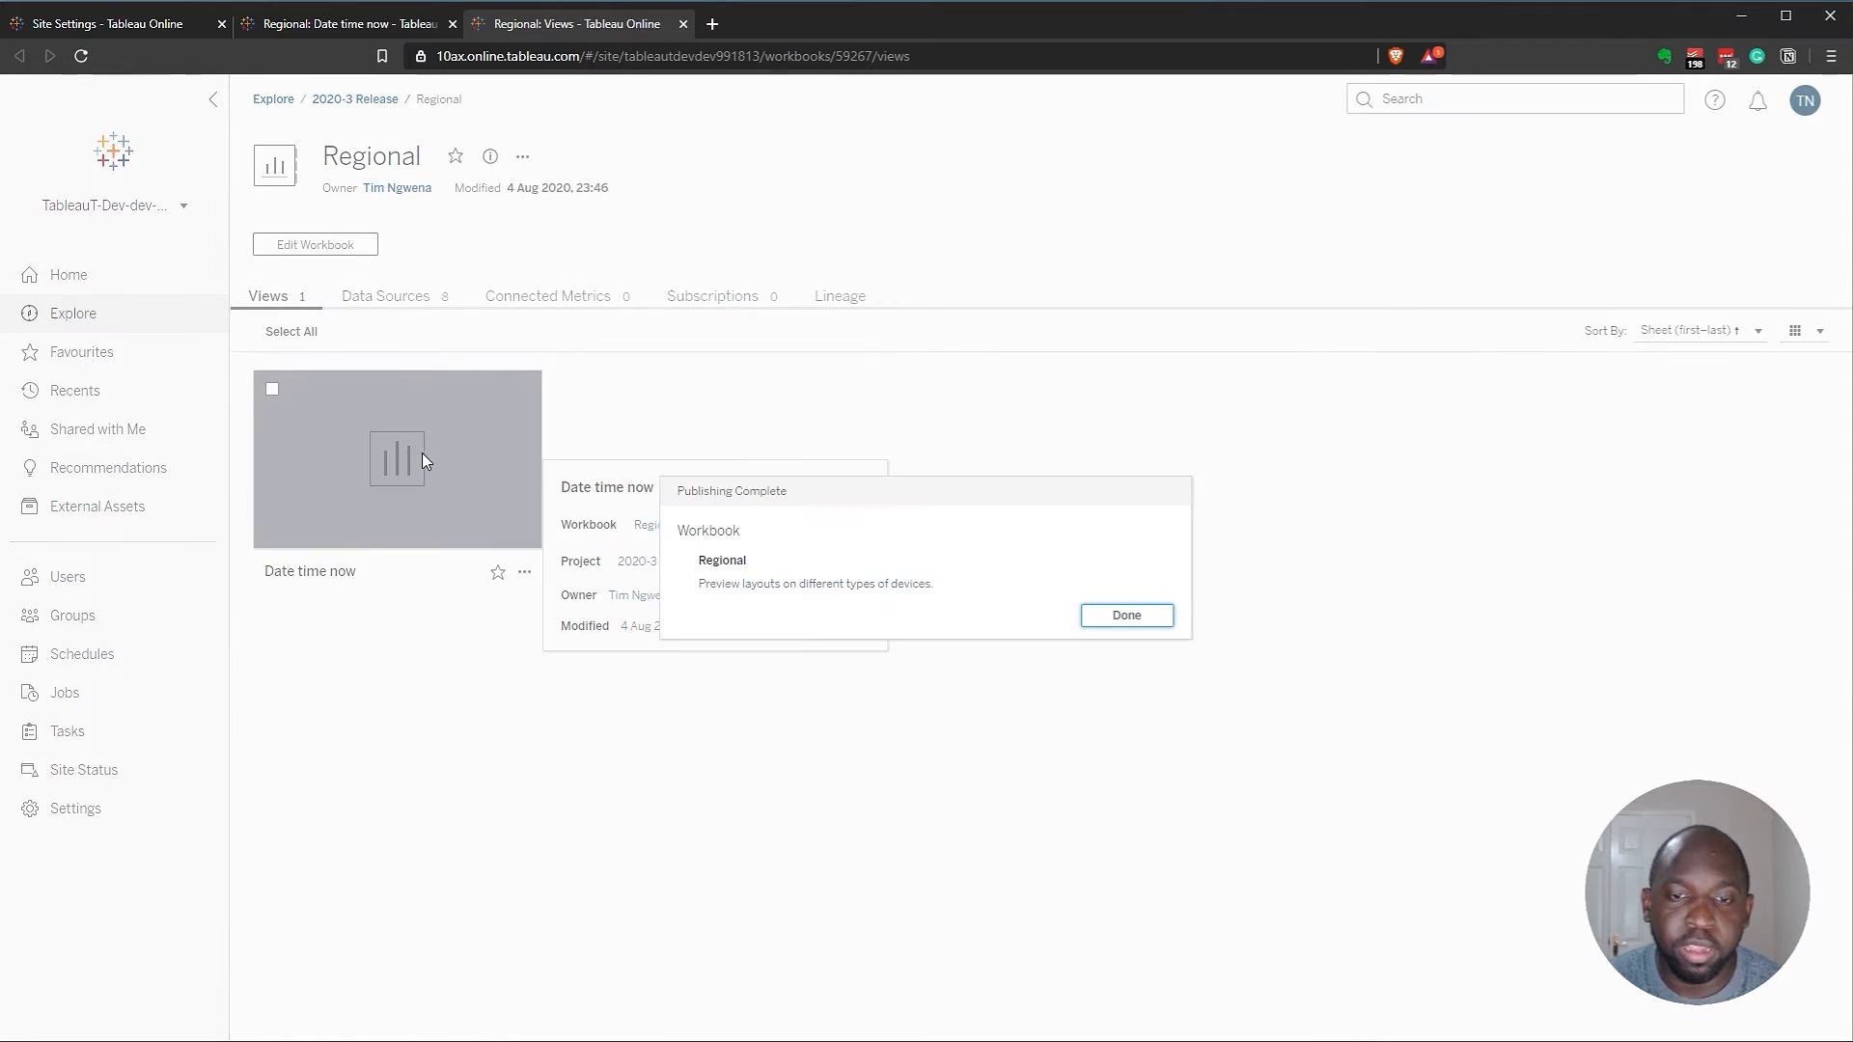
- Dismiss the Publishing Complete notice to show the refreshed Regional views page
{"action": "left_click", "coordinate": [1124, 614]}
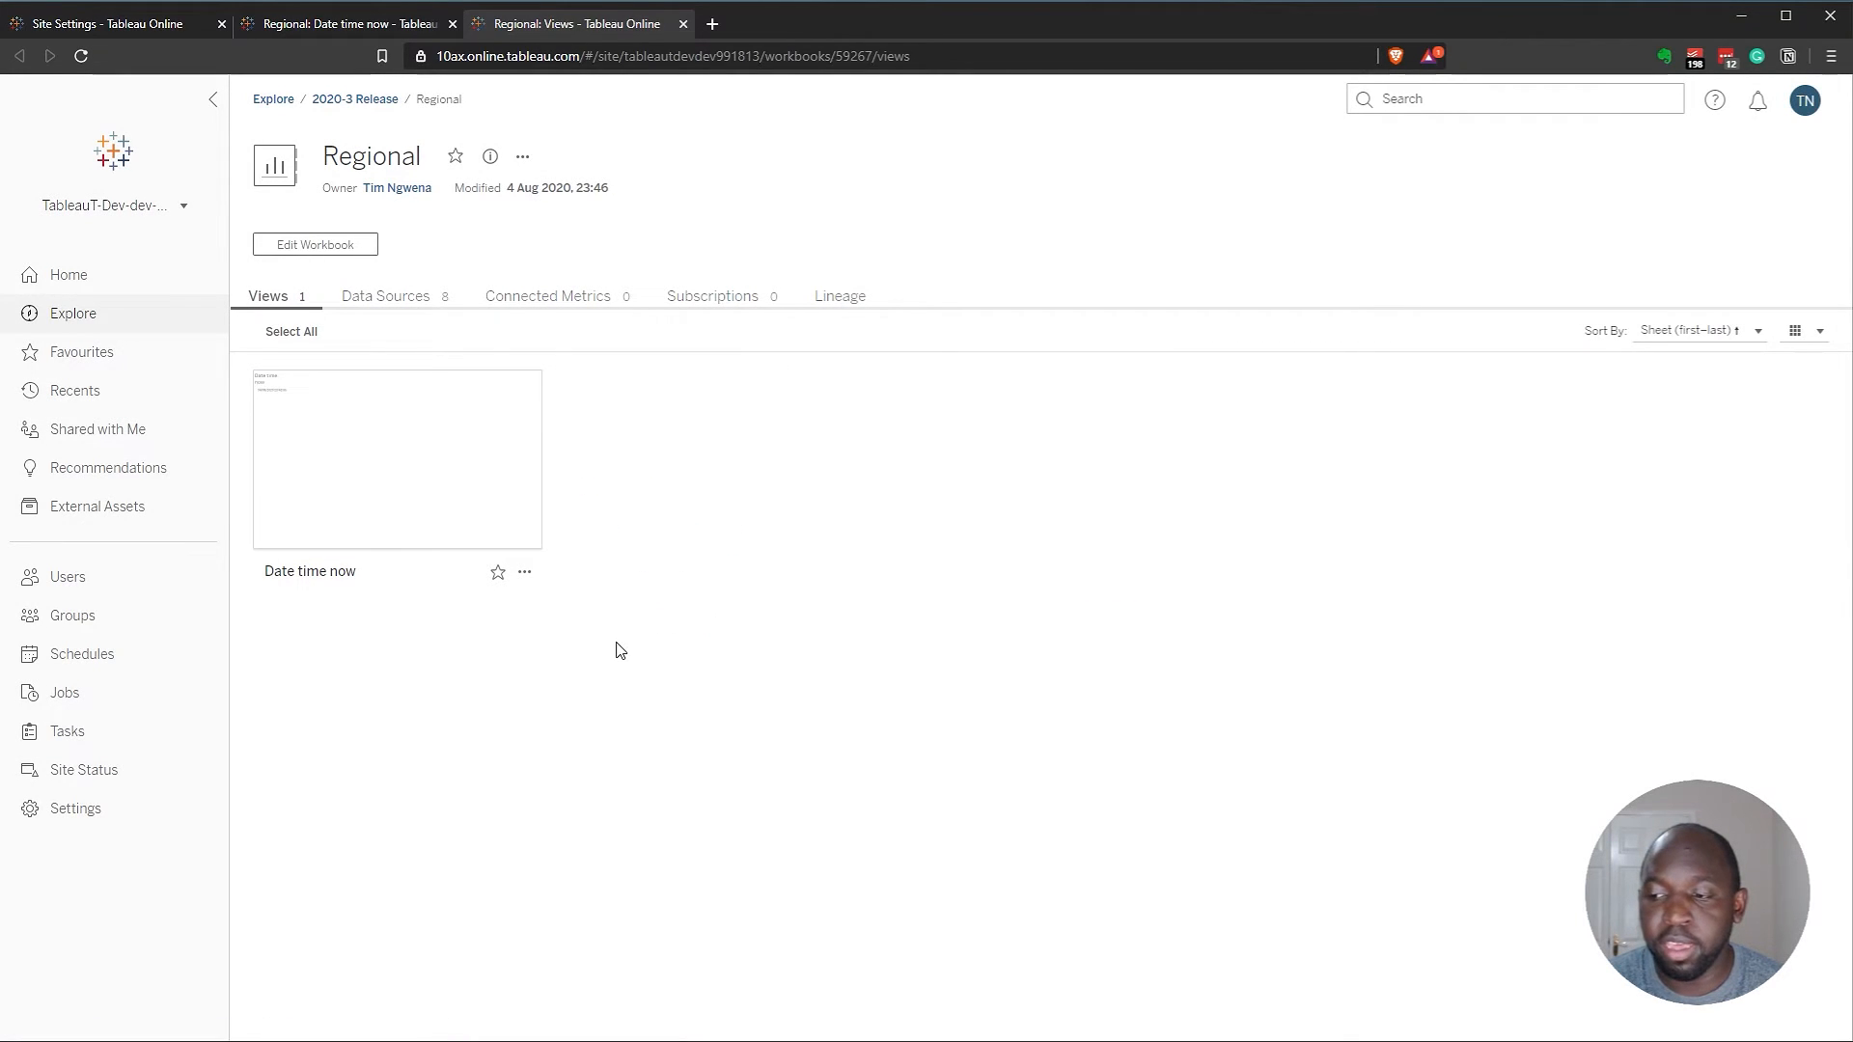